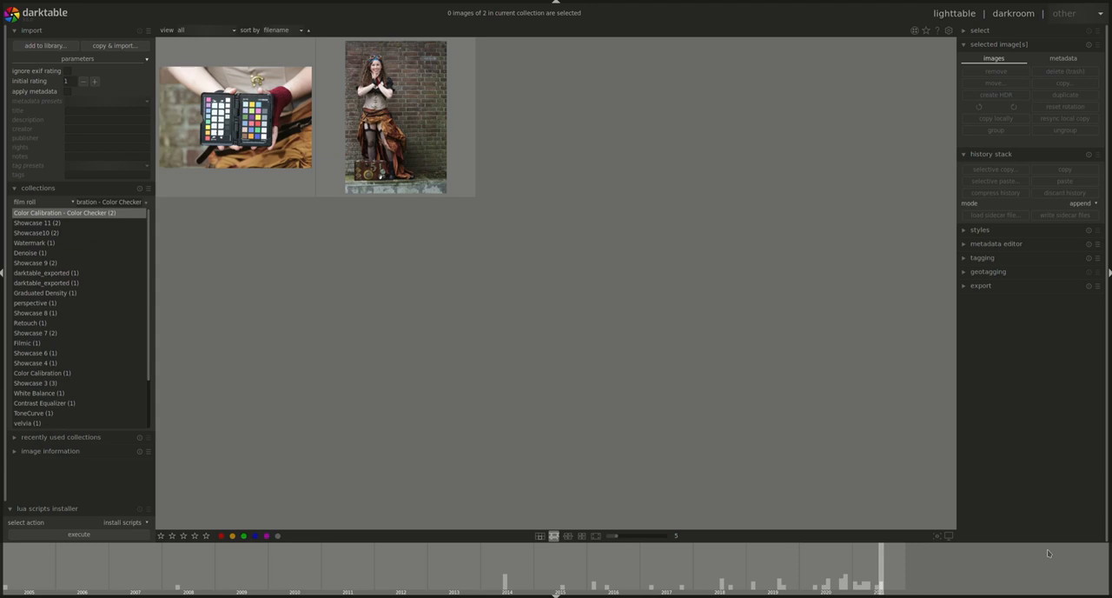
pyautogui.moveTo(972, 441)
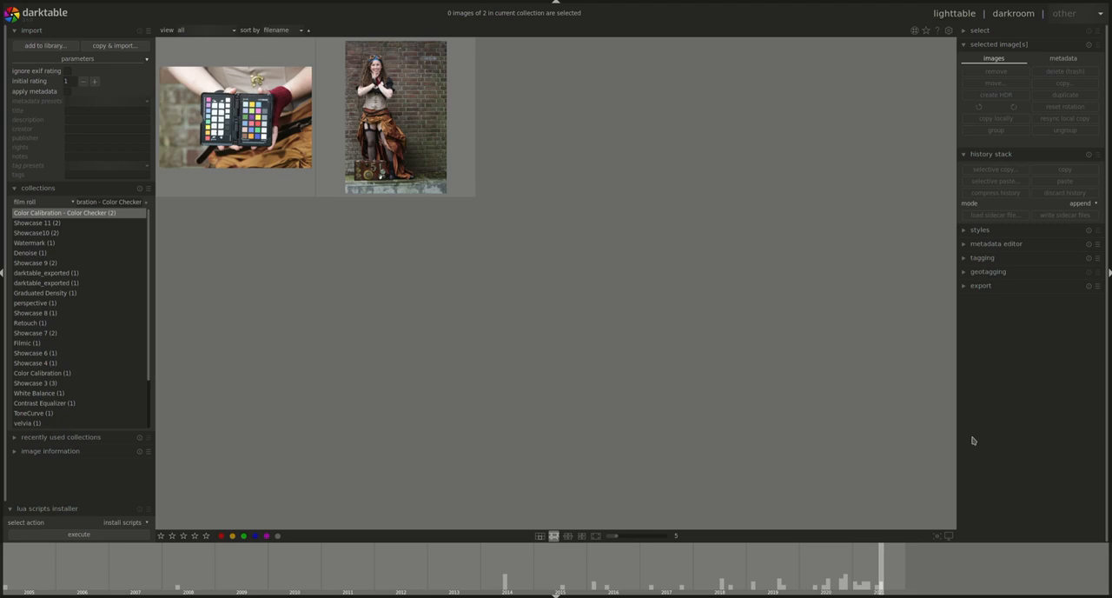
pyautogui.moveTo(1005, 469)
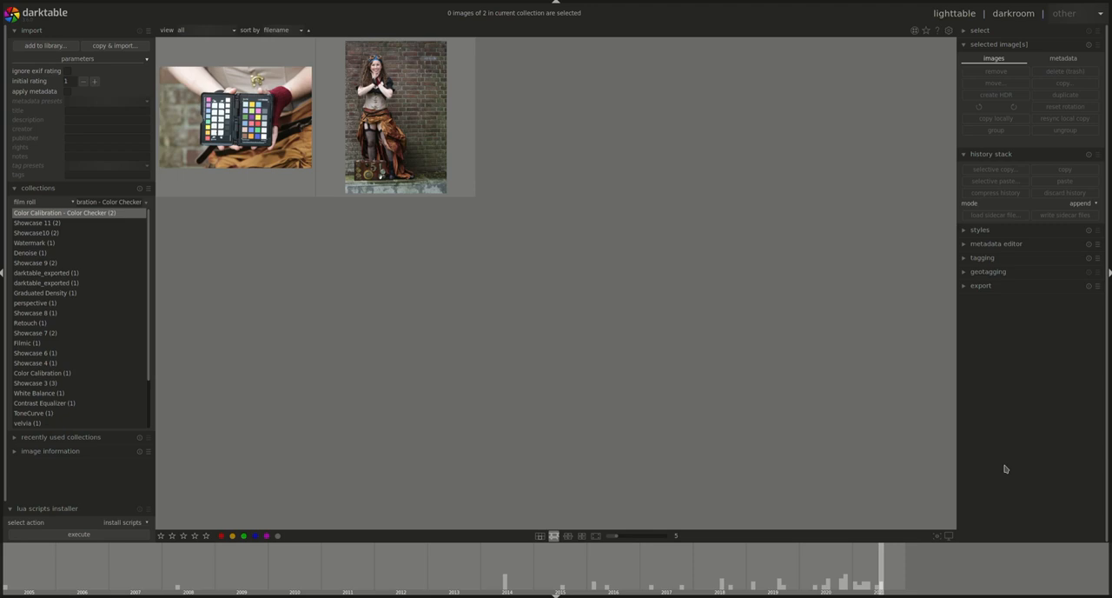
# Open the ColorChecker chart photo in the darkroom for editing
pyautogui.click(235, 117)
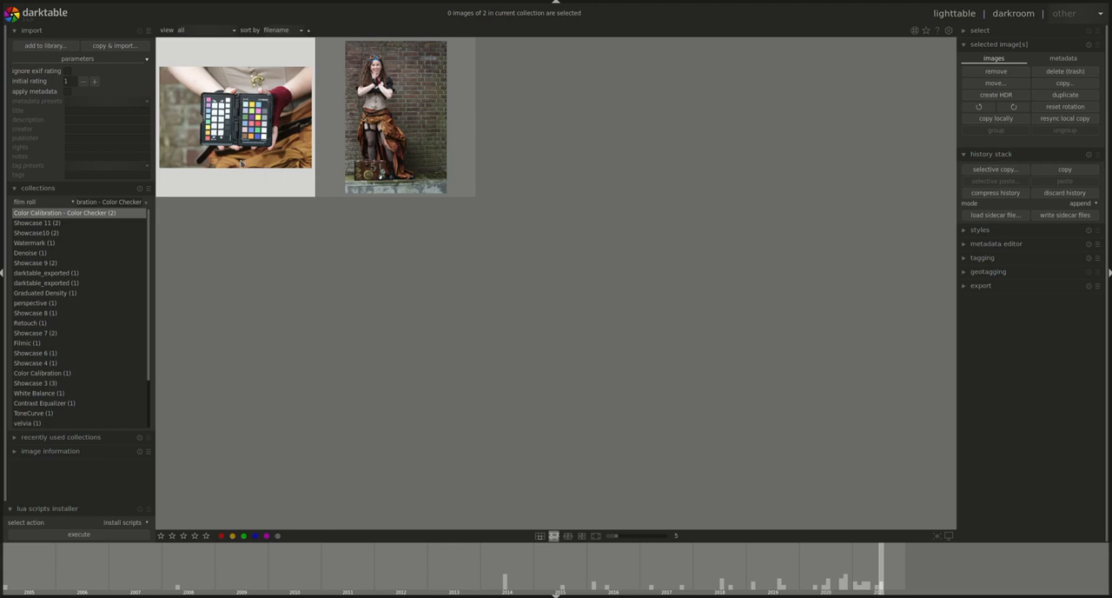
pyautogui.click(235, 117)
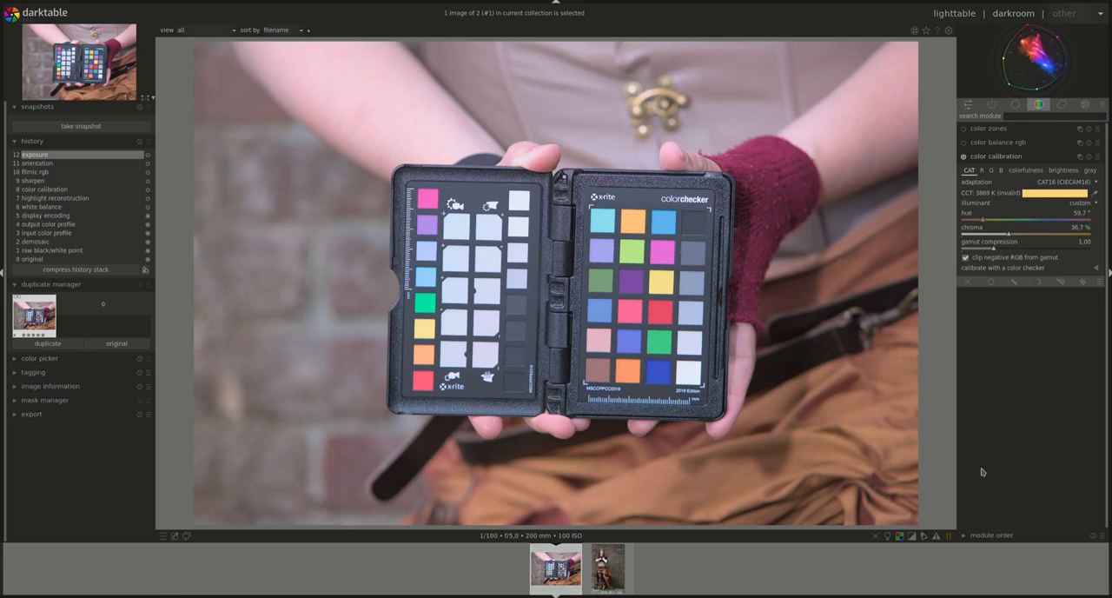
pyautogui.moveTo(775, 256)
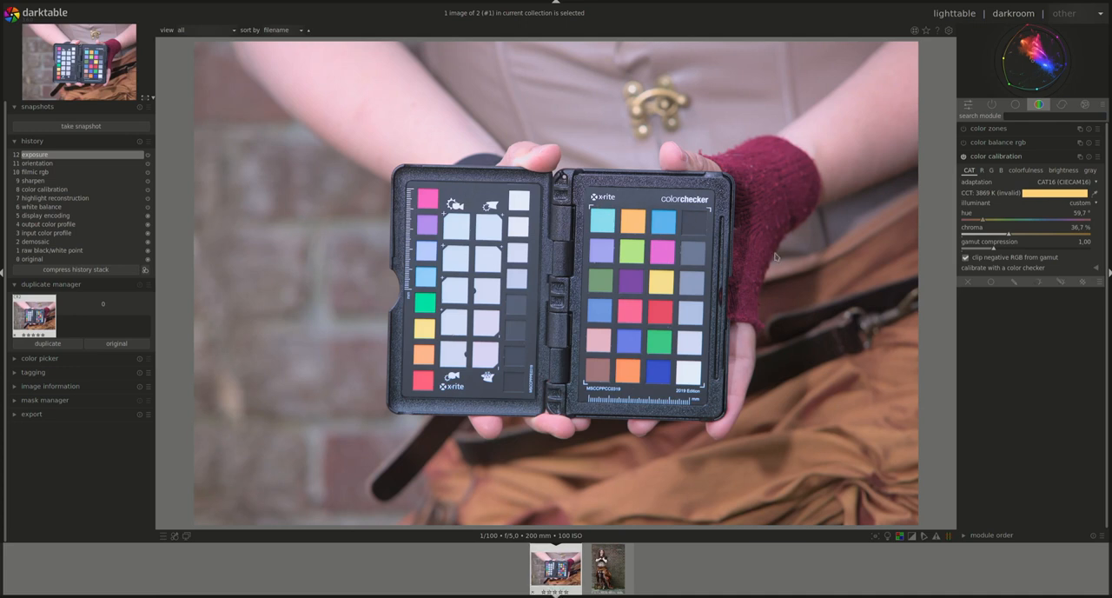
pyautogui.moveTo(400, 388)
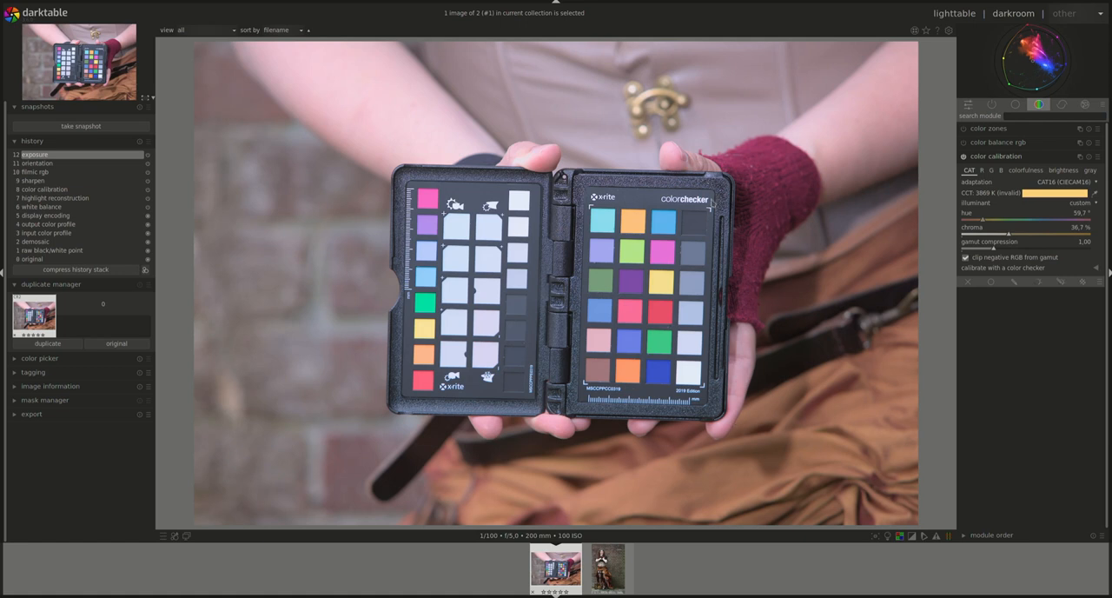
pyautogui.moveTo(600, 134)
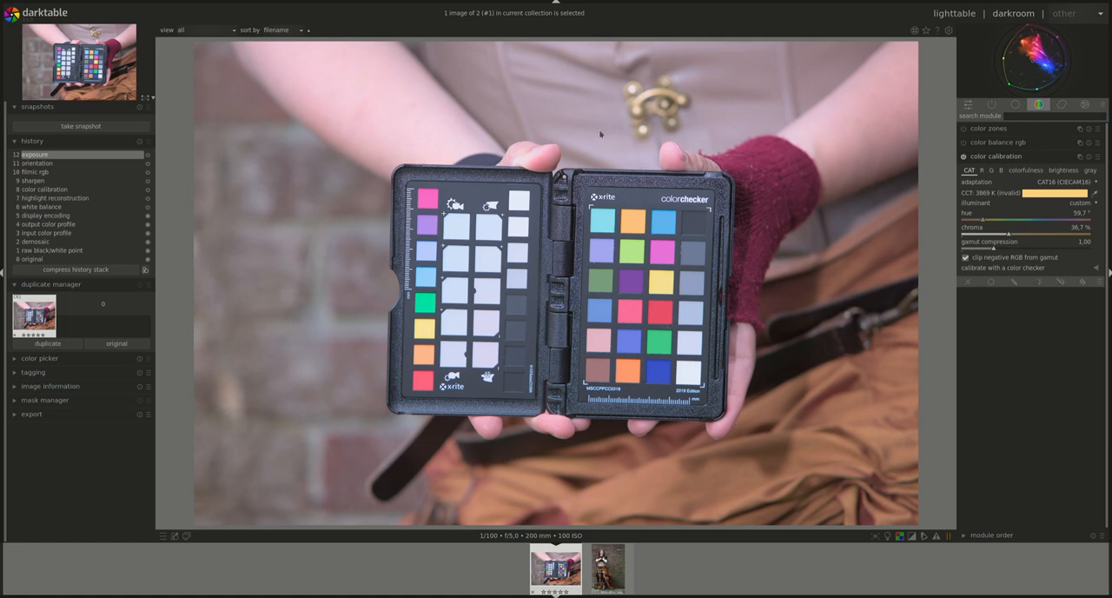
pyautogui.moveTo(380, 138)
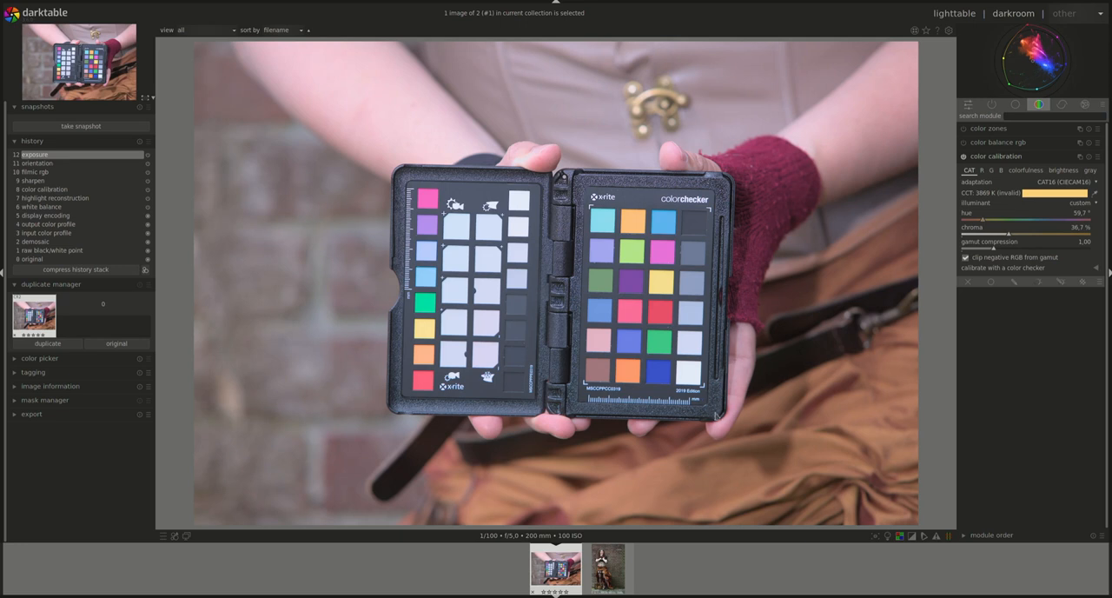
pyautogui.moveTo(486, 227)
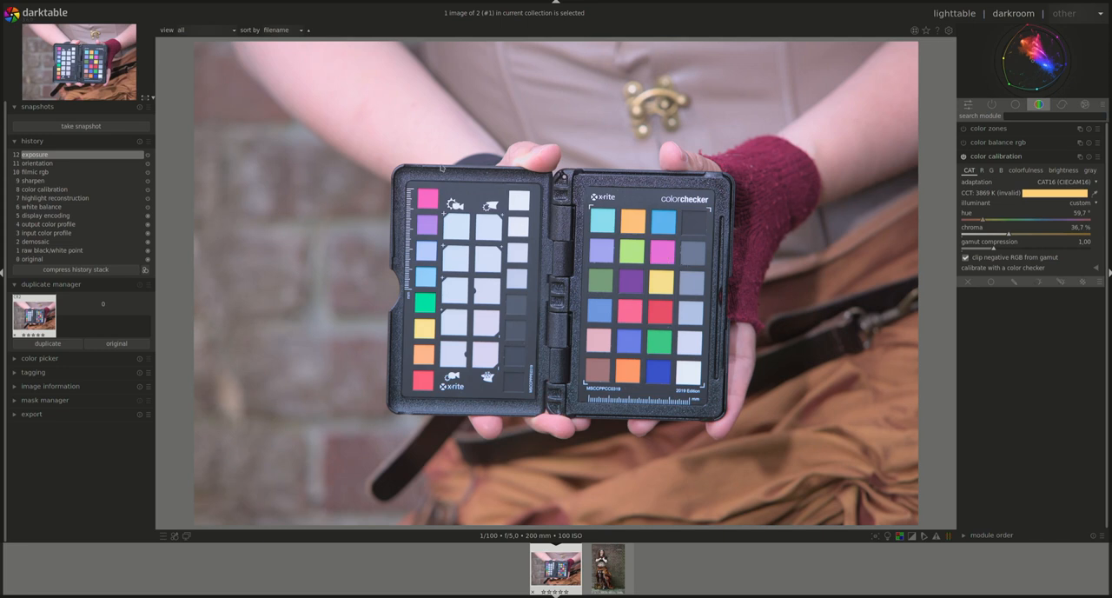
pyautogui.moveTo(715, 441)
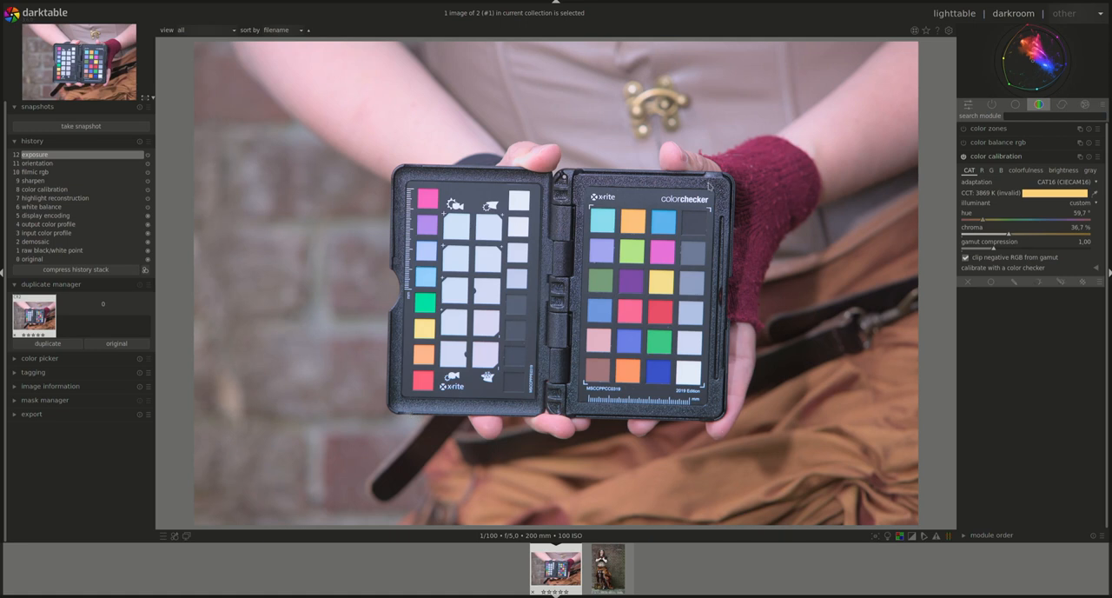
pyautogui.moveTo(918, 289)
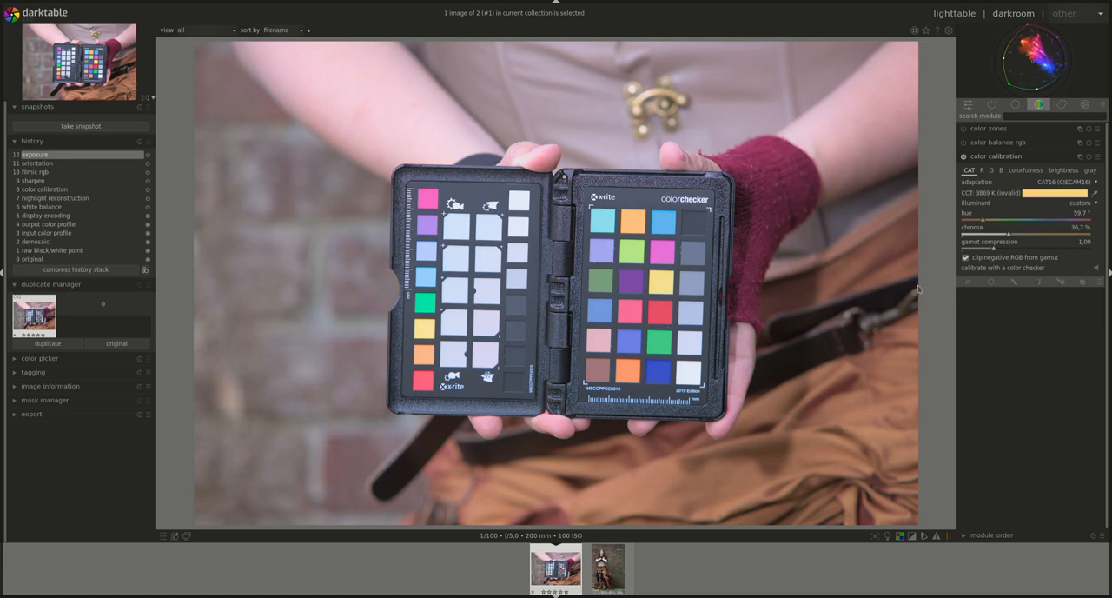
pyautogui.moveTo(435, 146)
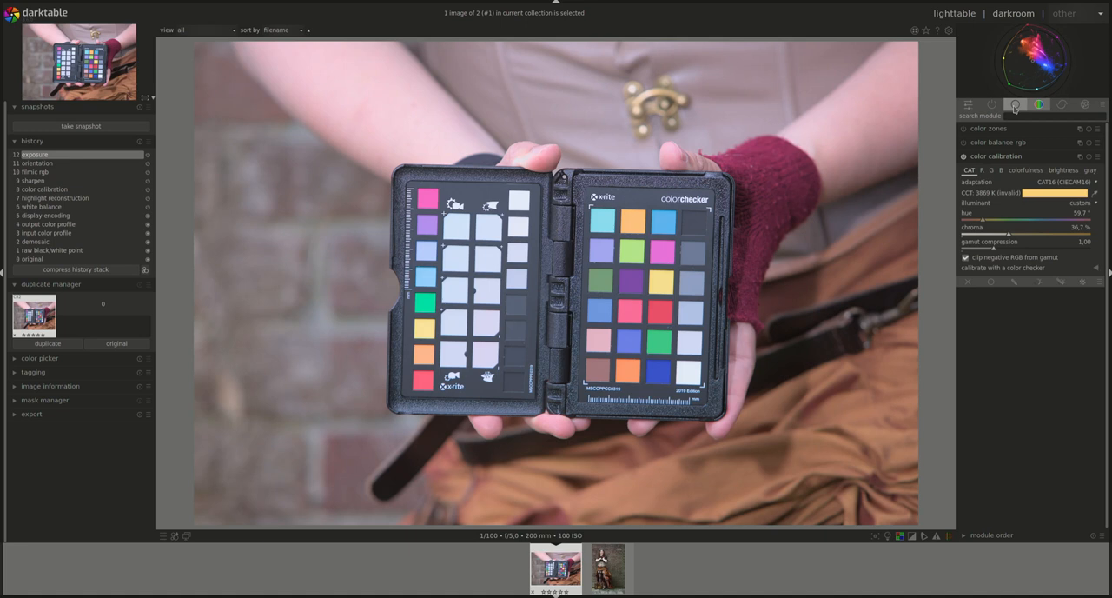
pyautogui.moveTo(993, 104)
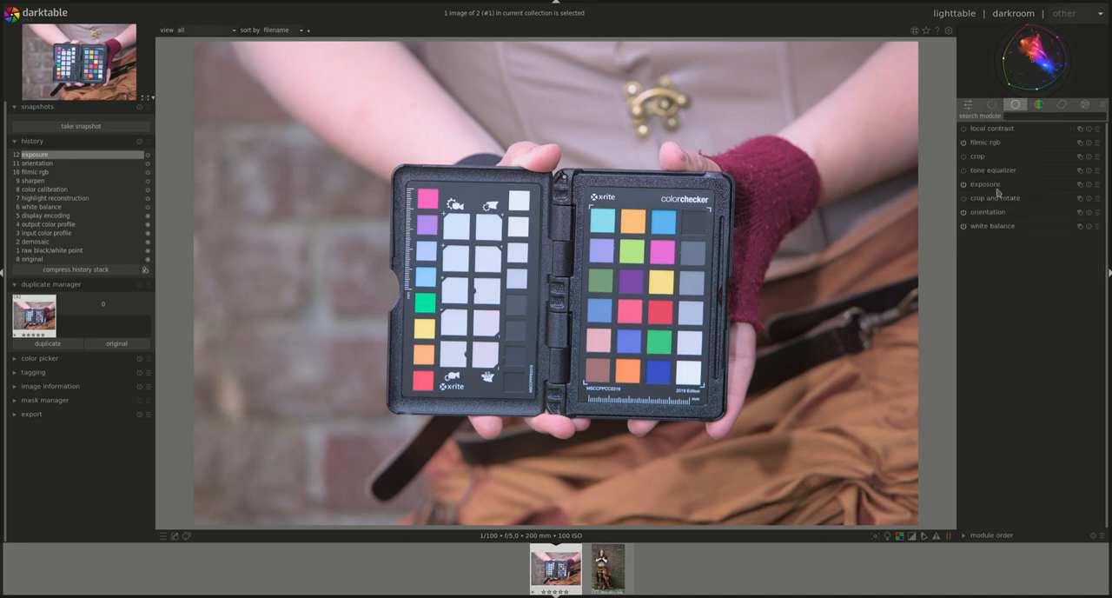
# Rotate the chart photo a quarter turn in crop and rotate, with freehand aspect
pyautogui.click(996, 197)
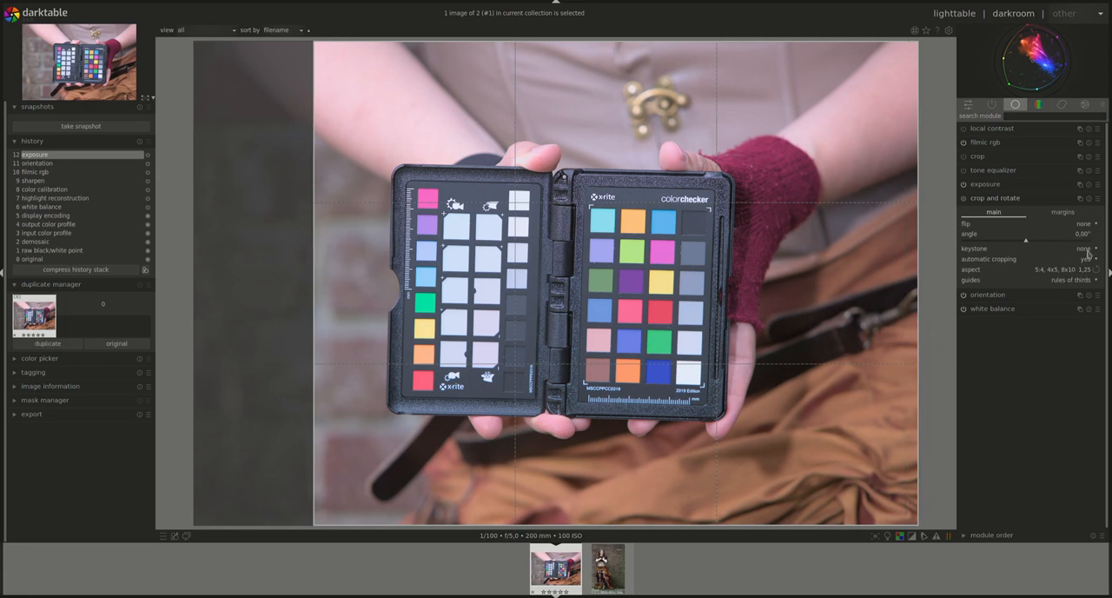
pyautogui.click(1064, 269)
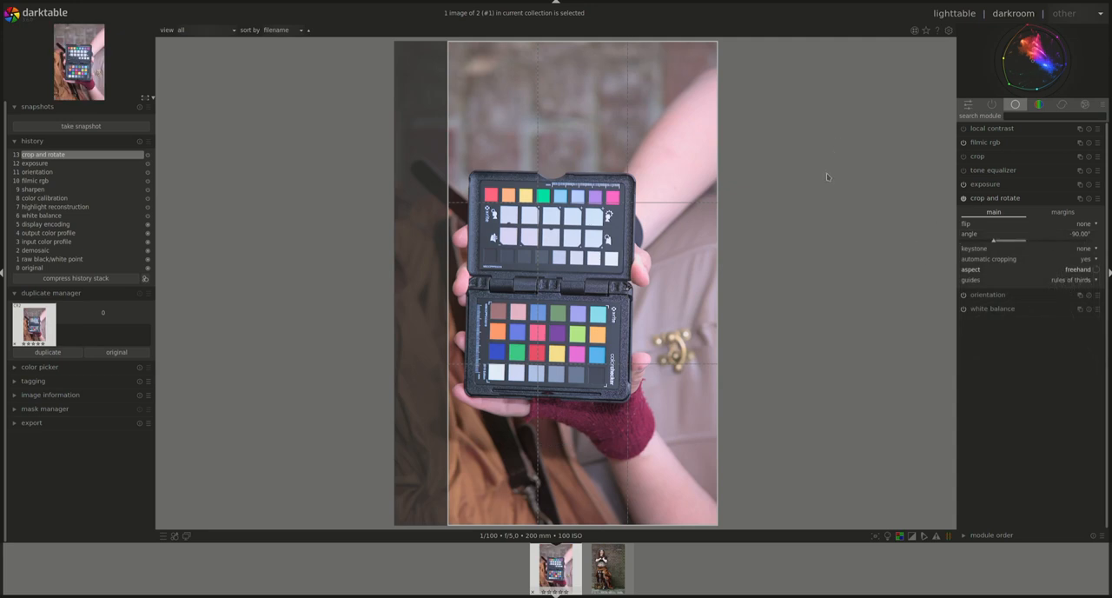
pyautogui.moveTo(699, 116)
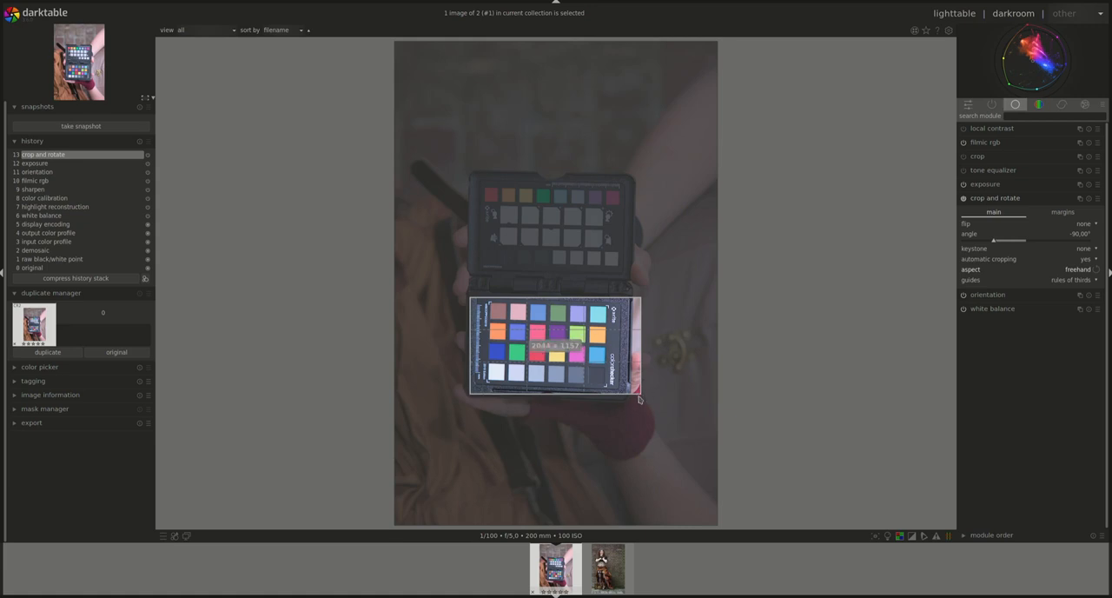
# Tighten and apply the crop so only the 24-patch chart fills the frame
pyautogui.moveTo(634, 398); pyautogui.dragTo(634, 399)
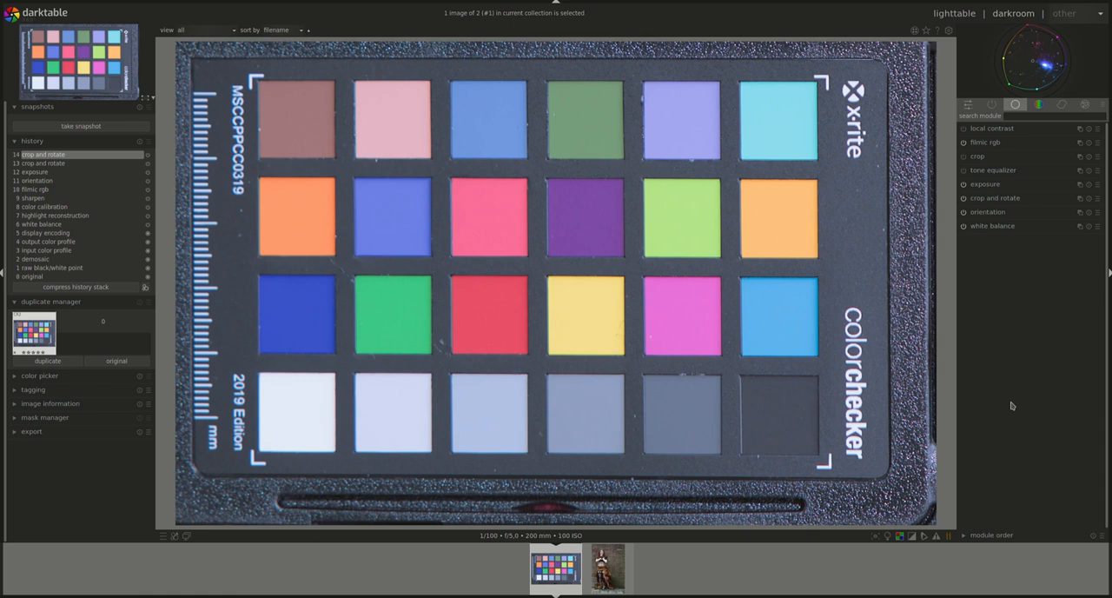
pyautogui.moveTo(216, 38)
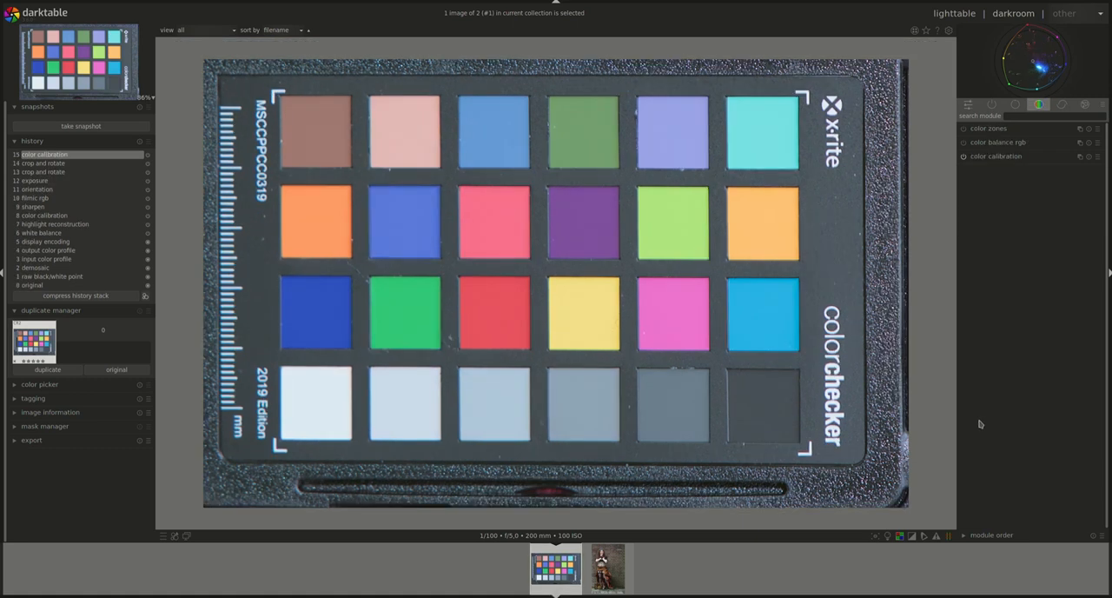
pyautogui.moveTo(997, 160)
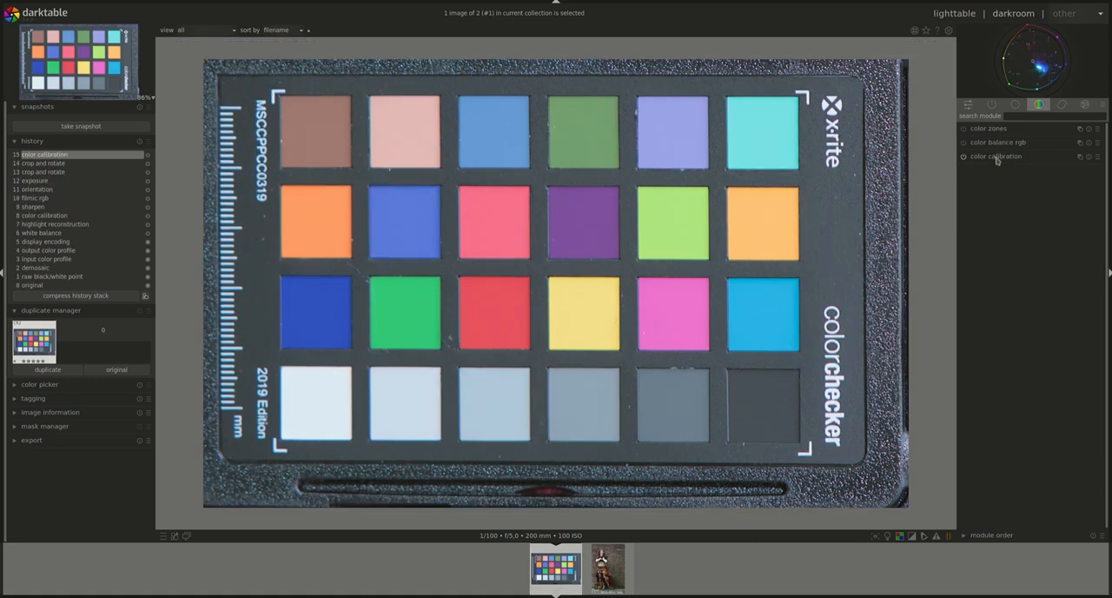
# Expand color calibration's color-checker section and list the available reference chart types
pyautogui.click(995, 156)
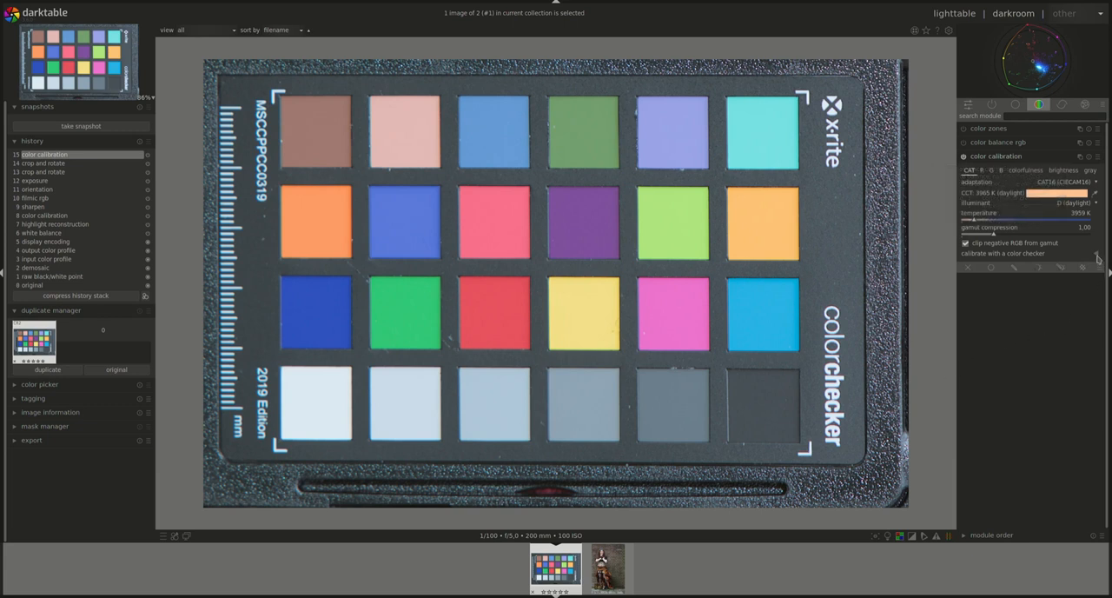
pyautogui.moveTo(1099, 257)
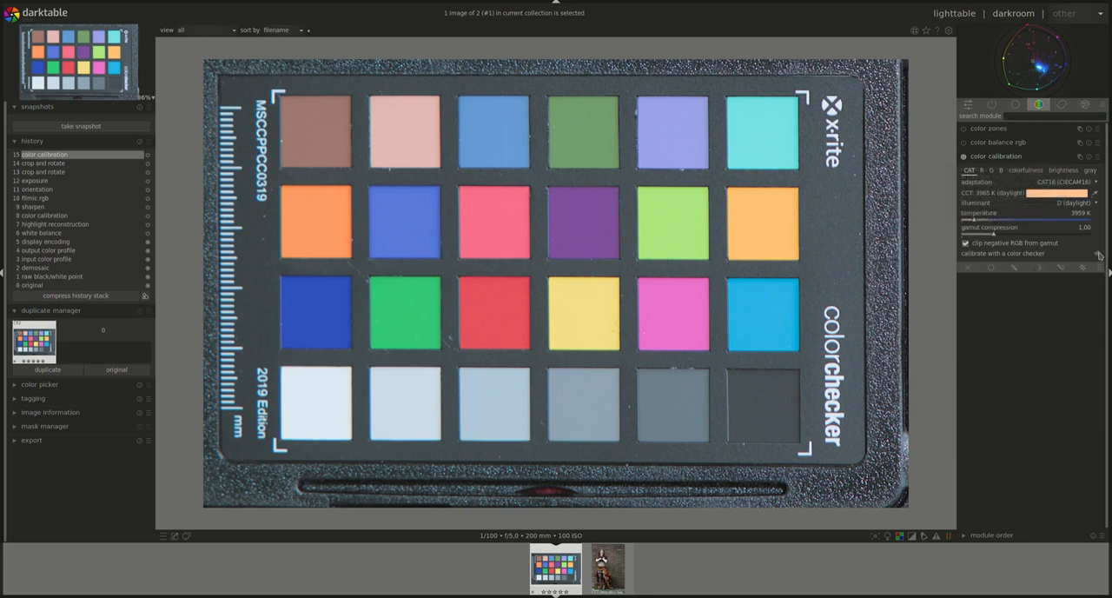
pyautogui.click(1004, 253)
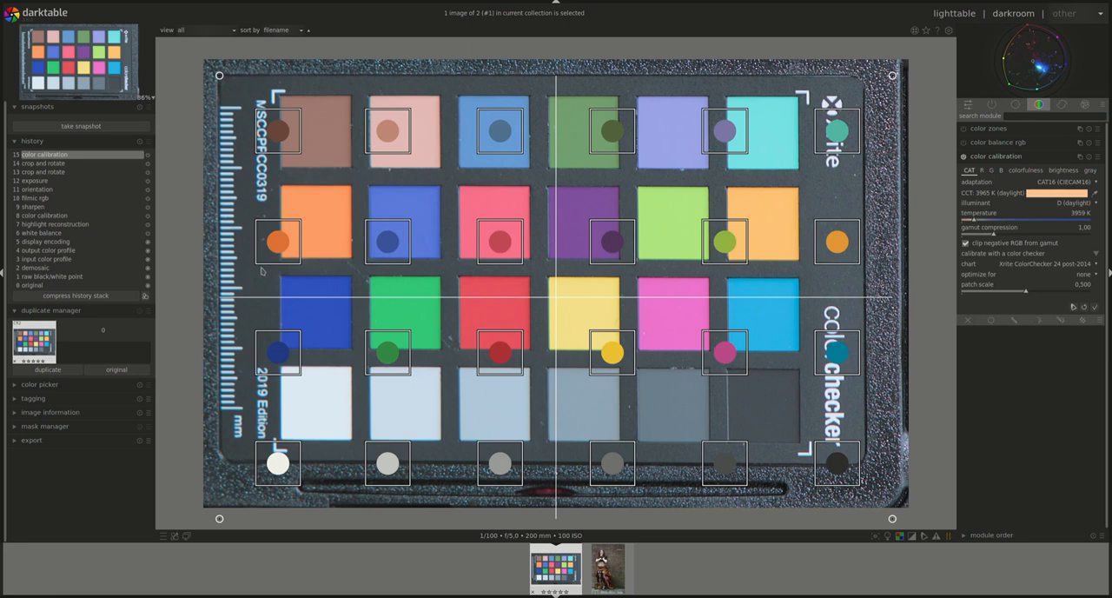
pyautogui.moveTo(1072, 269)
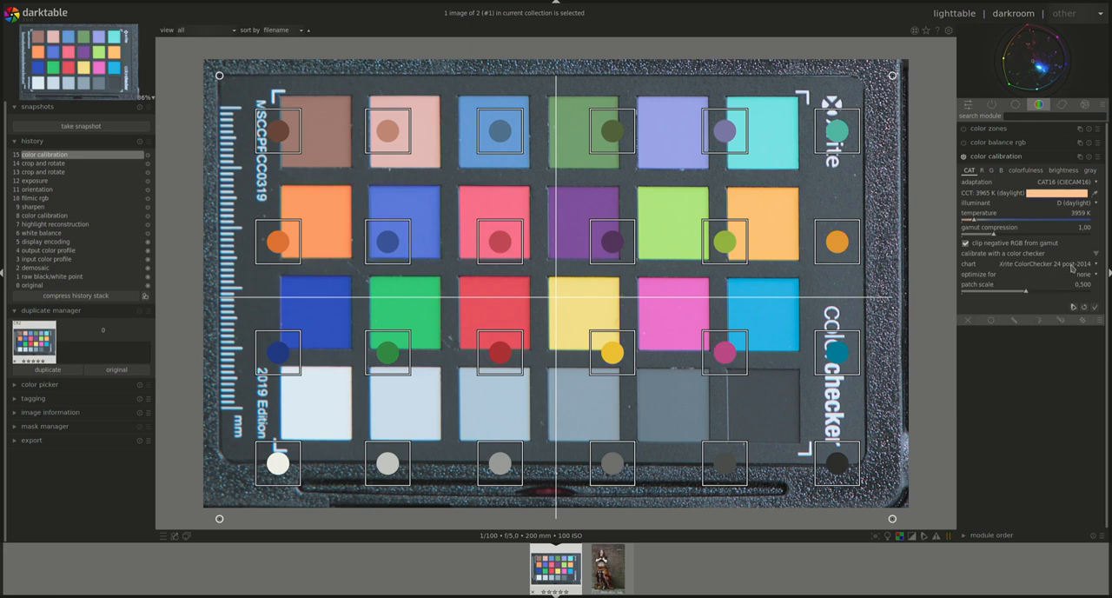
pyautogui.click(1030, 263)
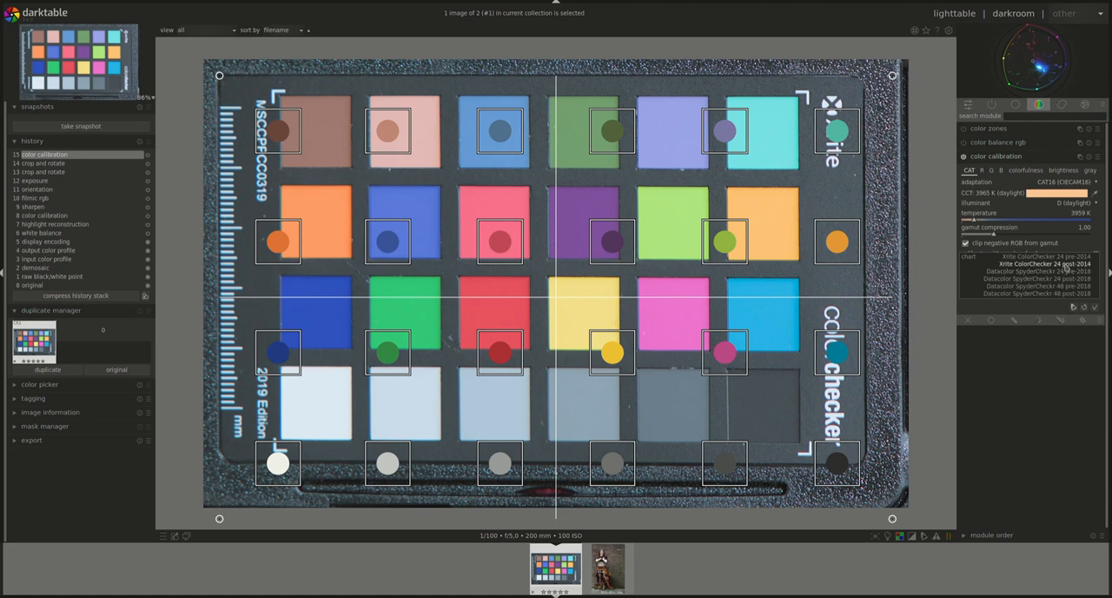
pyautogui.moveTo(1025, 294)
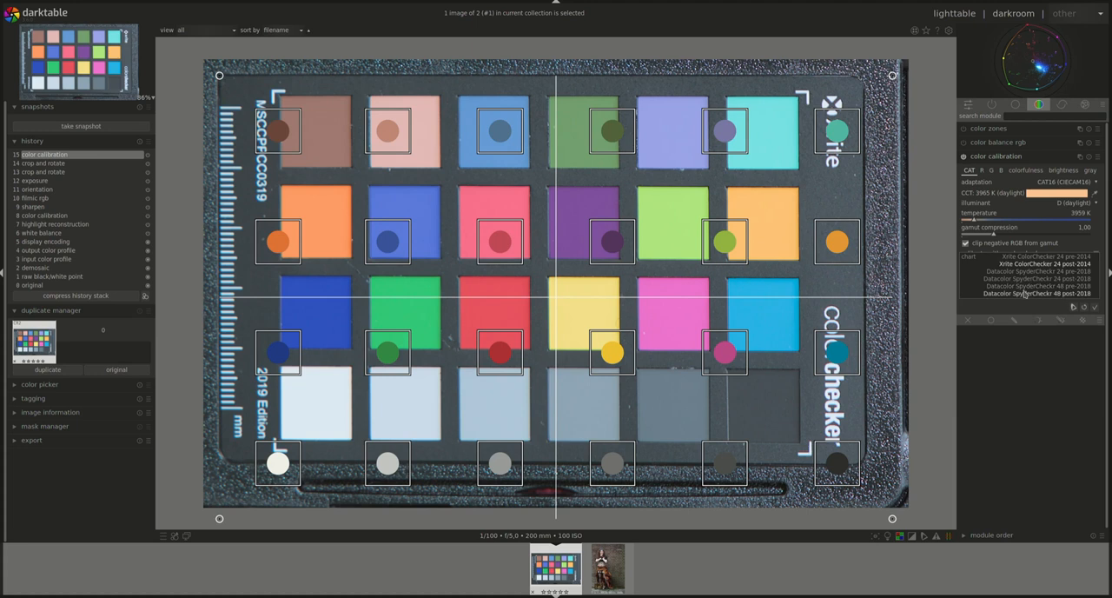
# Select the Xrite ColorChecker 24 post-2014 chart and enlarge the patch sampling areas
pyautogui.click(1046, 263)
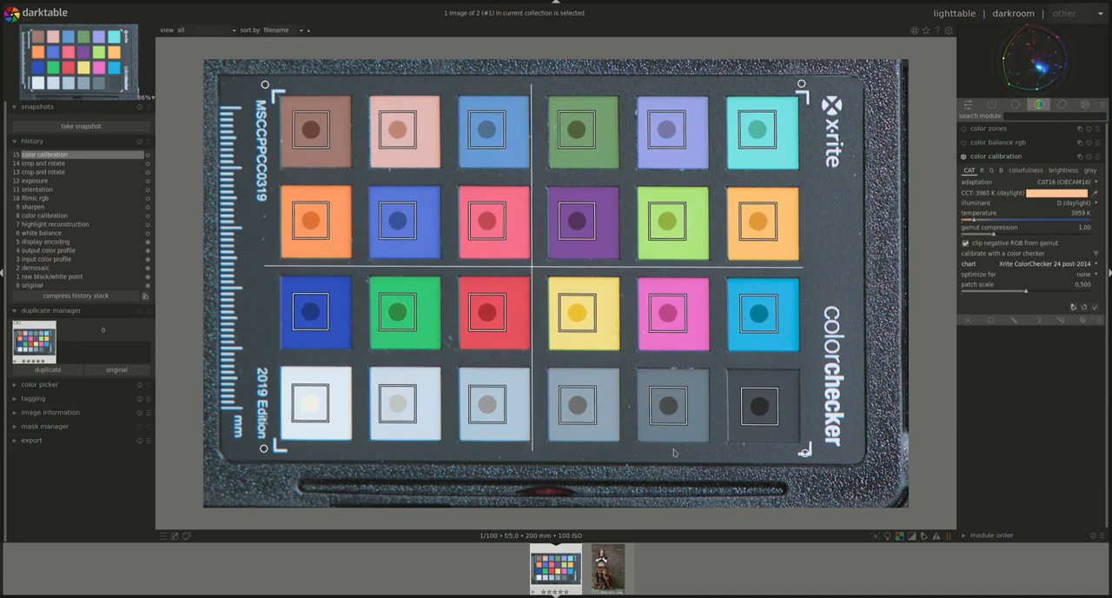
pyautogui.moveTo(1038, 296)
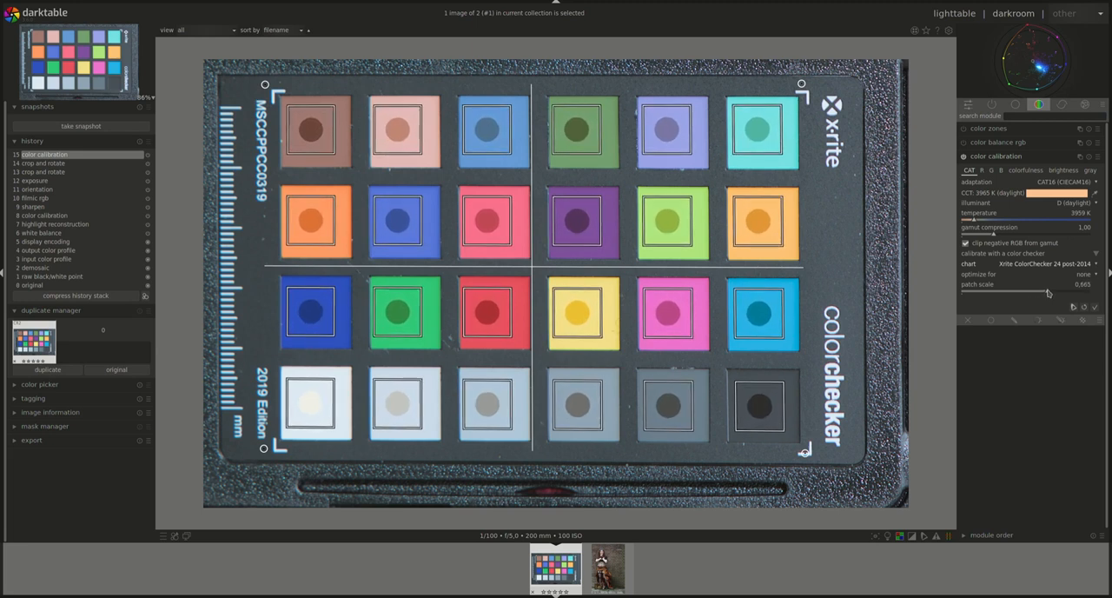
pyautogui.moveTo(1038, 292); pyautogui.dragTo(1059, 292)
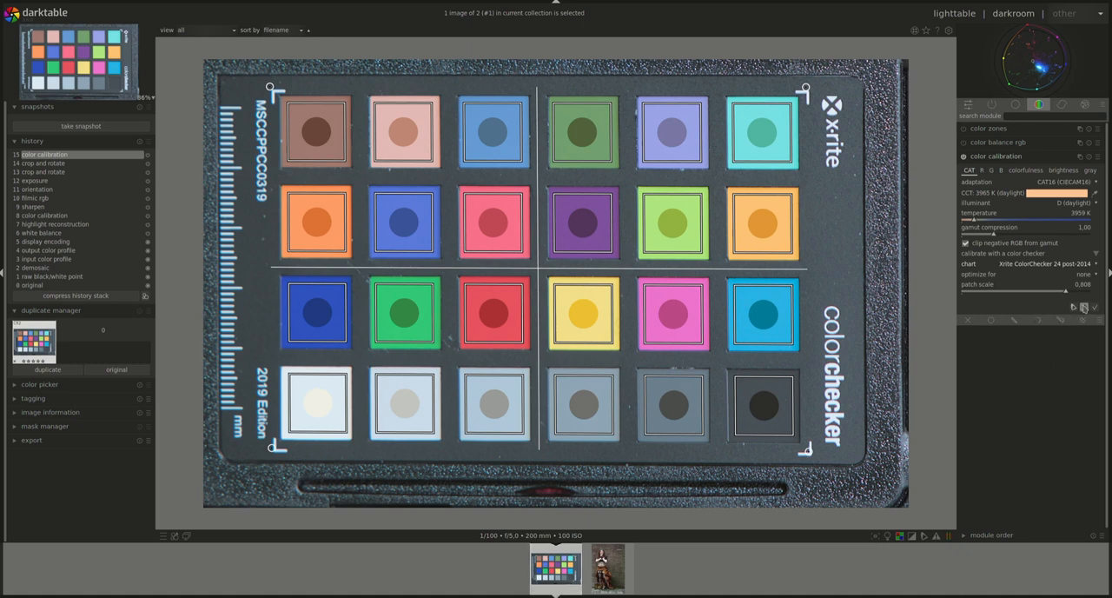
pyautogui.moveTo(1084, 308)
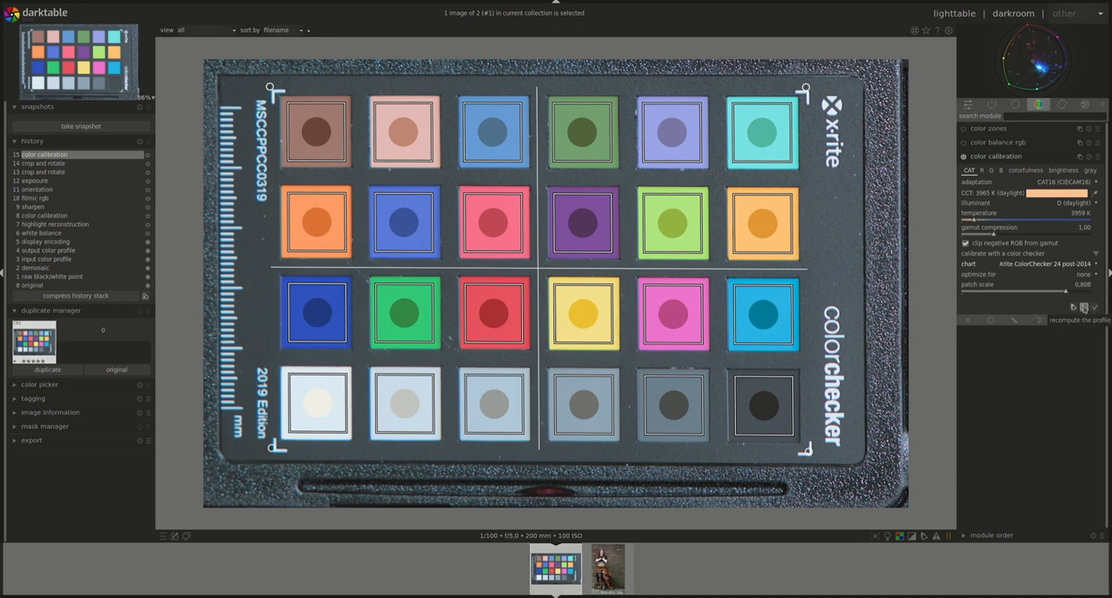
# Recompute the color-checker profile, reporting good quality and −1.34 EV exposure compensation
pyautogui.click(1084, 307)
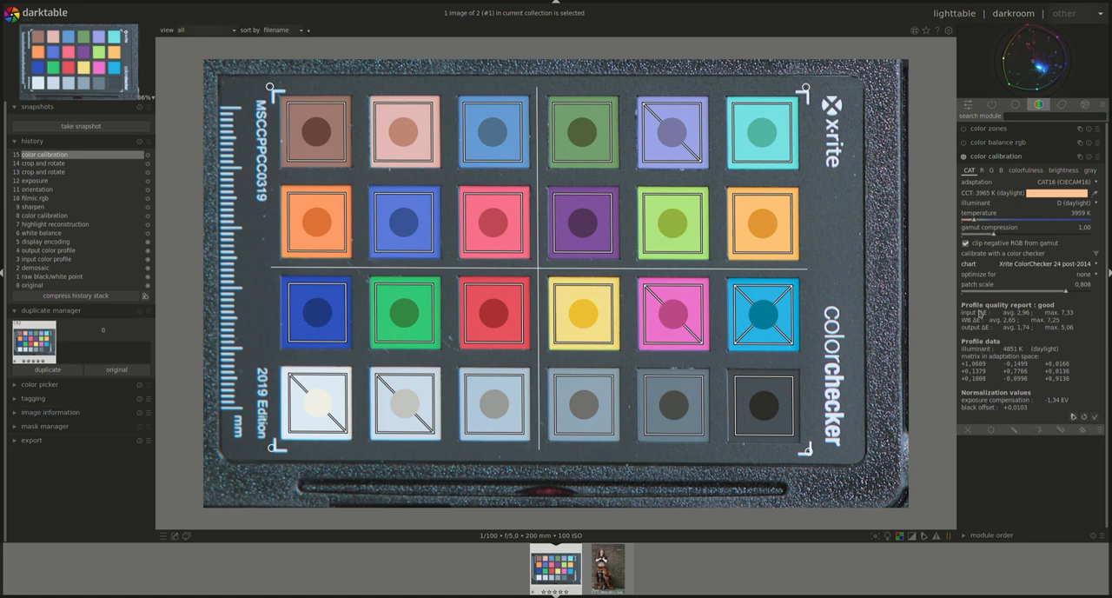
pyautogui.moveTo(1040, 308)
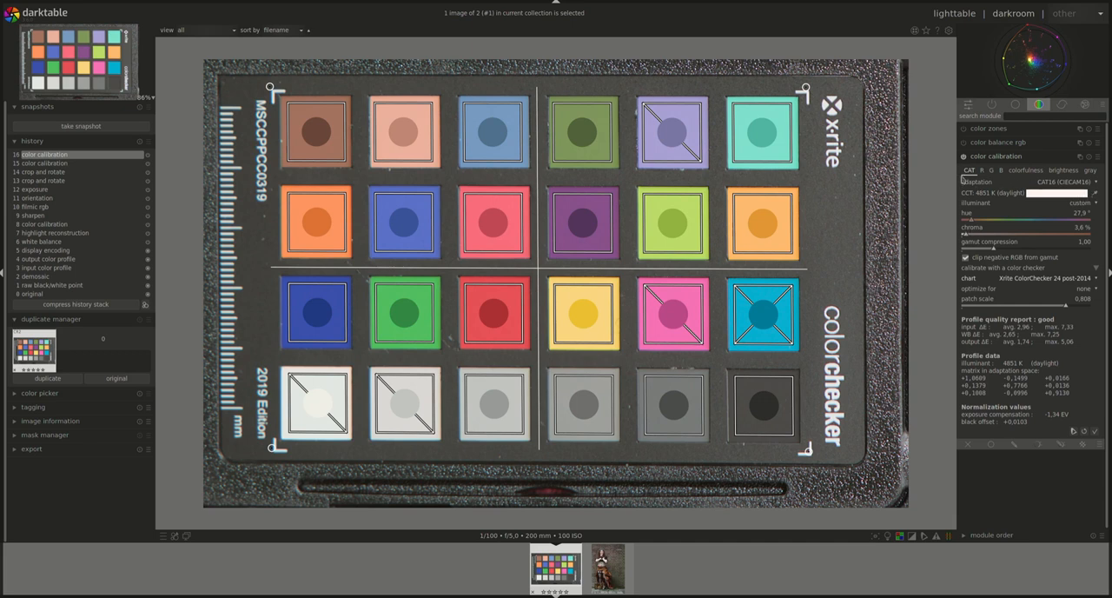
pyautogui.moveTo(999, 217)
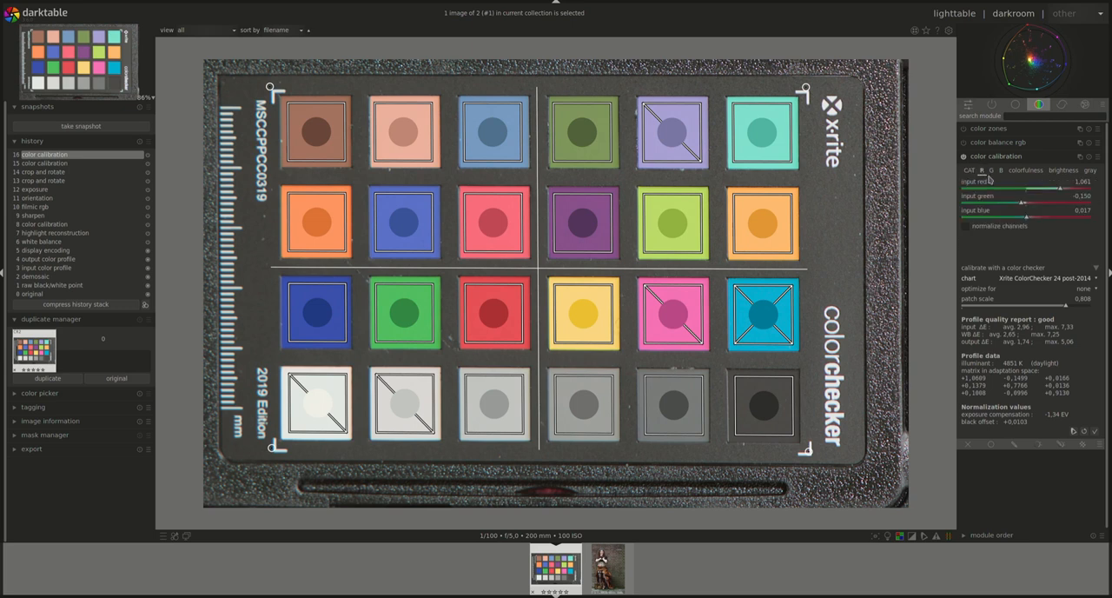
# Inspect another channel's mixing values, then return to the CAT settings
pyautogui.click(1001, 169)
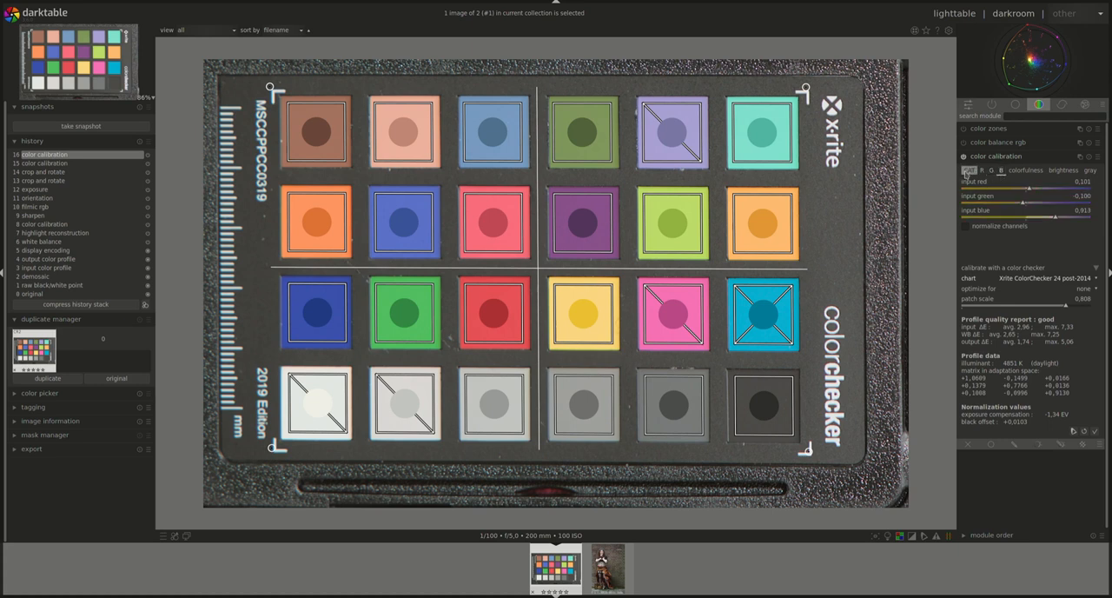
pyautogui.click(967, 169)
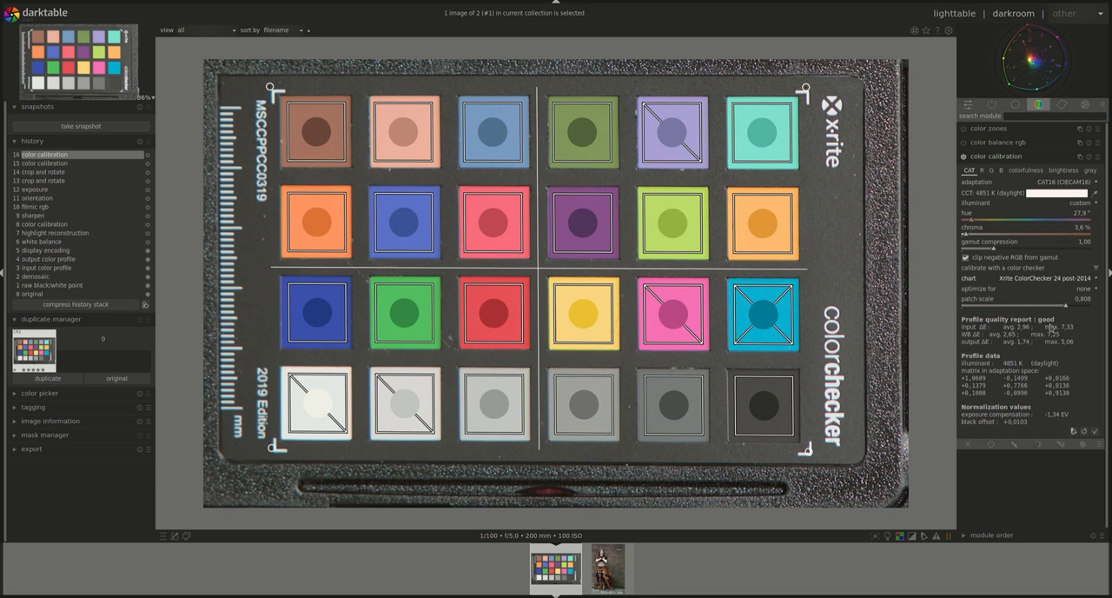
pyautogui.moveTo(988, 350)
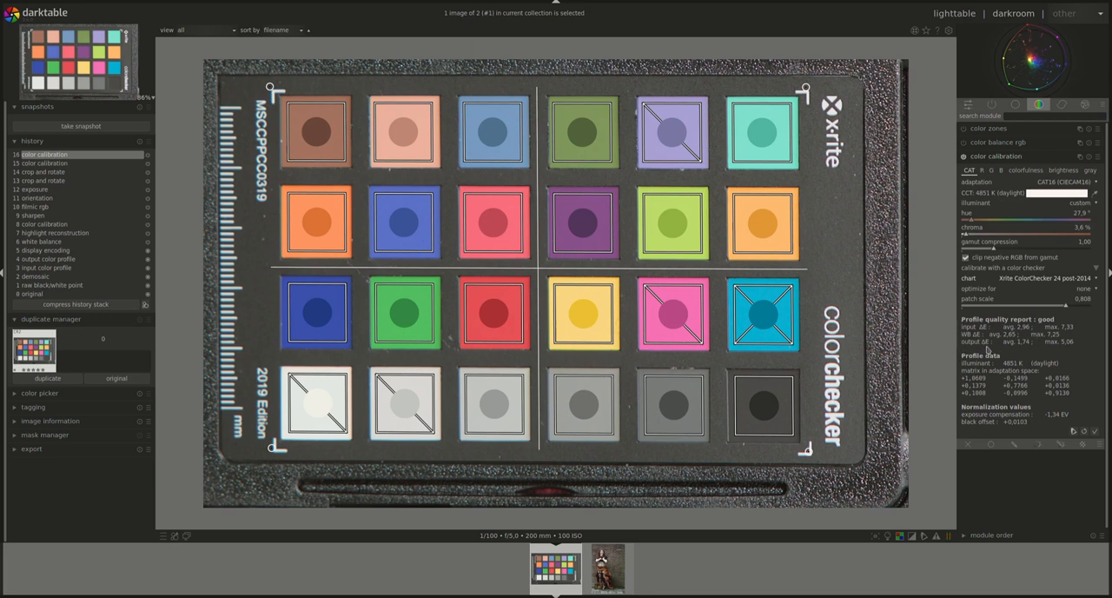
pyautogui.moveTo(987, 349)
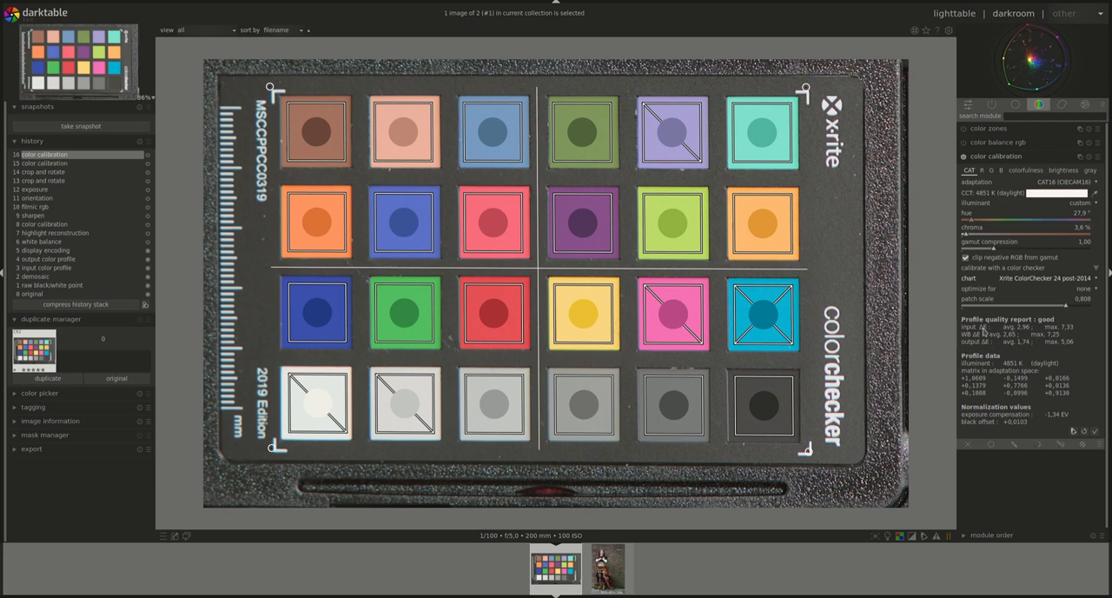
pyautogui.moveTo(982, 334)
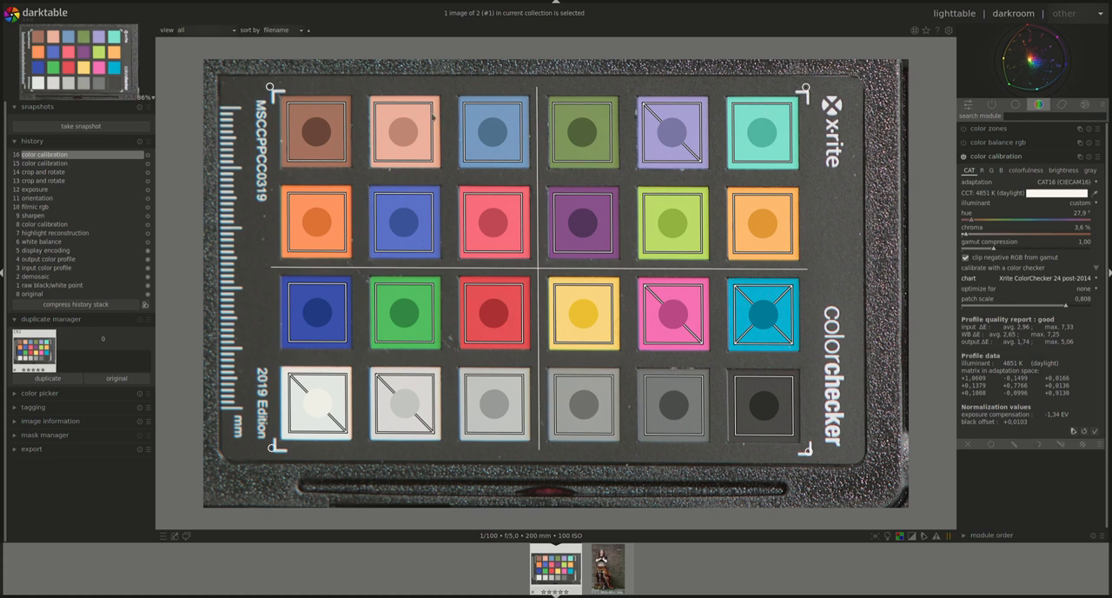
pyautogui.moveTo(1034, 363)
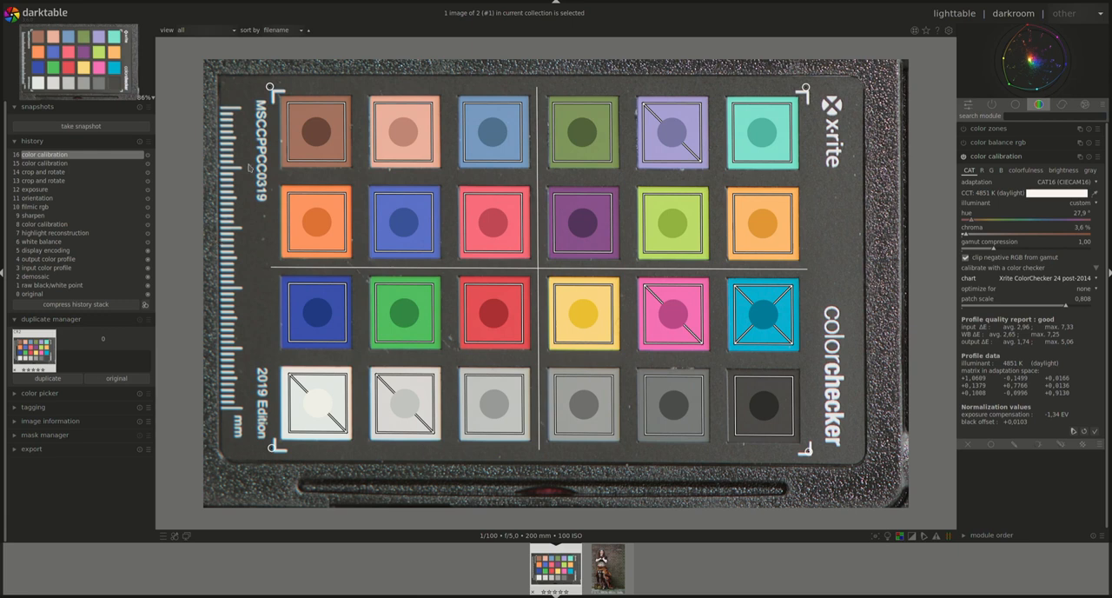
pyautogui.moveTo(798, 420)
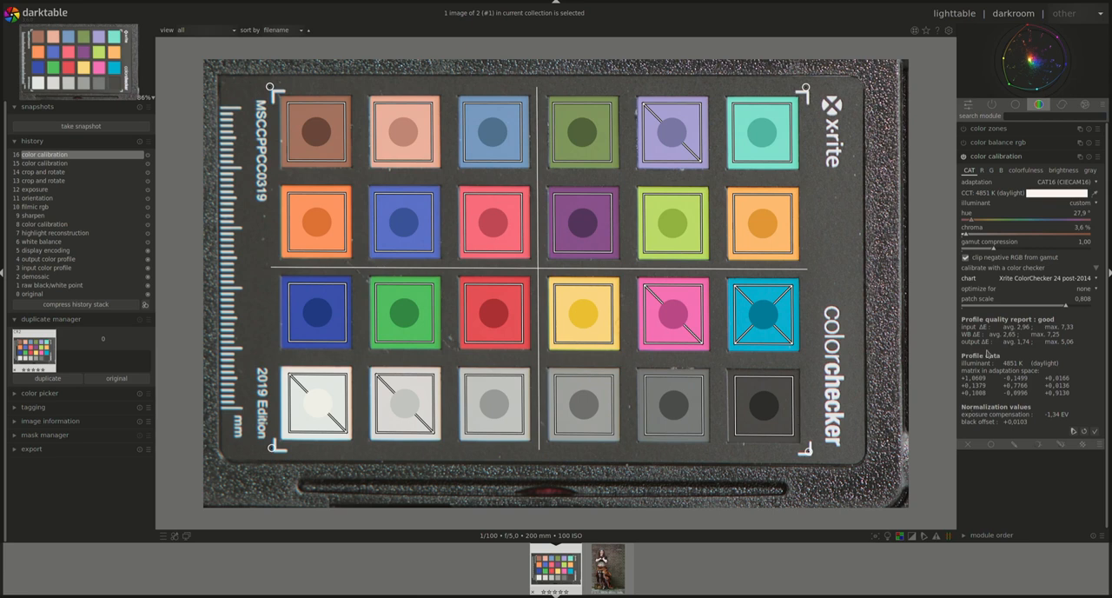
pyautogui.moveTo(988, 343)
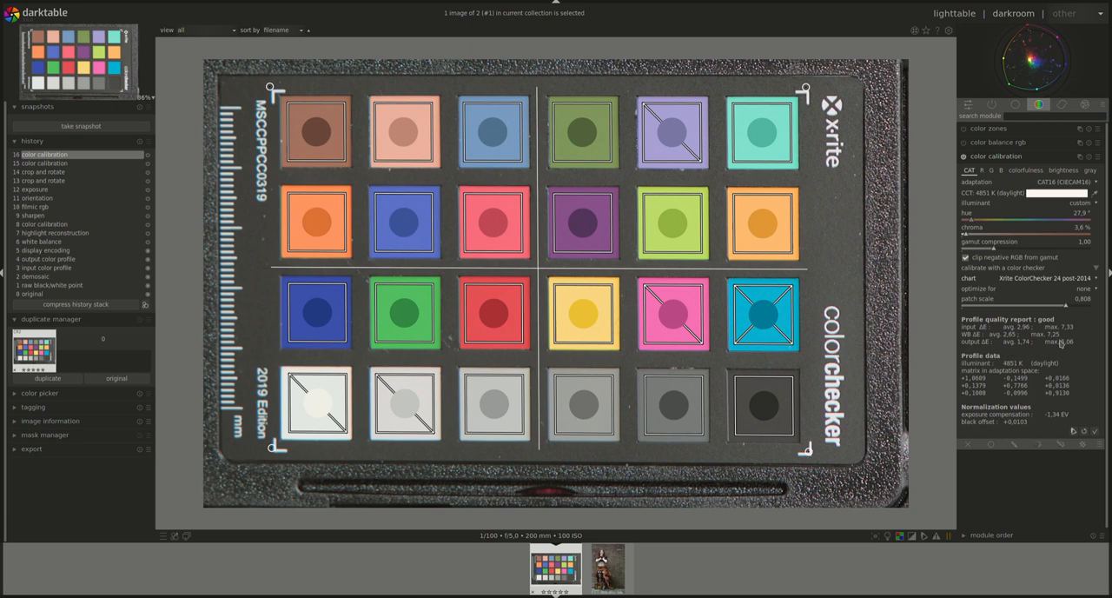
pyautogui.moveTo(1060, 342)
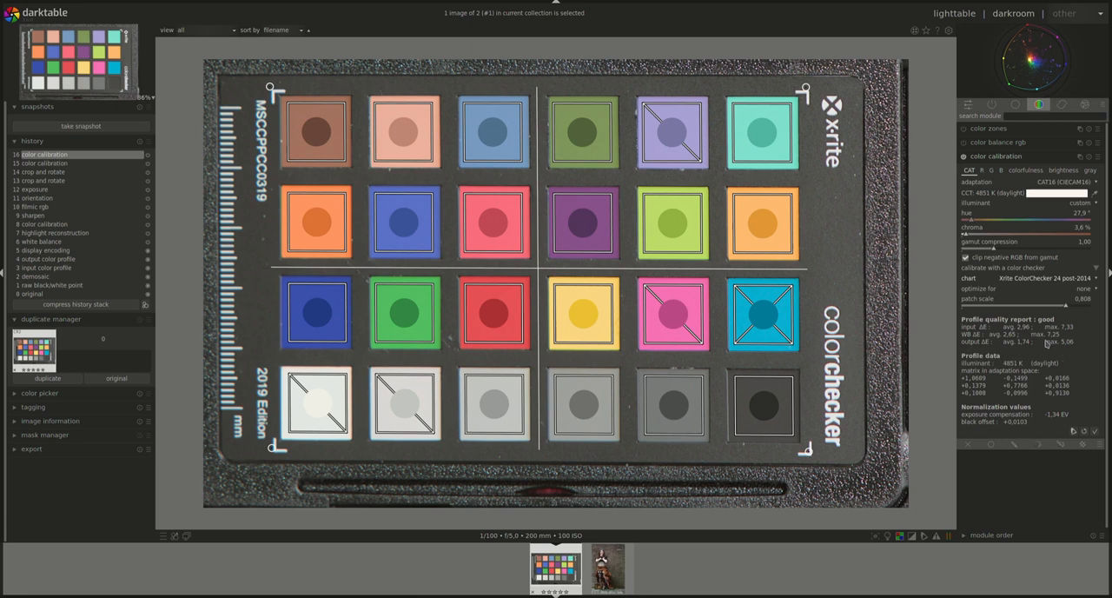
pyautogui.moveTo(977, 354)
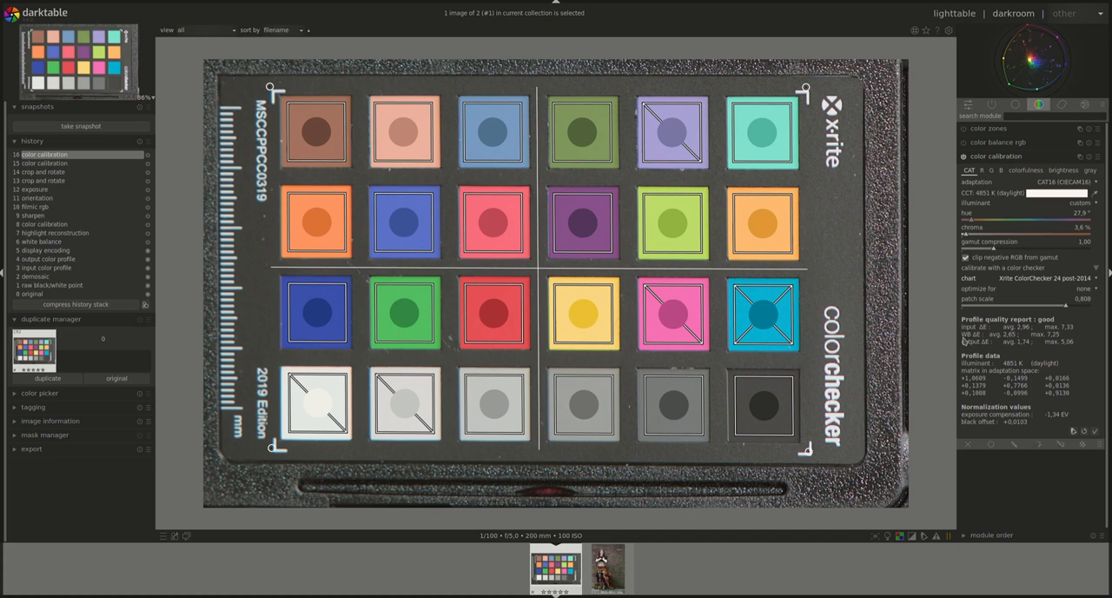
pyautogui.moveTo(963, 341)
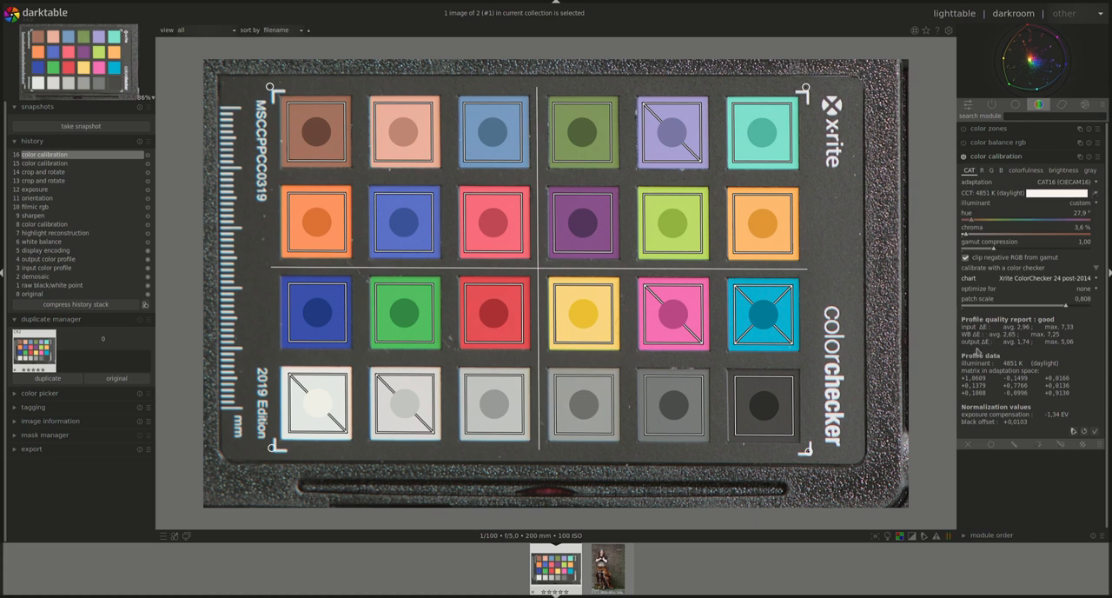
pyautogui.moveTo(977, 352)
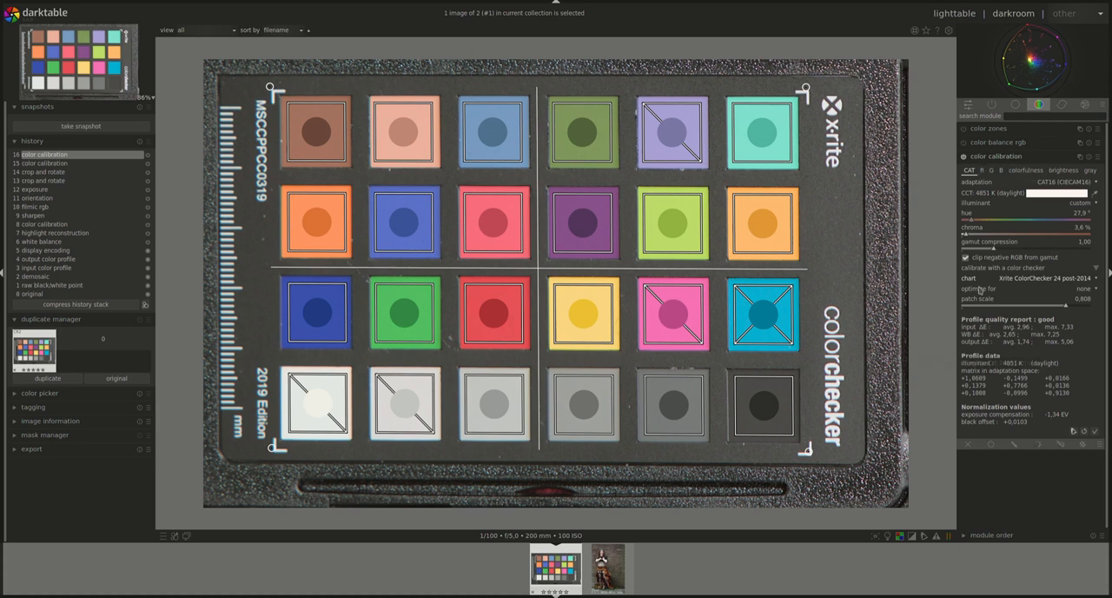
pyautogui.moveTo(951, 356)
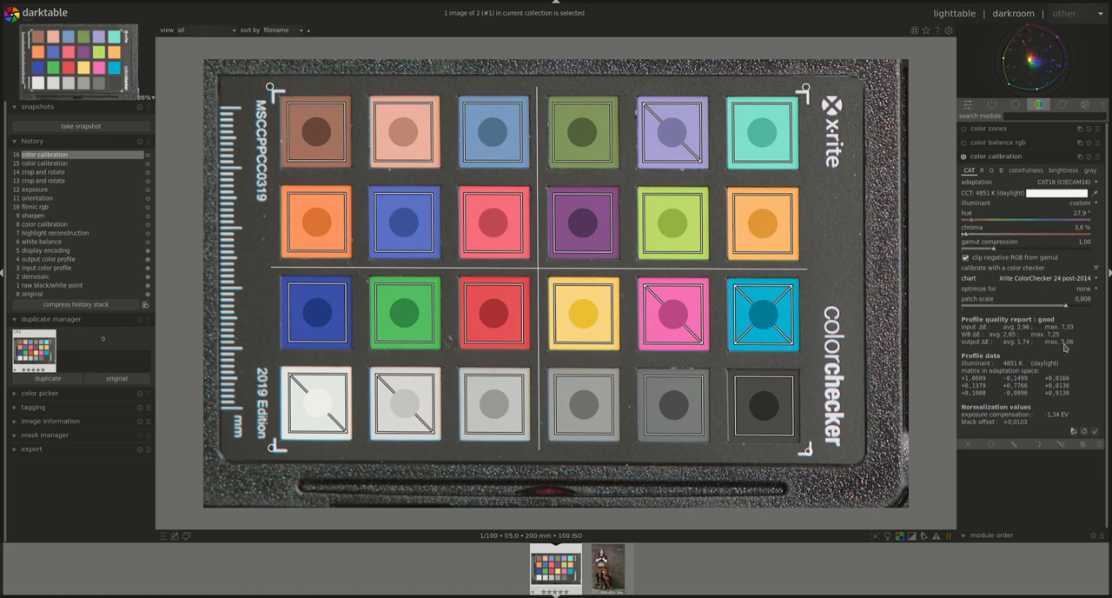
pyautogui.moveTo(1007, 339)
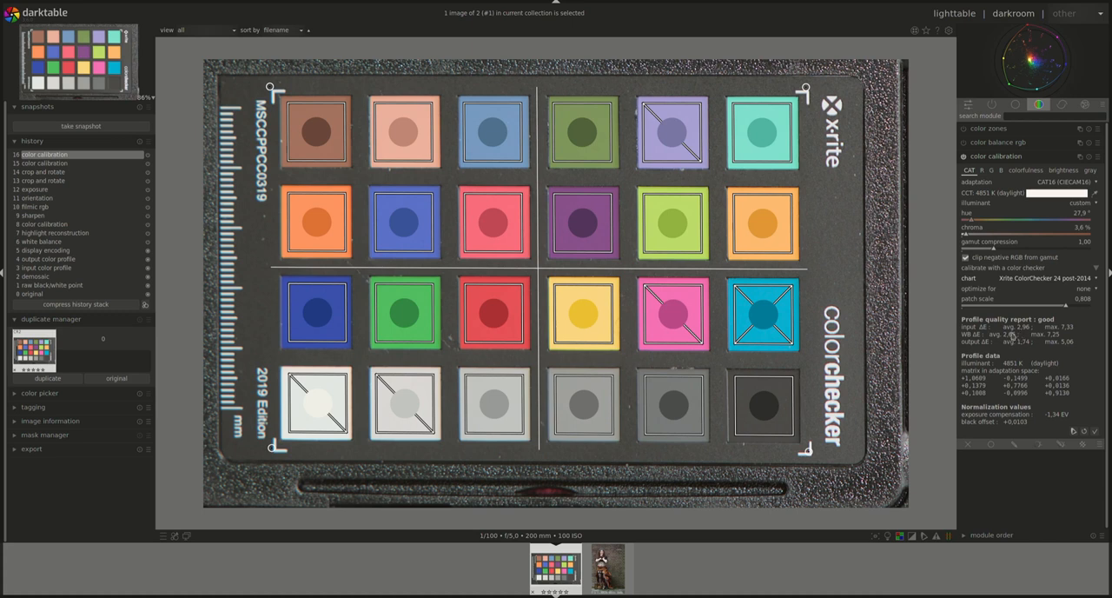
pyautogui.moveTo(1012, 338)
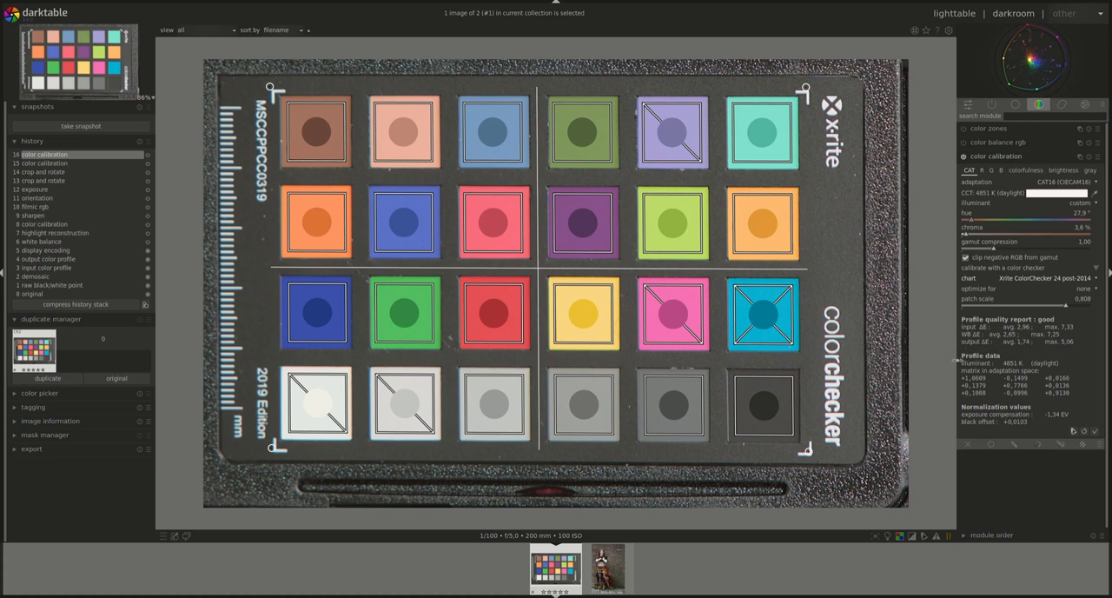
pyautogui.moveTo(968, 378)
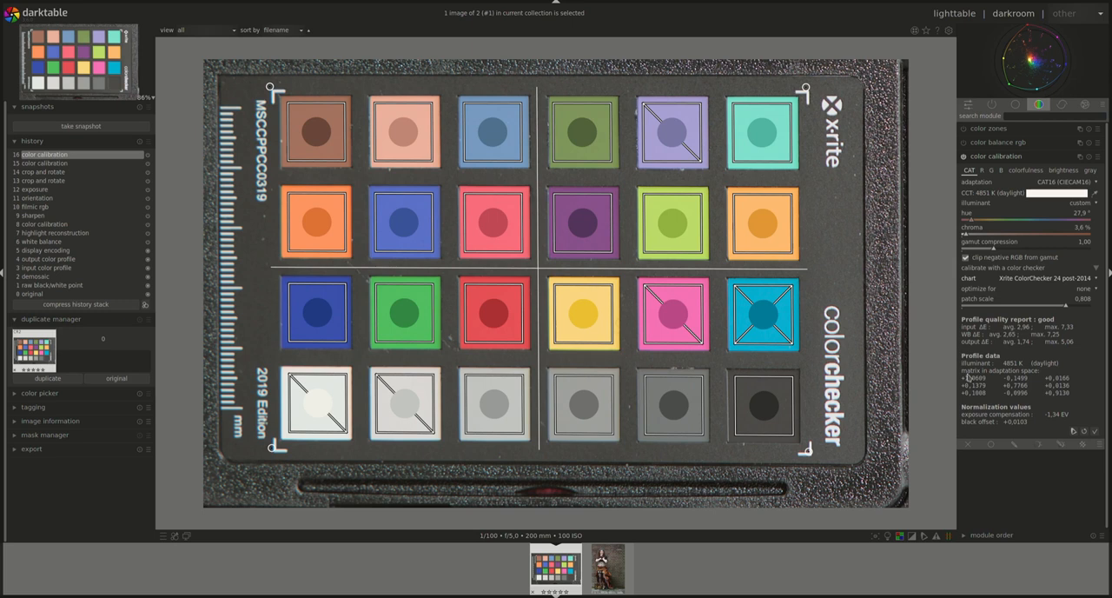
pyautogui.moveTo(981, 201)
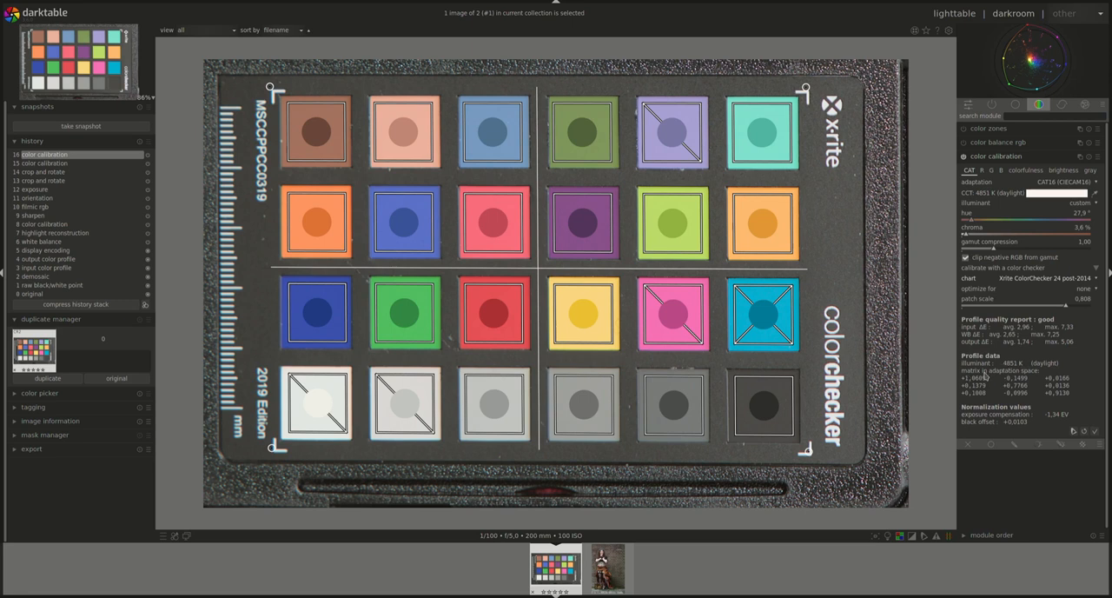
pyautogui.moveTo(985, 376)
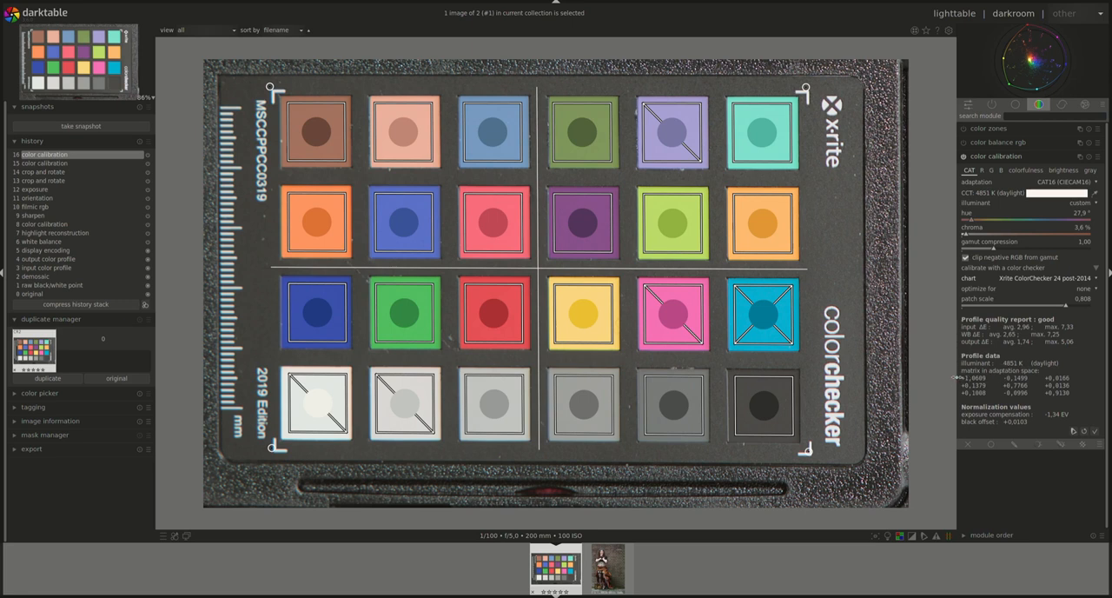
pyautogui.moveTo(1073, 380)
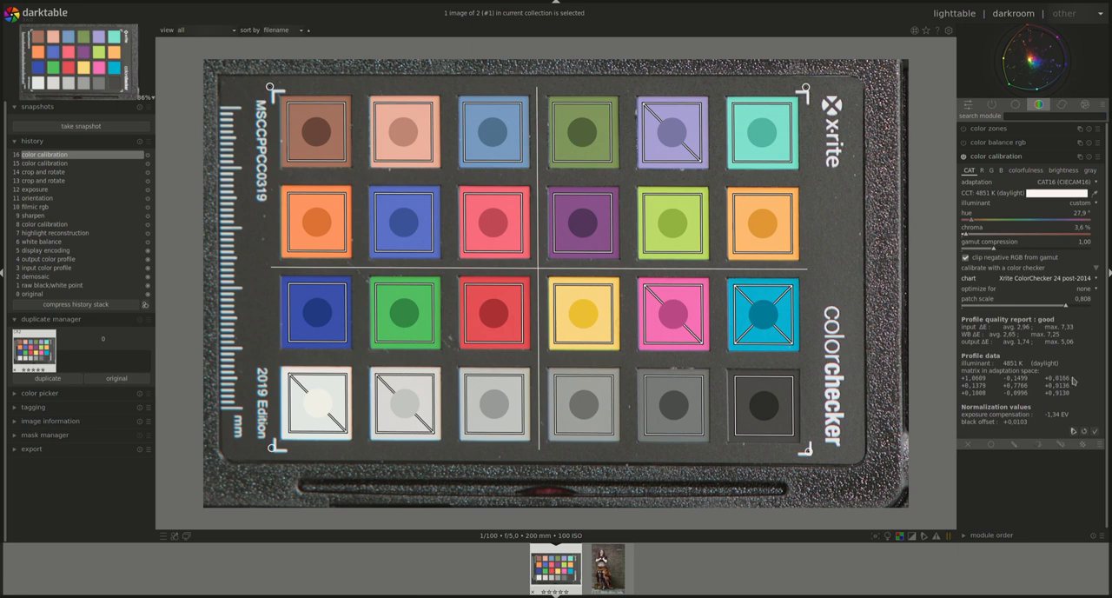
pyautogui.moveTo(980, 189)
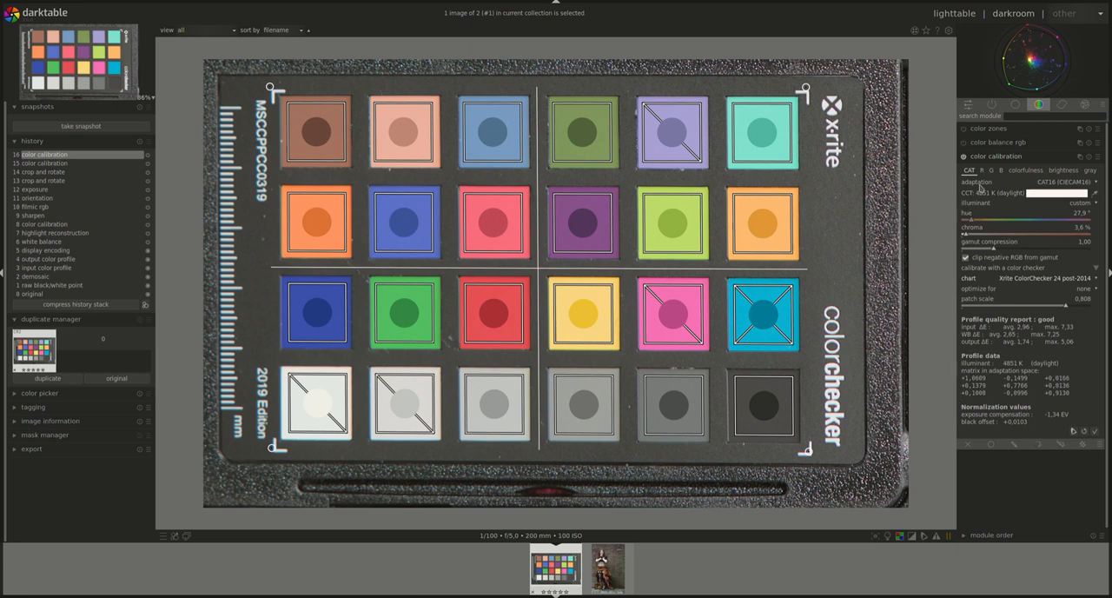
pyautogui.click(1063, 169)
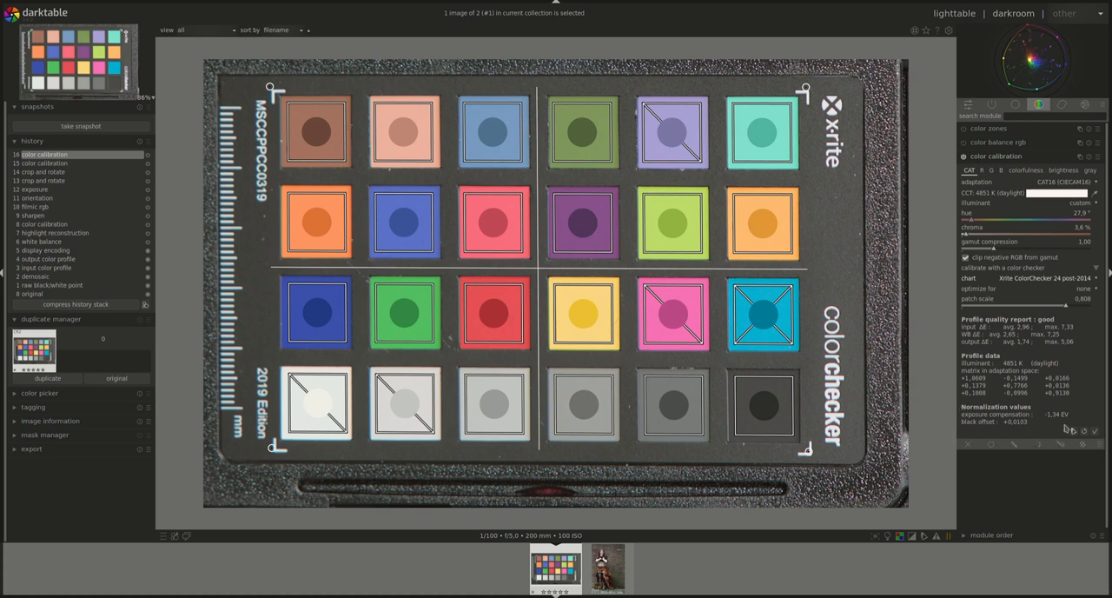
pyautogui.moveTo(958, 419)
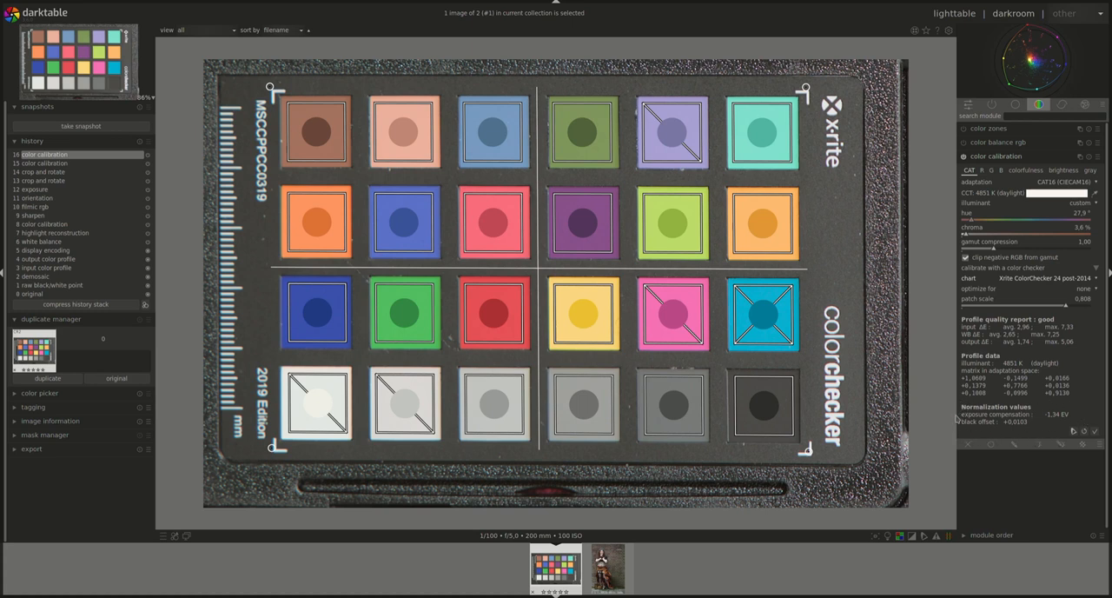
pyautogui.moveTo(999, 424)
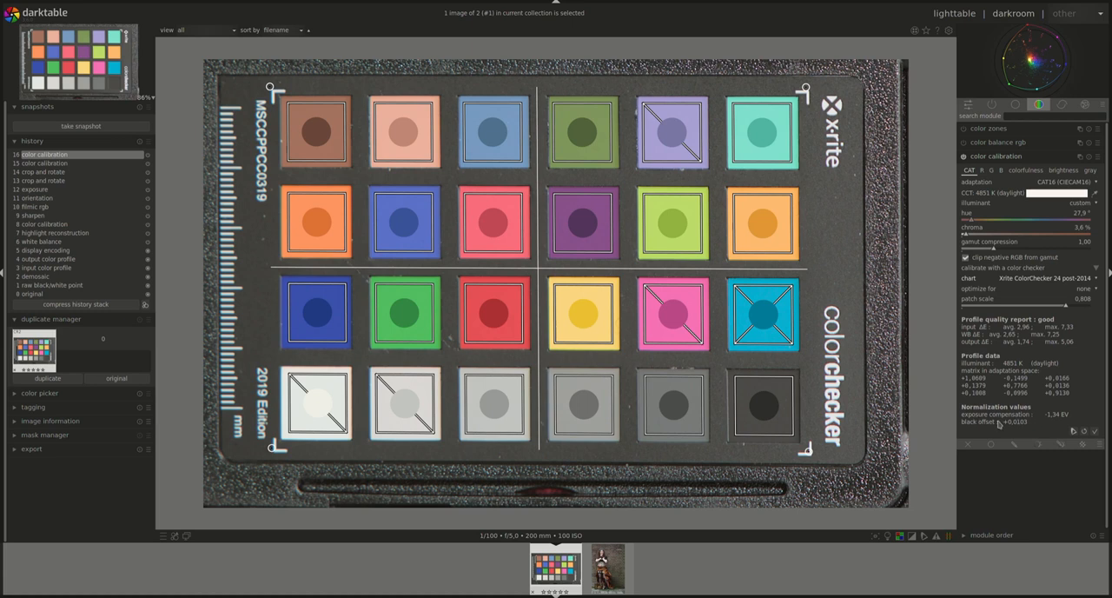
pyautogui.moveTo(999, 424)
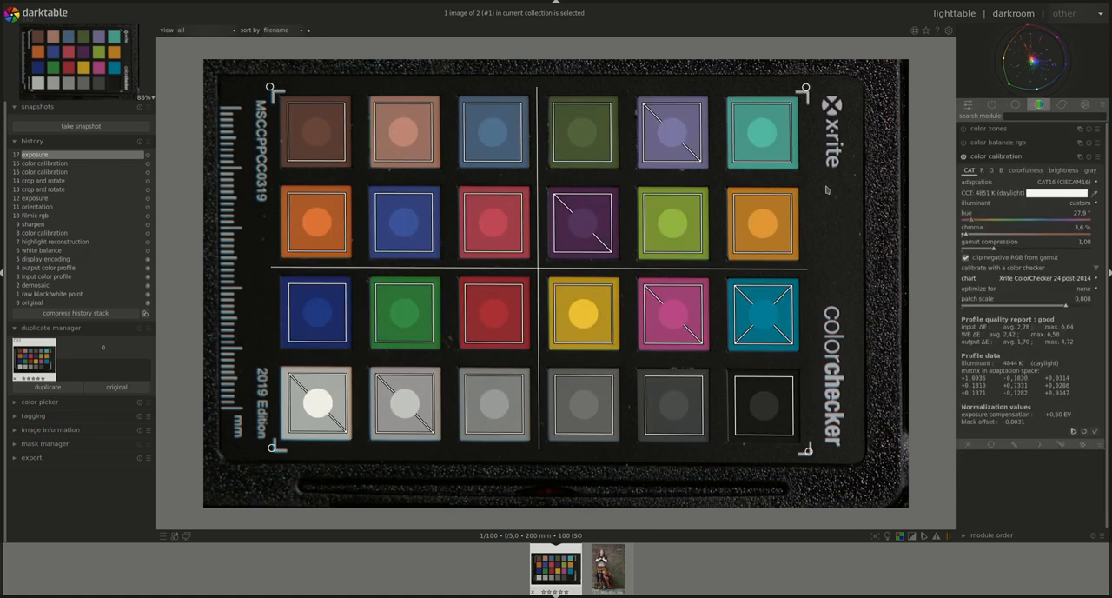
pyautogui.moveTo(265, 334)
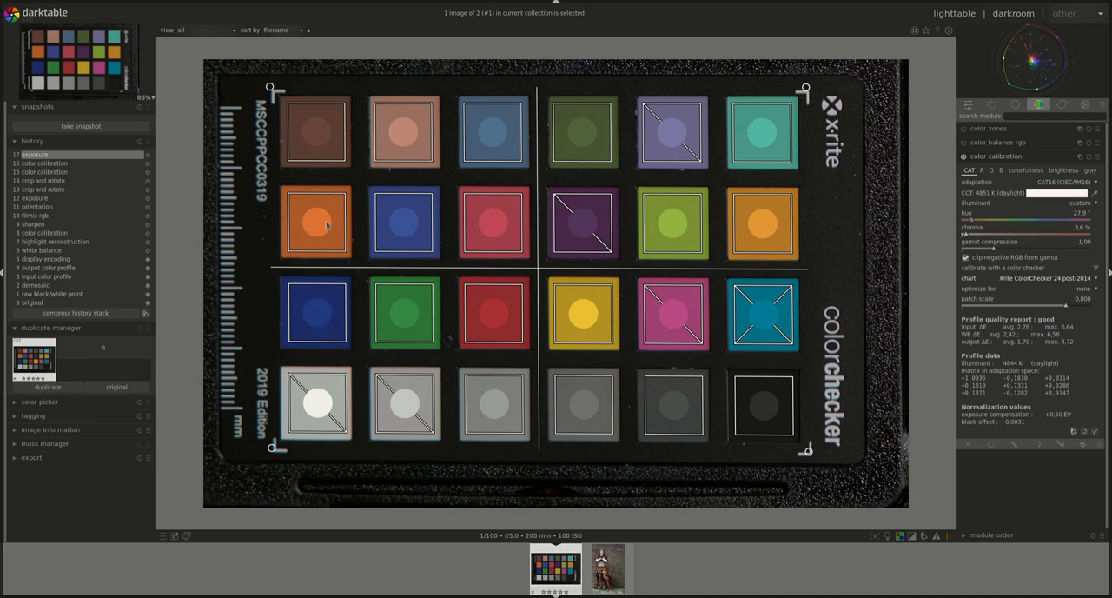
pyautogui.moveTo(315, 107)
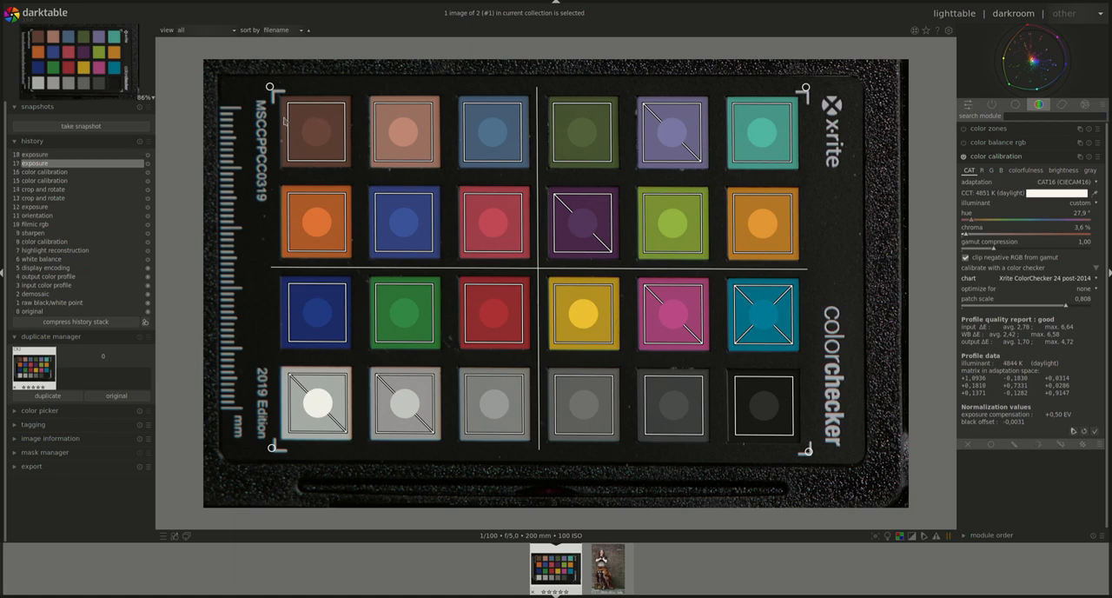
pyautogui.moveTo(353, 90)
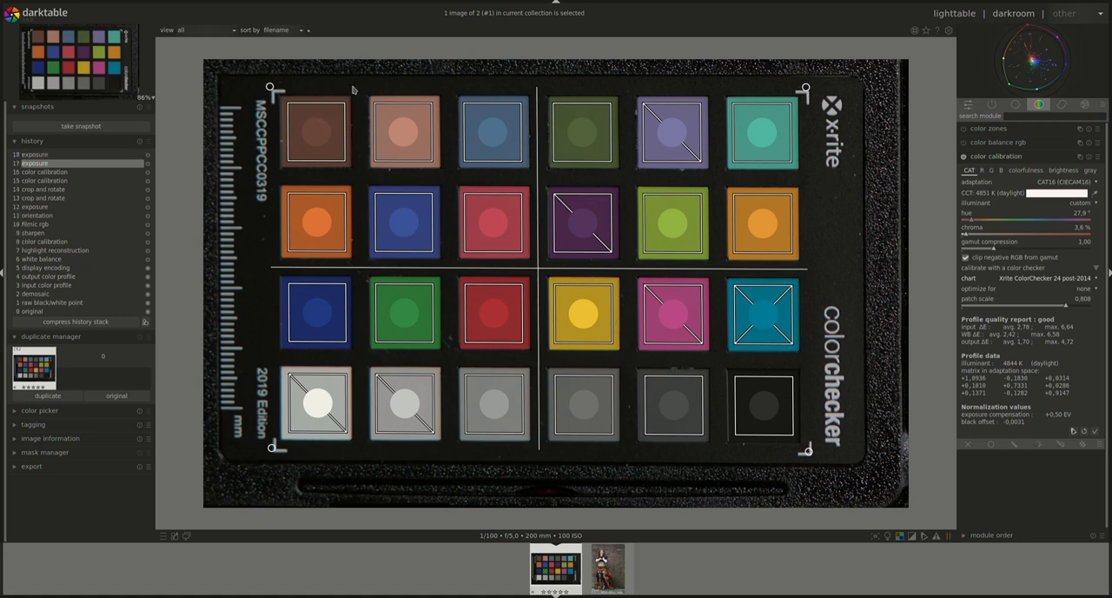
pyautogui.moveTo(588, 223)
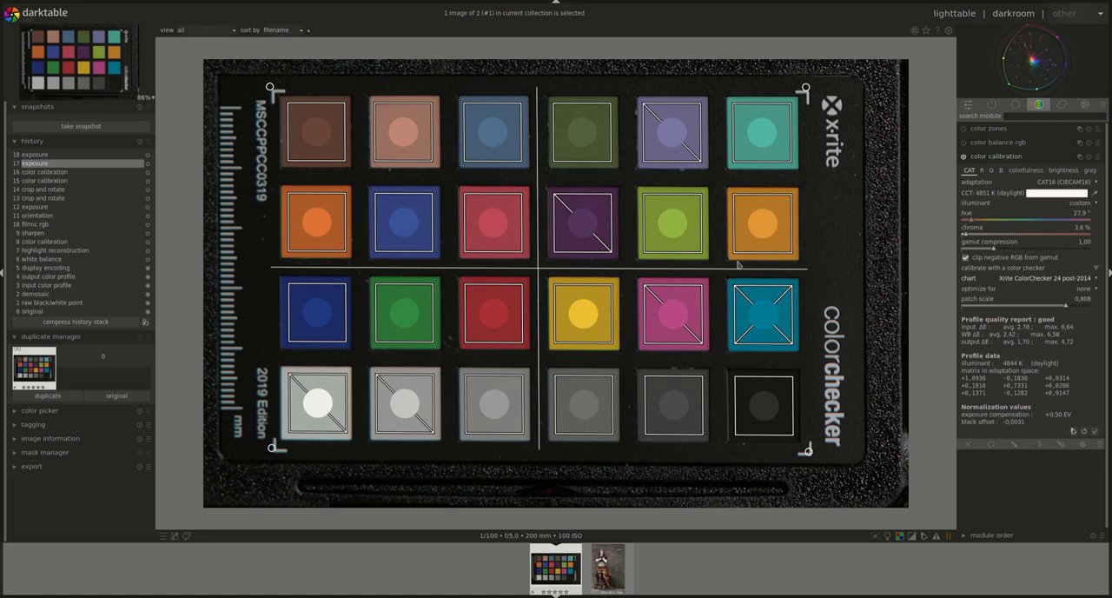
pyautogui.moveTo(389, 180)
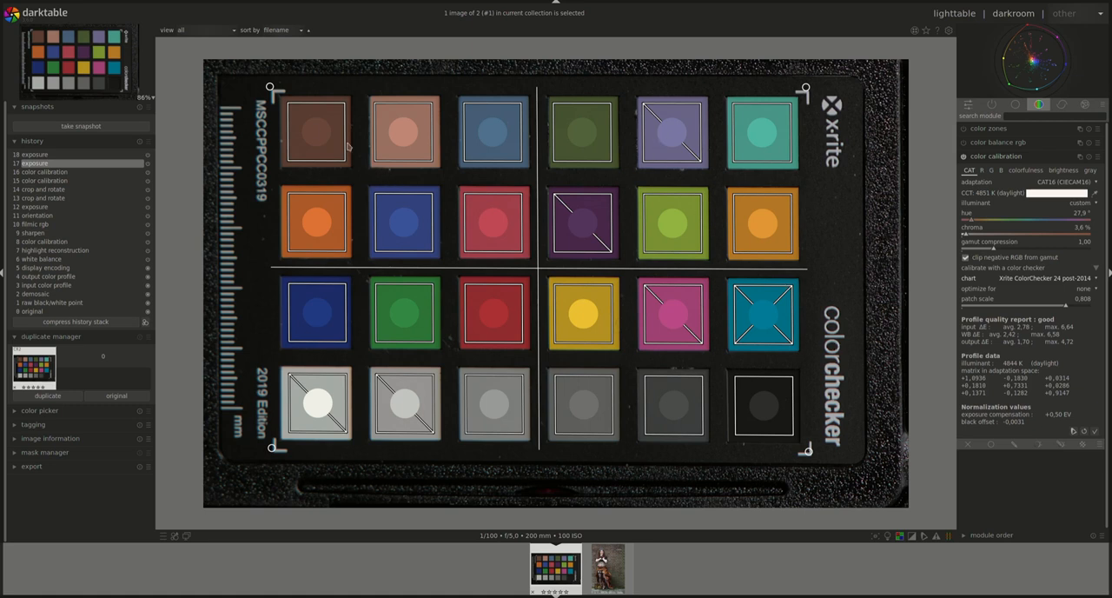
pyautogui.moveTo(329, 99)
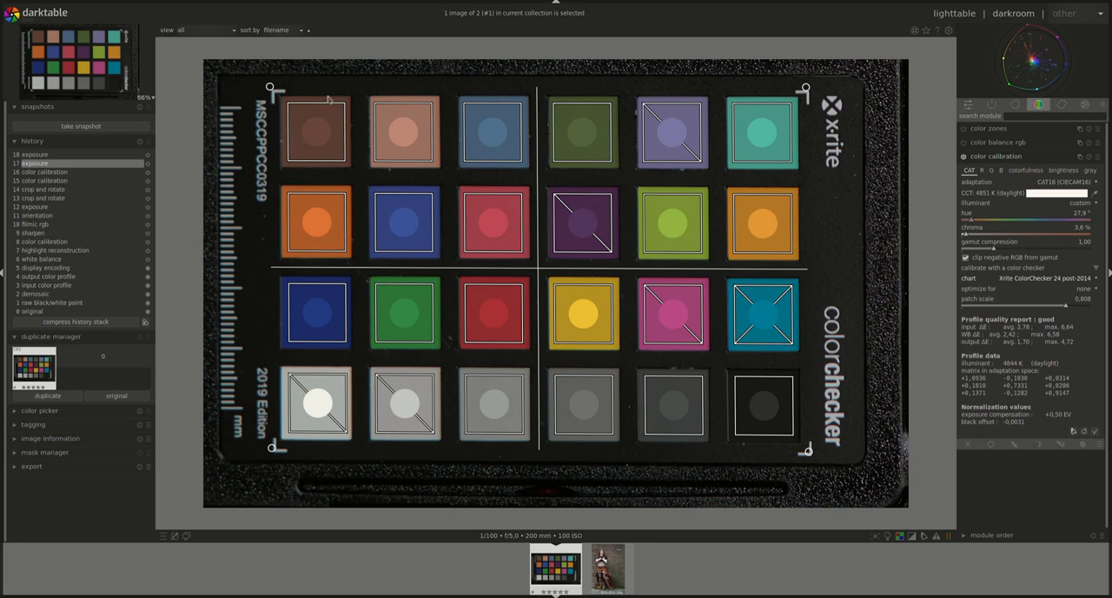
pyautogui.moveTo(310, 105)
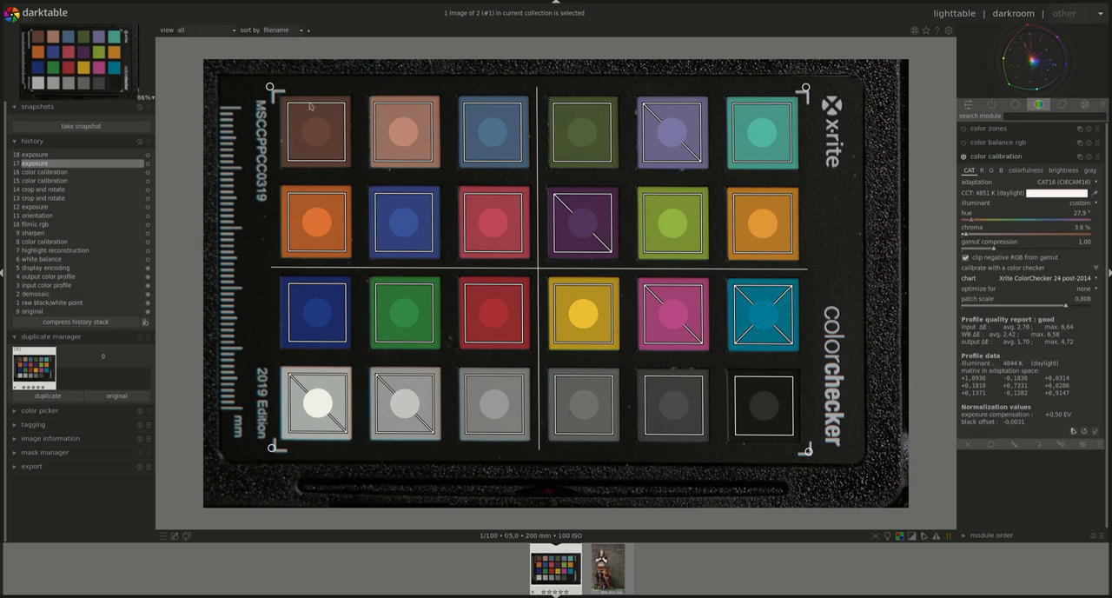
pyautogui.moveTo(298, 131)
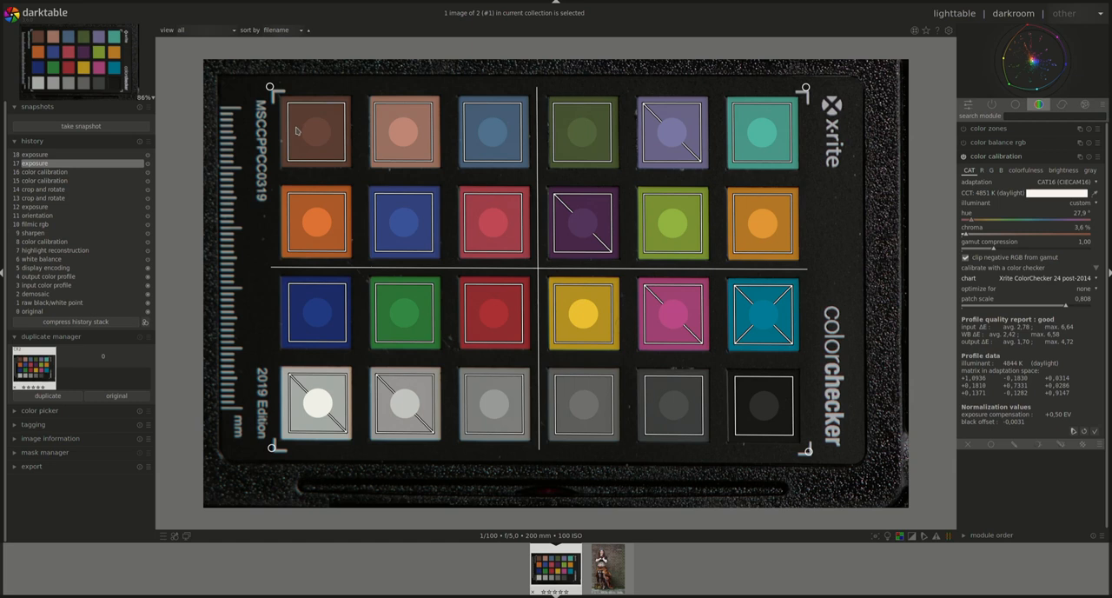
pyautogui.moveTo(439, 137)
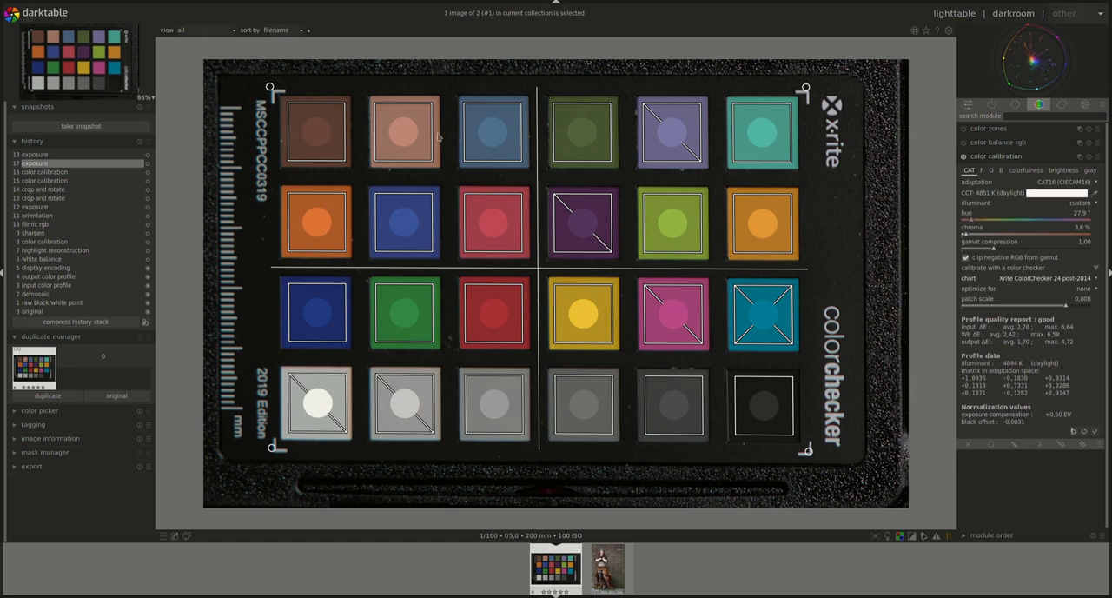
pyautogui.moveTo(401, 153)
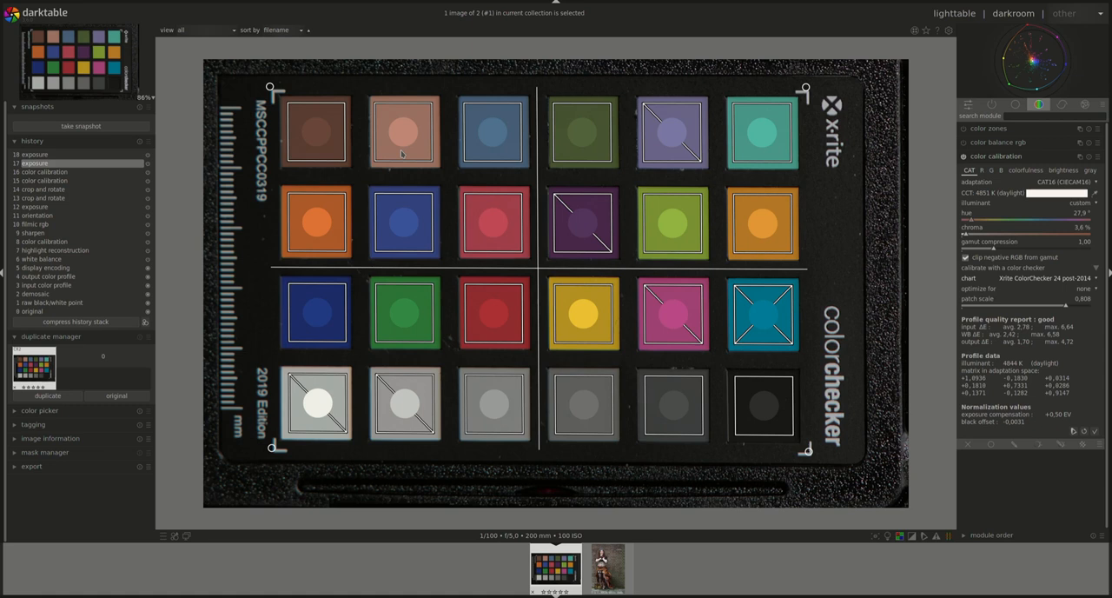
pyautogui.moveTo(402, 153)
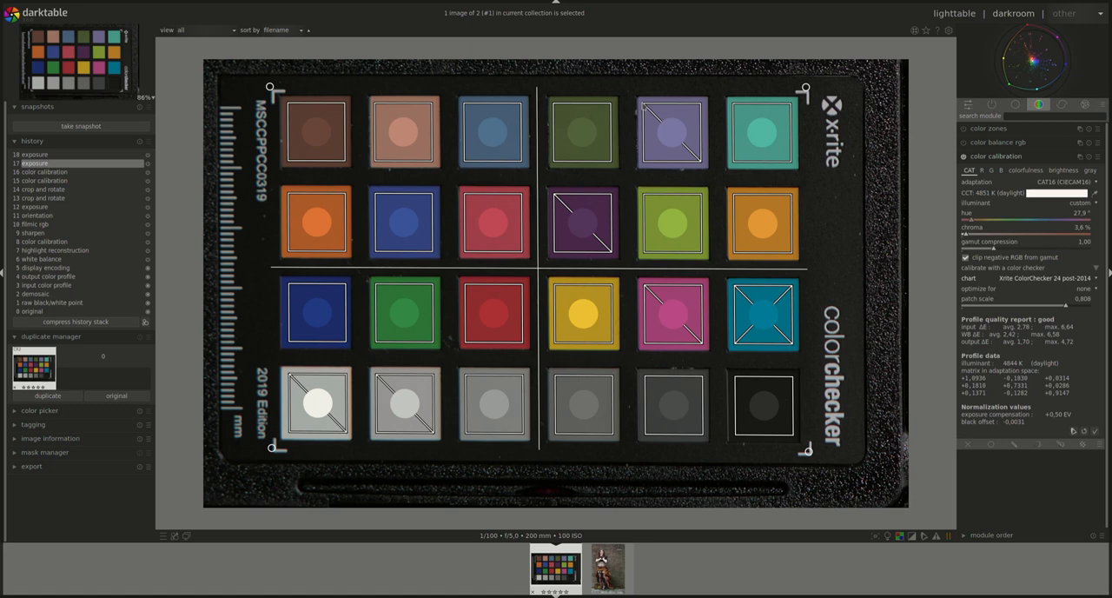
pyautogui.moveTo(315, 396)
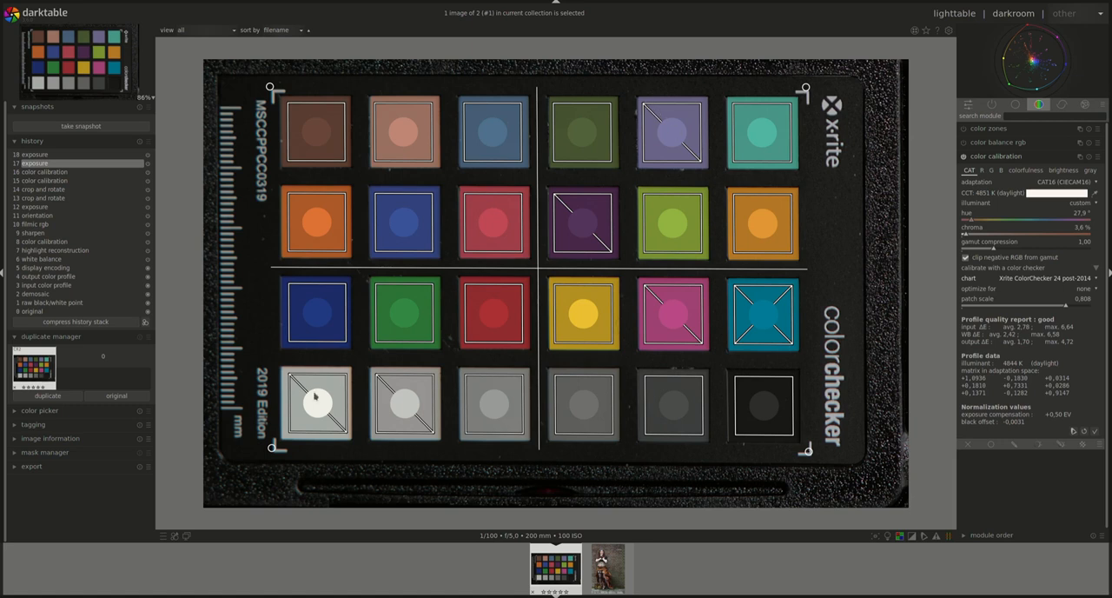
pyautogui.moveTo(415, 424)
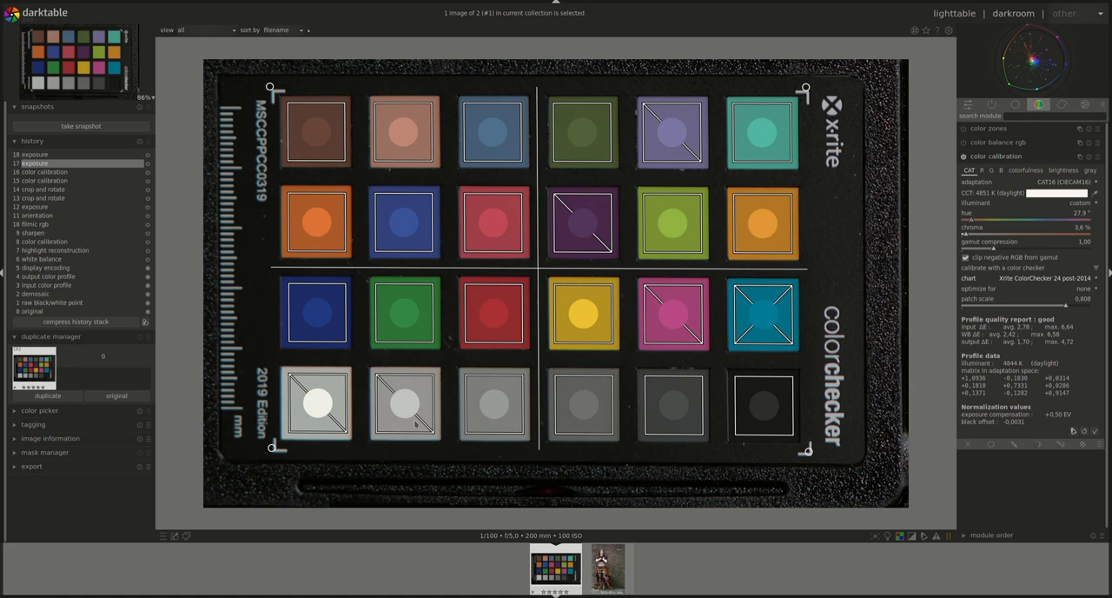
pyautogui.moveTo(850, 384)
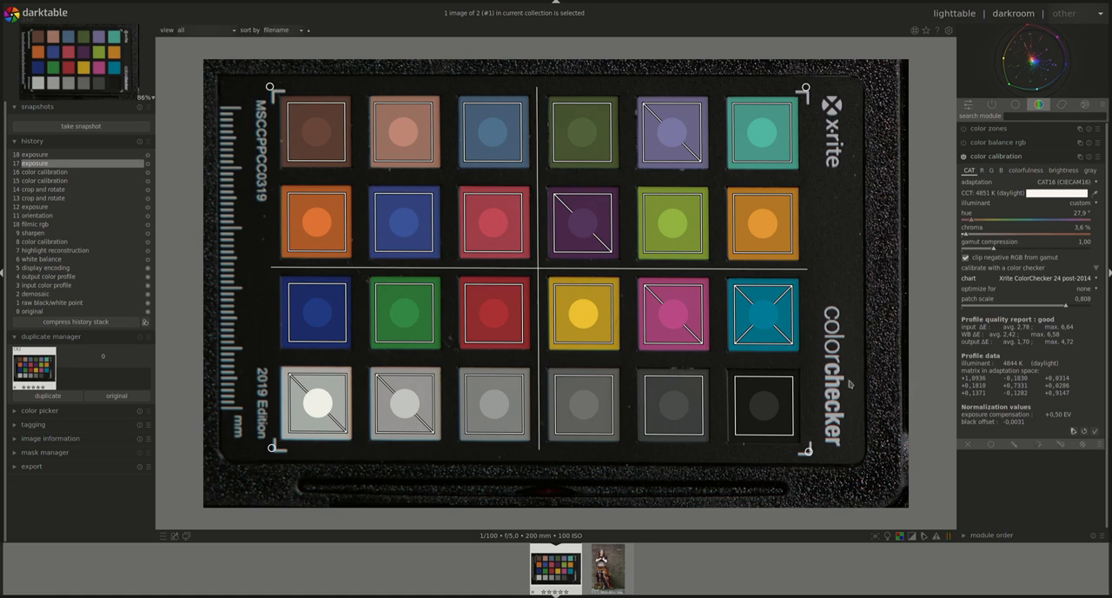
pyautogui.moveTo(851, 385)
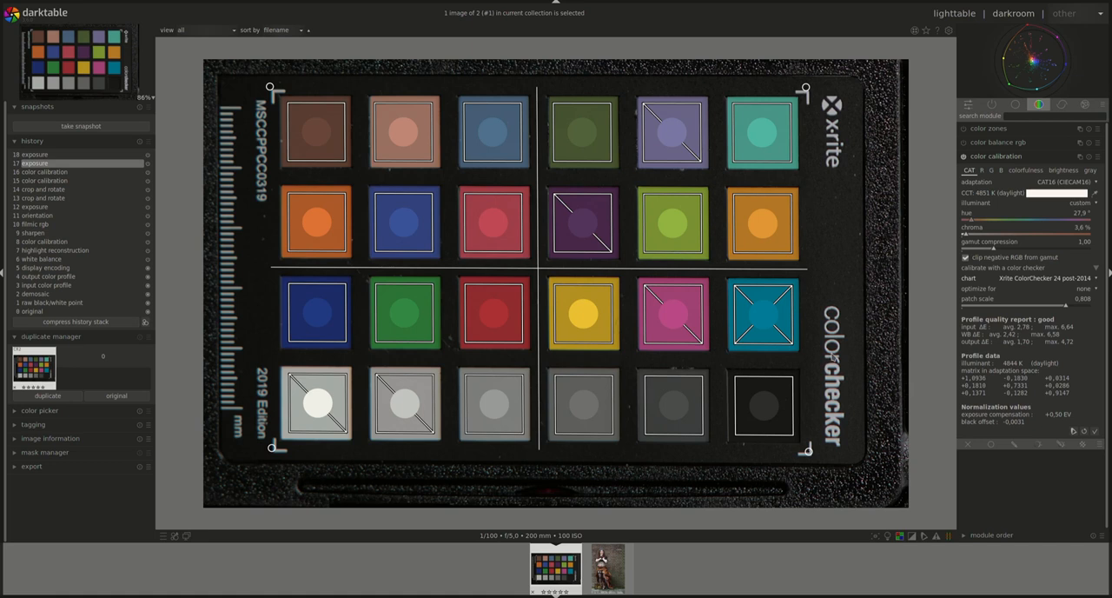
pyautogui.moveTo(823, 250)
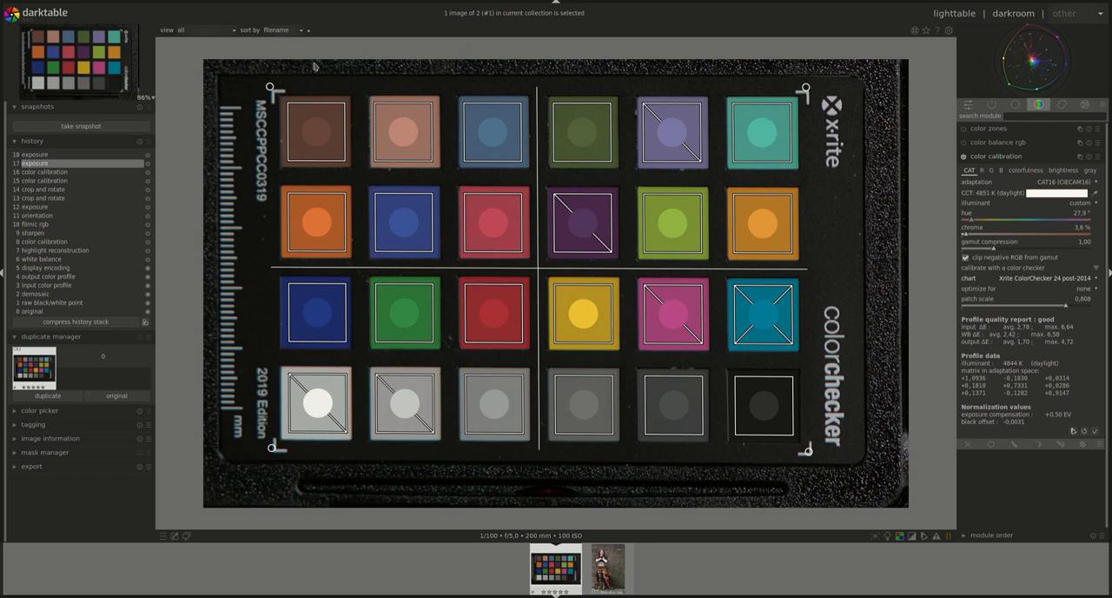
pyautogui.moveTo(751, 182)
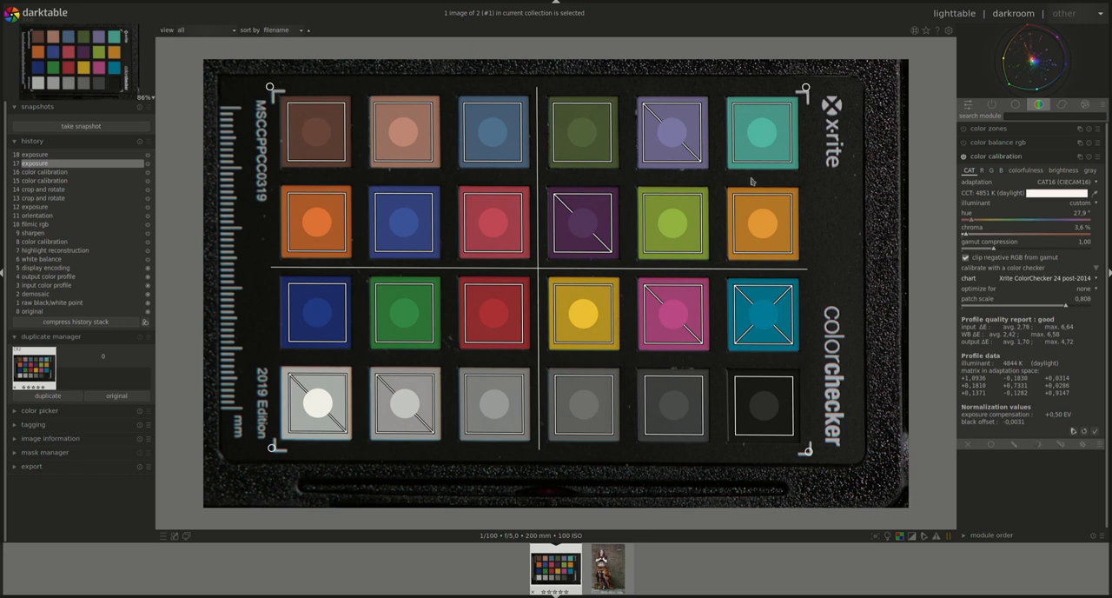
pyautogui.moveTo(839, 322)
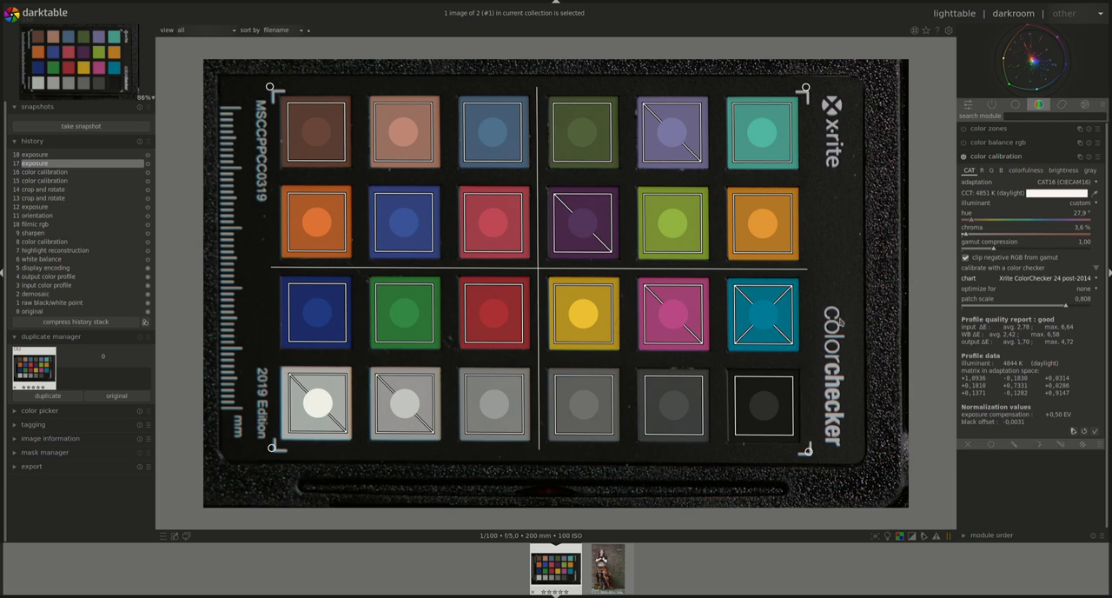
pyautogui.moveTo(997, 291)
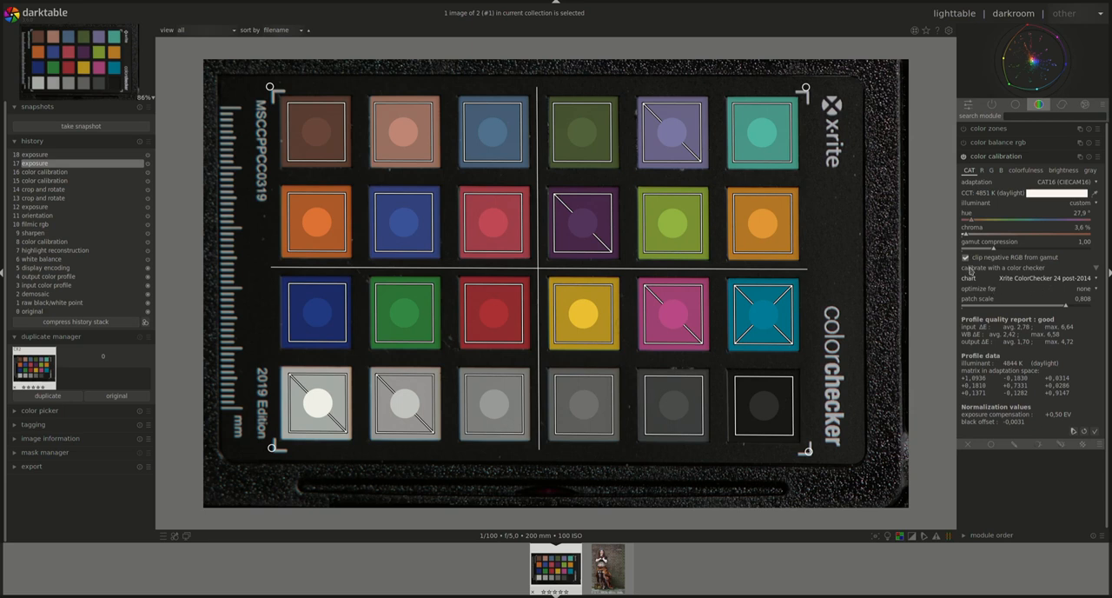
pyautogui.moveTo(923, 269)
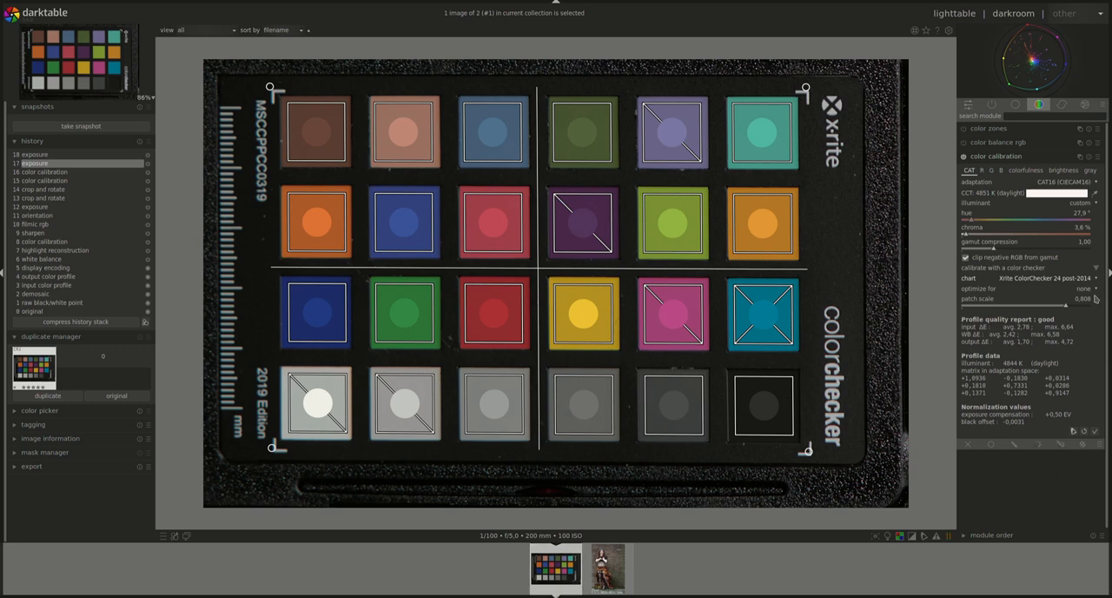
pyautogui.moveTo(1086, 288)
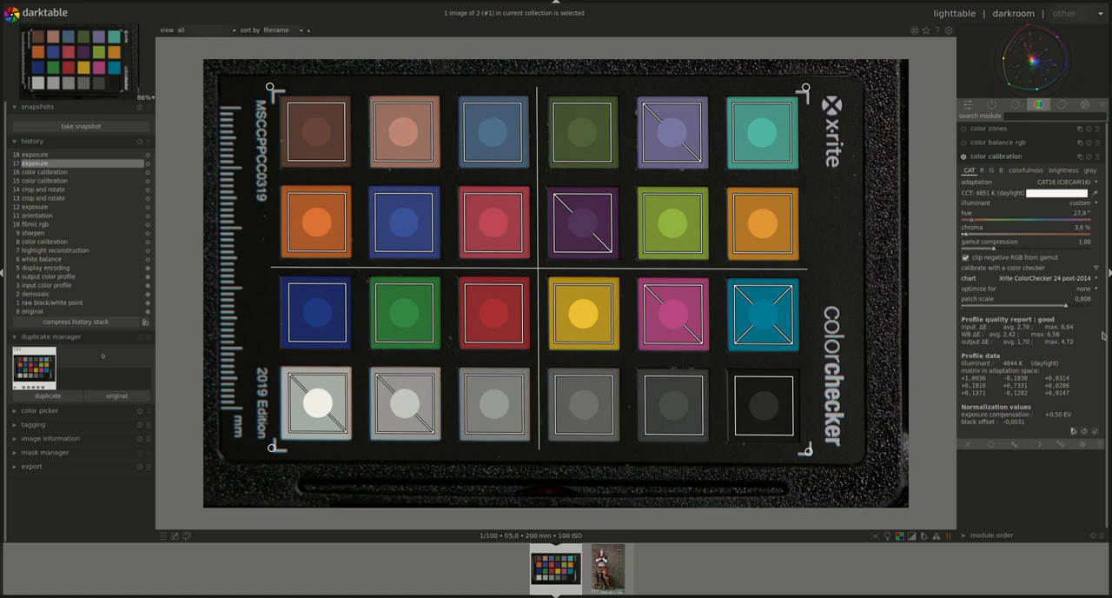
# Set 'optimize for' to neutral, then saturated colors, and reopen the optimization list
pyautogui.click(1084, 288)
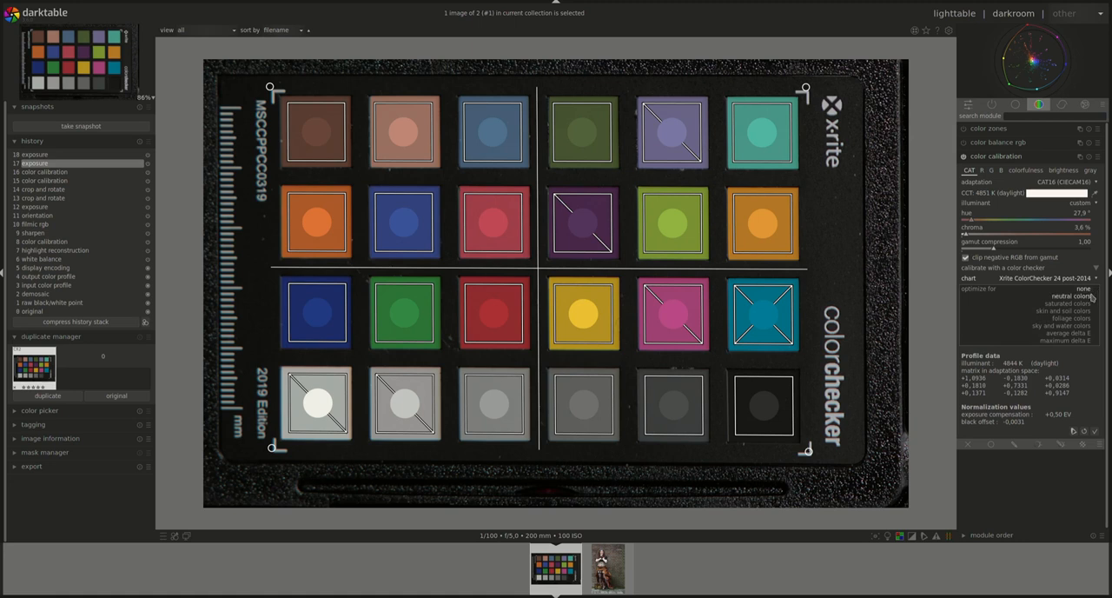
pyautogui.click(1081, 288)
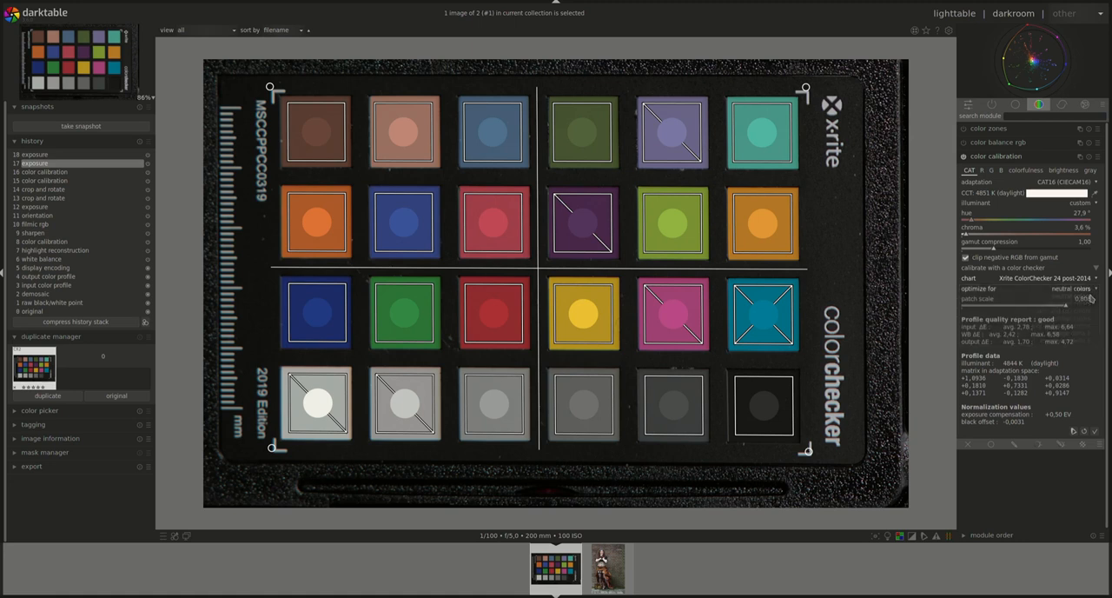
pyautogui.moveTo(1025, 298)
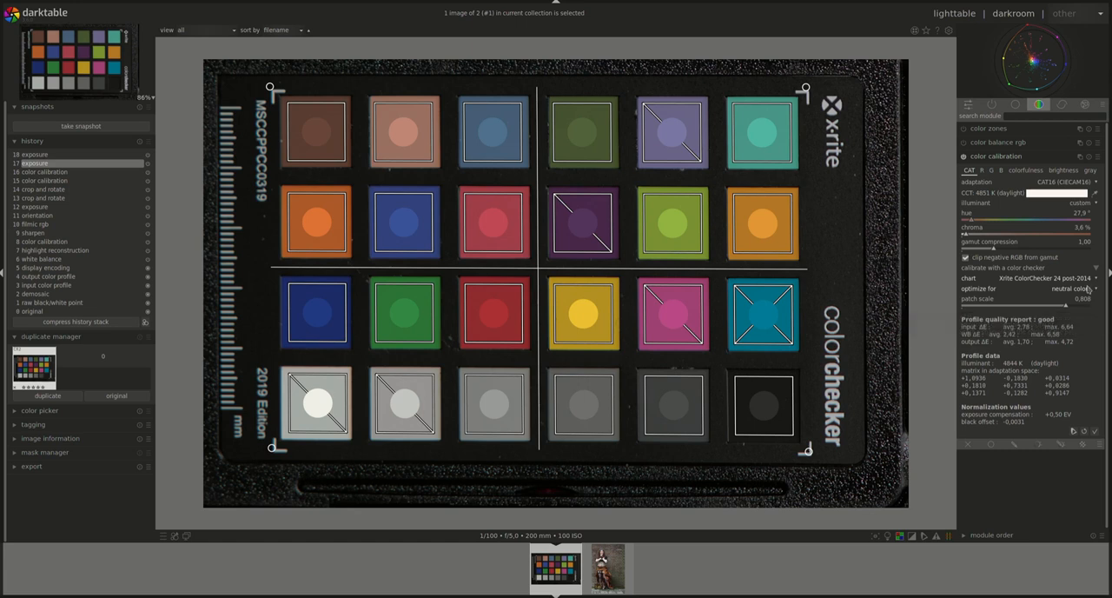
pyautogui.click(1072, 288)
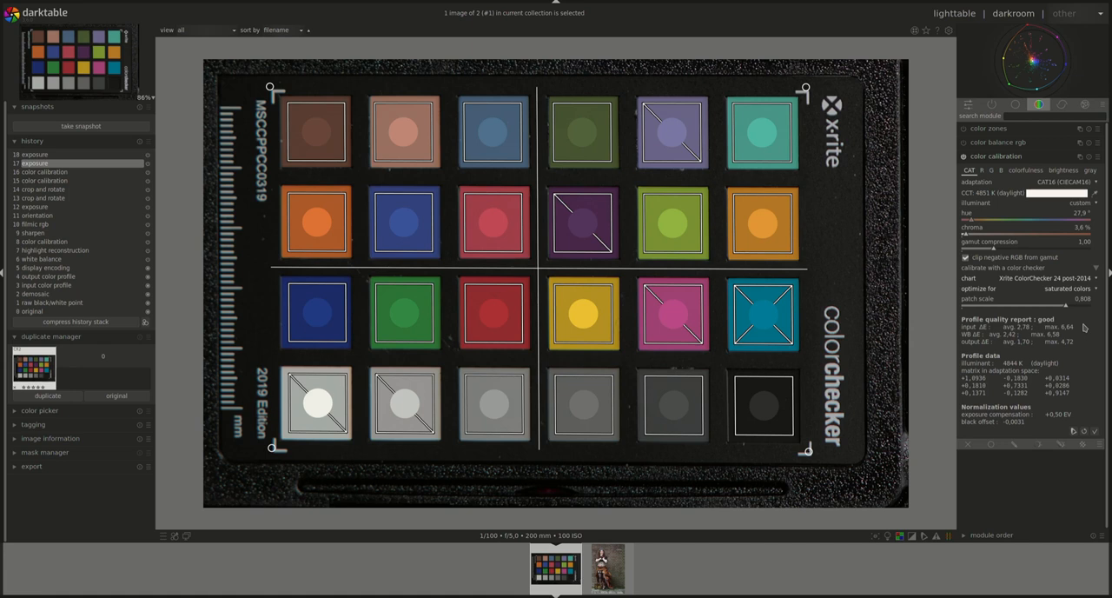
pyautogui.moveTo(1066, 289)
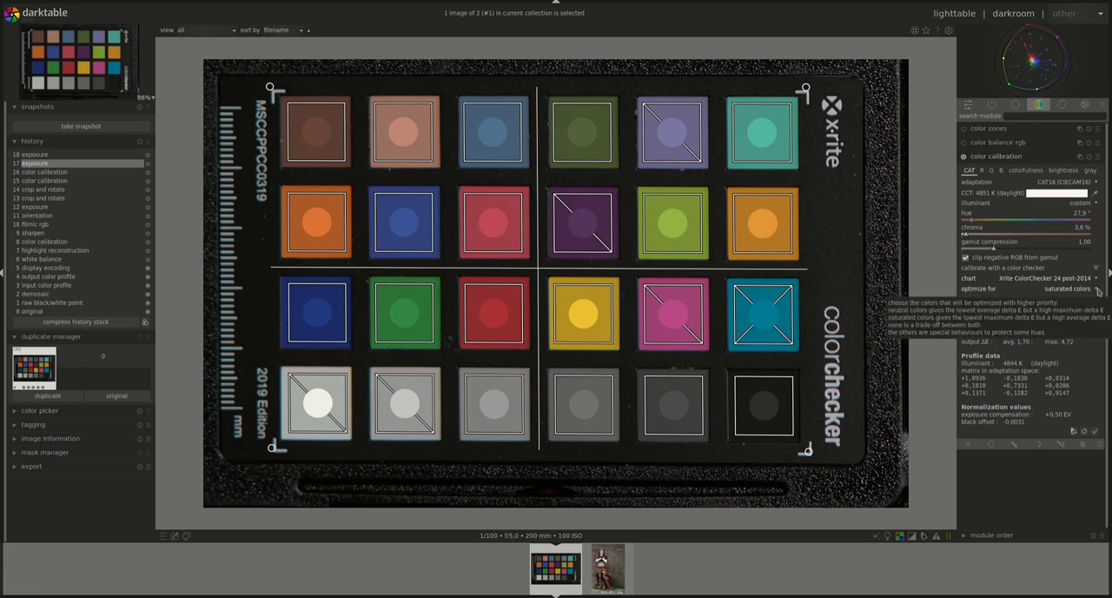
pyautogui.click(1068, 287)
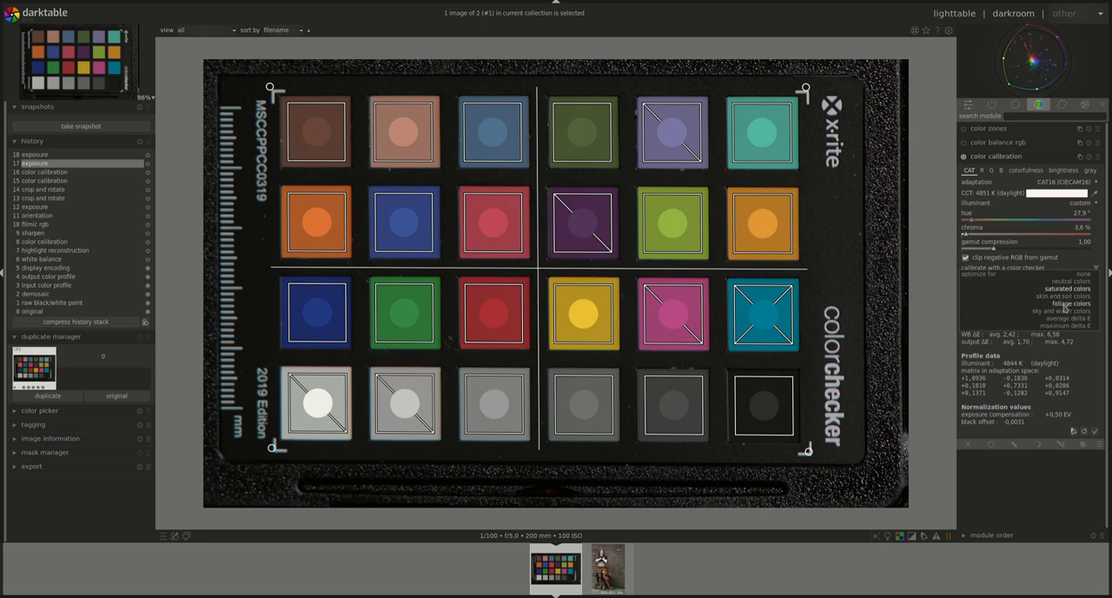
pyautogui.moveTo(1061, 310)
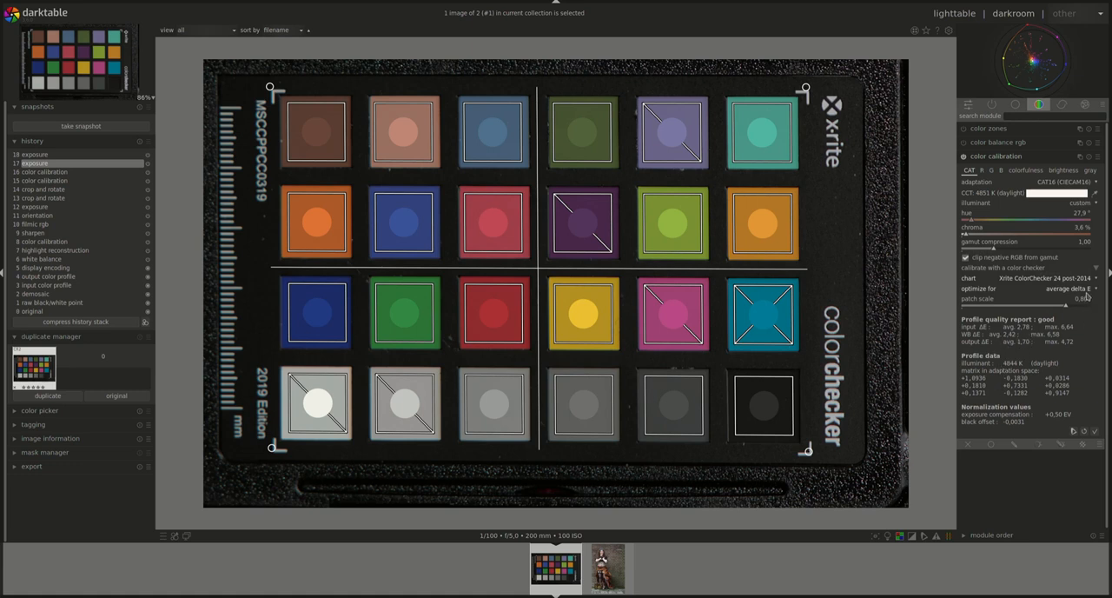
pyautogui.moveTo(689, 428)
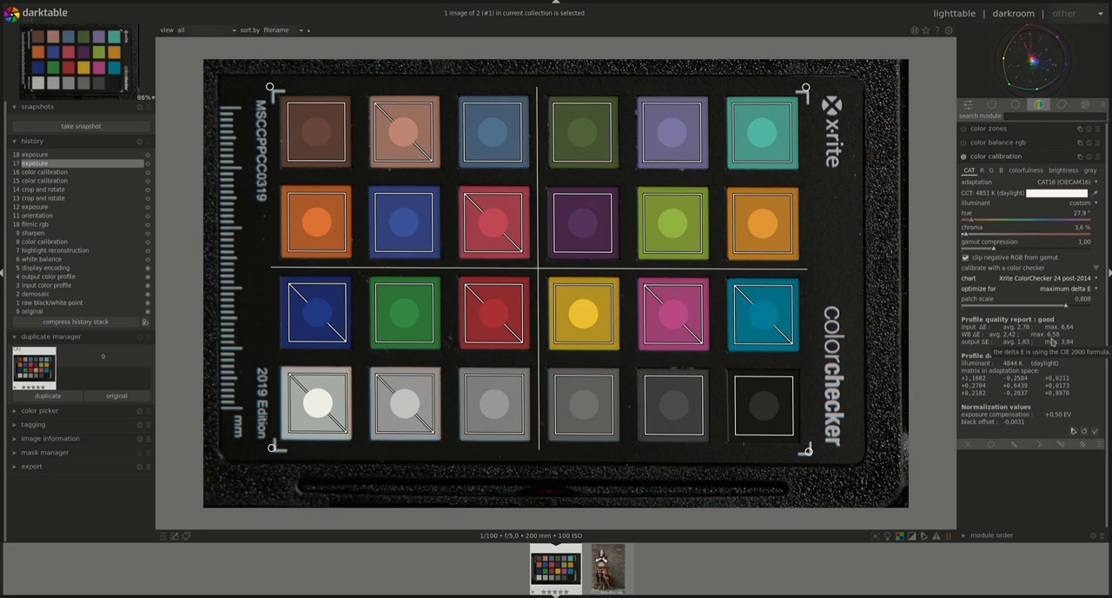
pyautogui.moveTo(1038, 341)
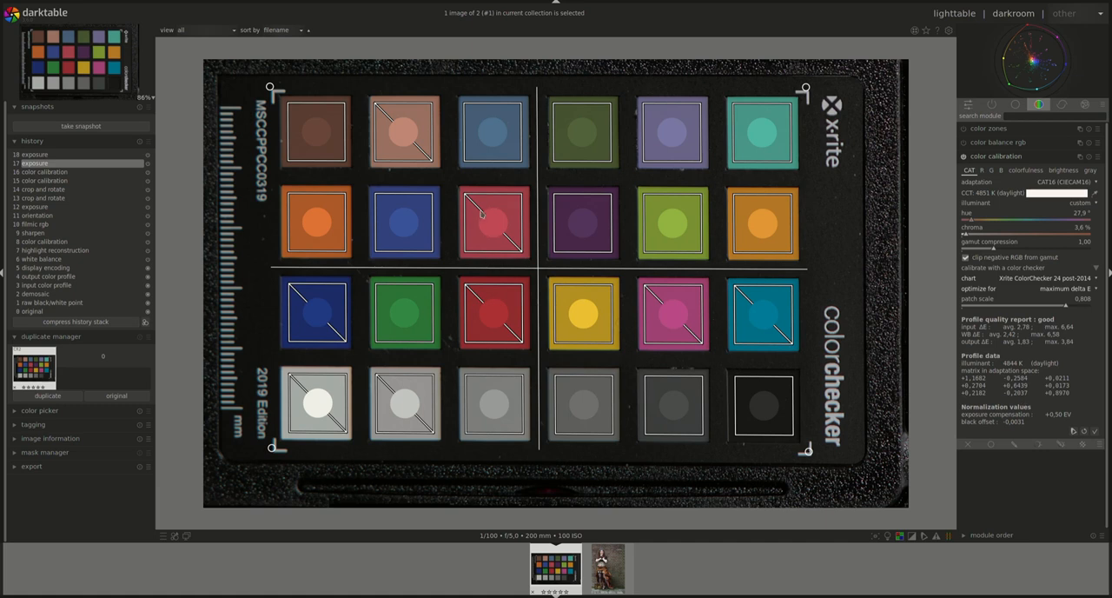
pyautogui.moveTo(287, 294)
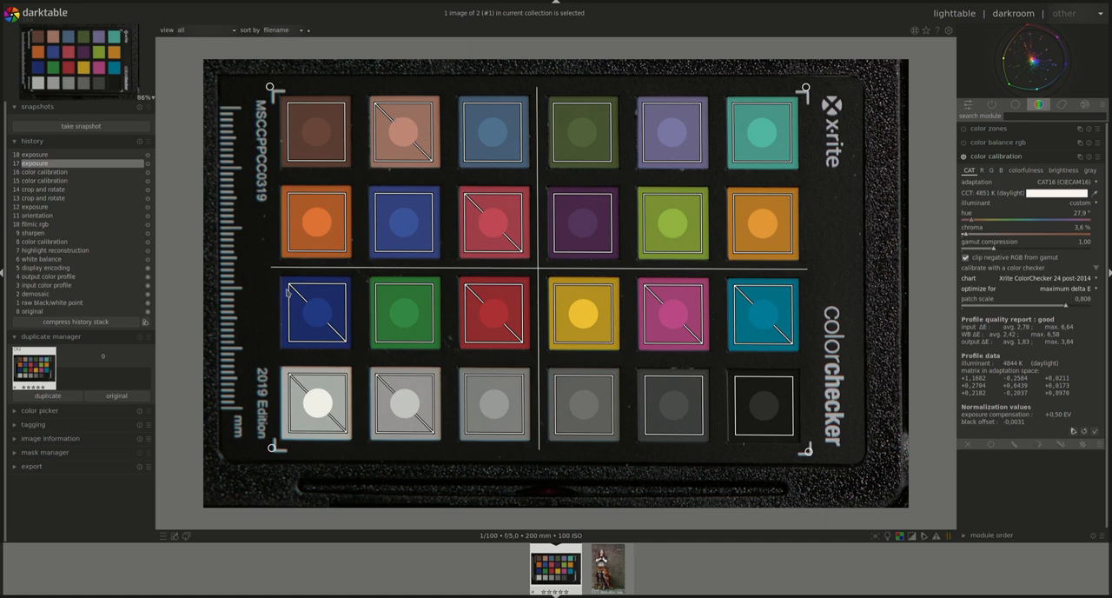
pyautogui.moveTo(526, 254)
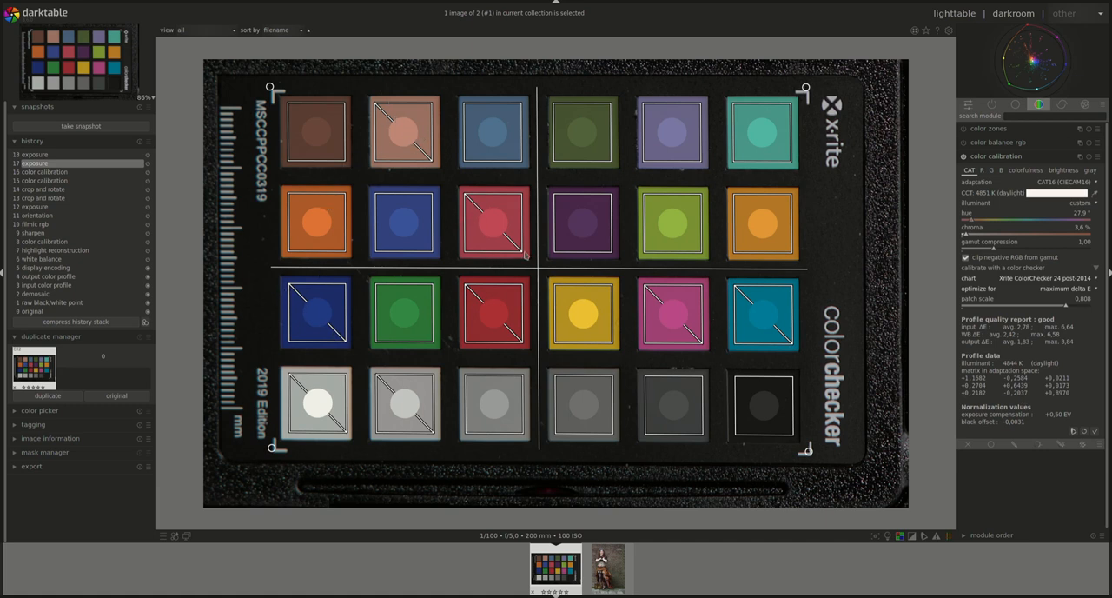
pyautogui.moveTo(1025, 359)
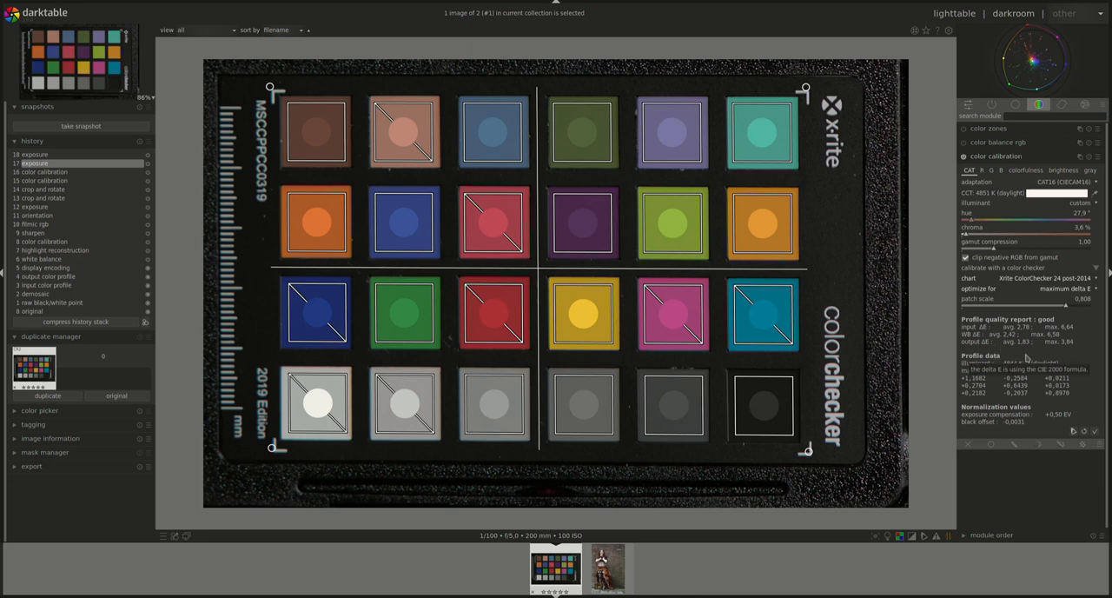
# Return to the chart image and reveal its color-checker calibration settings, keeping the custom illuminant
pyautogui.click(607, 567)
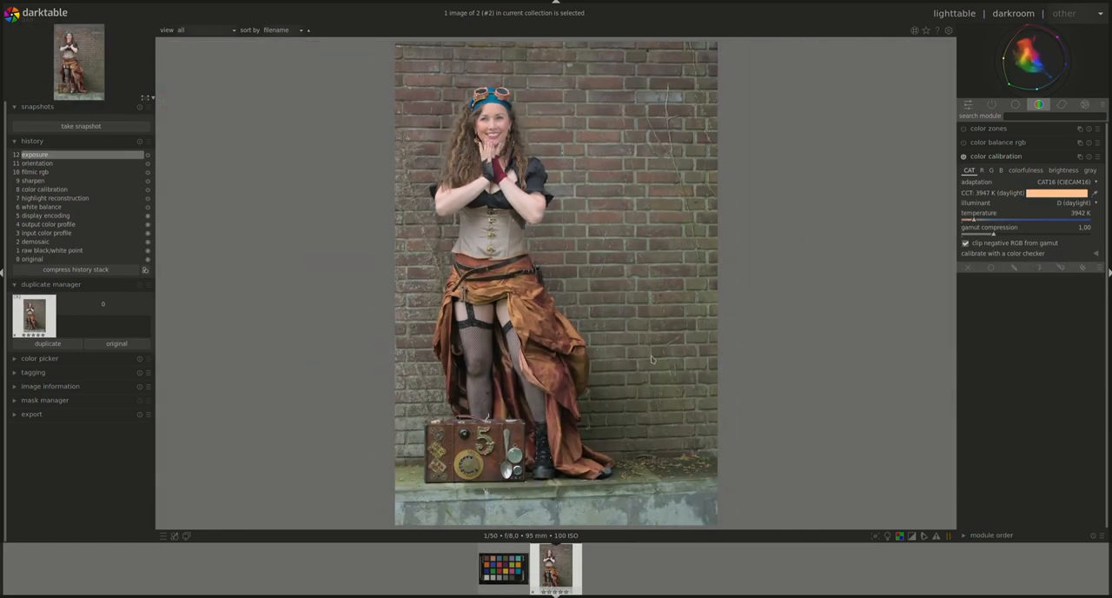
pyautogui.moveTo(575, 470)
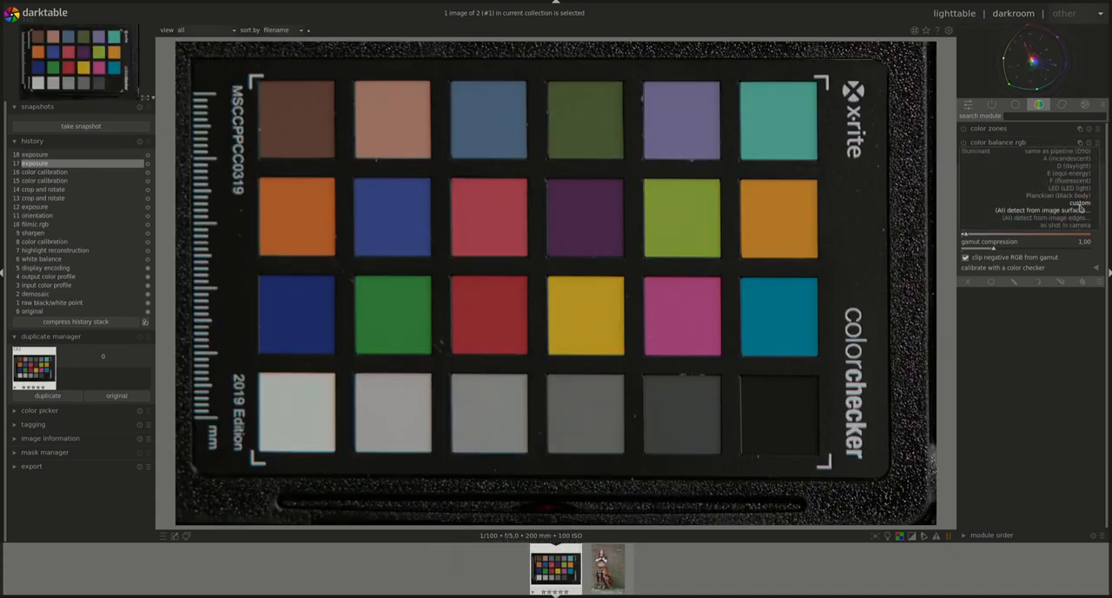
pyautogui.click(996, 155)
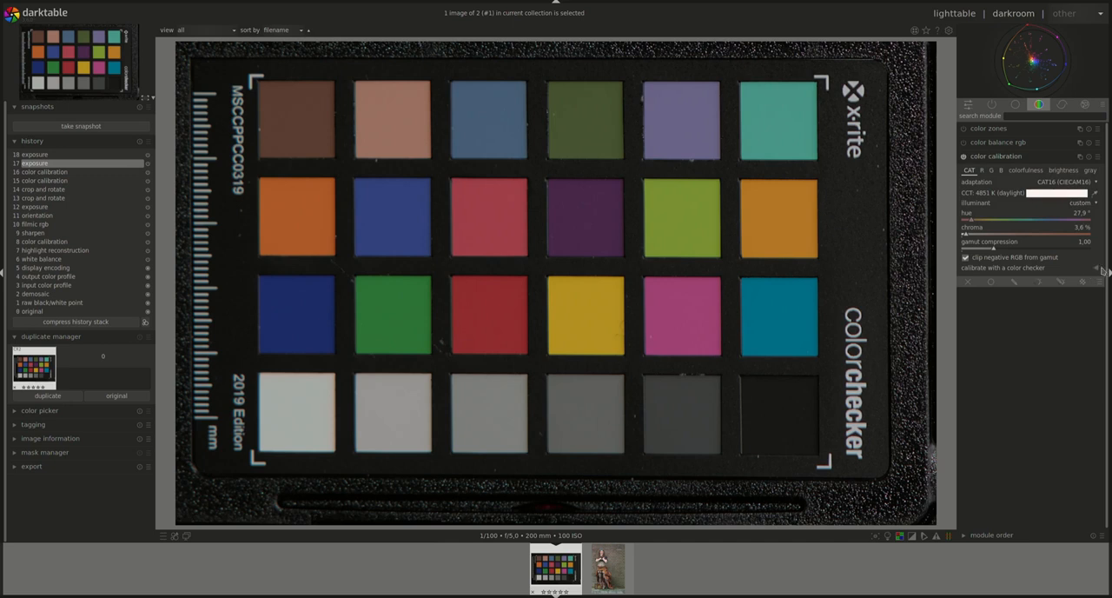
pyautogui.click(1003, 267)
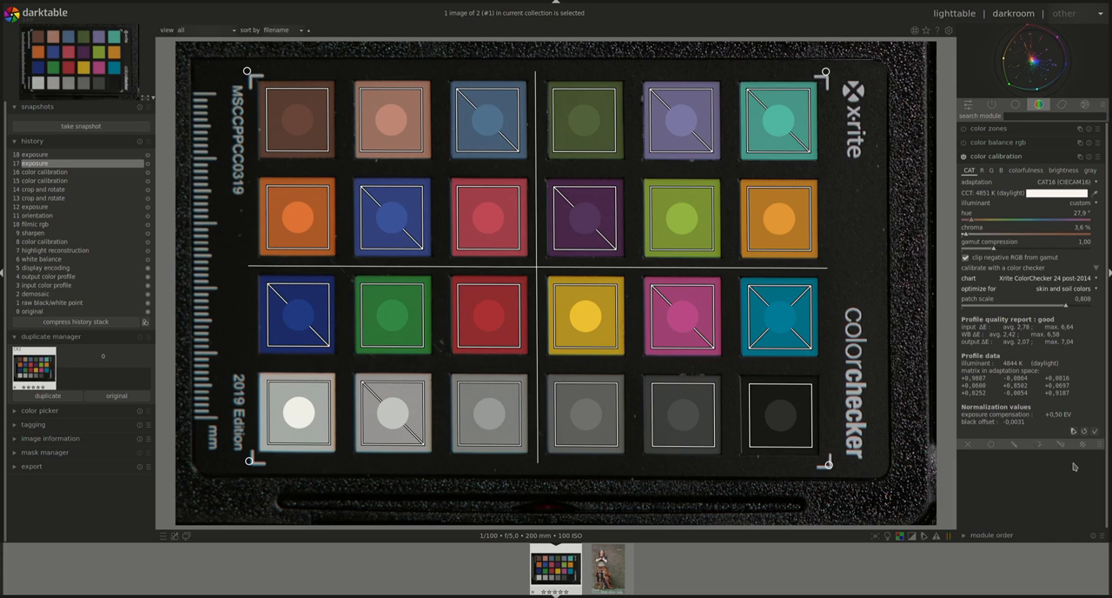
pyautogui.moveTo(1051, 354)
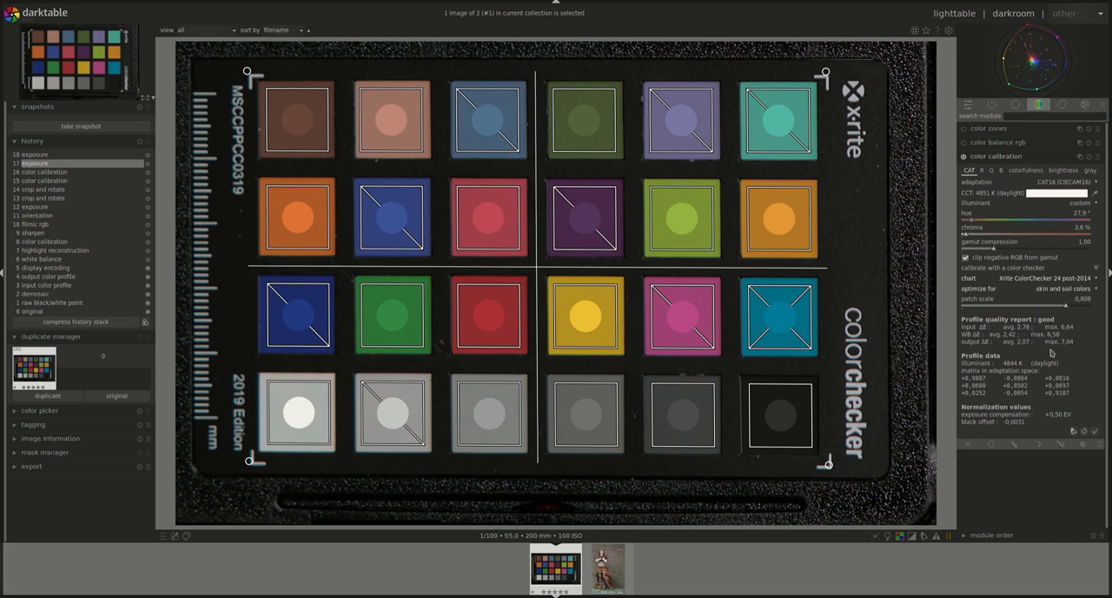
pyautogui.moveTo(1023, 343)
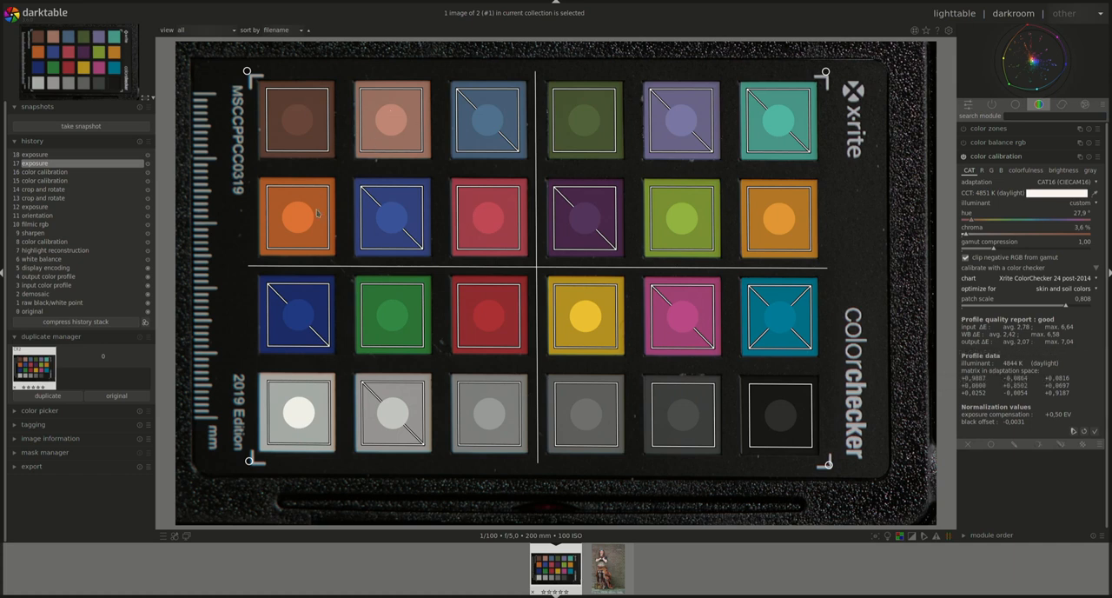
pyautogui.moveTo(773, 278)
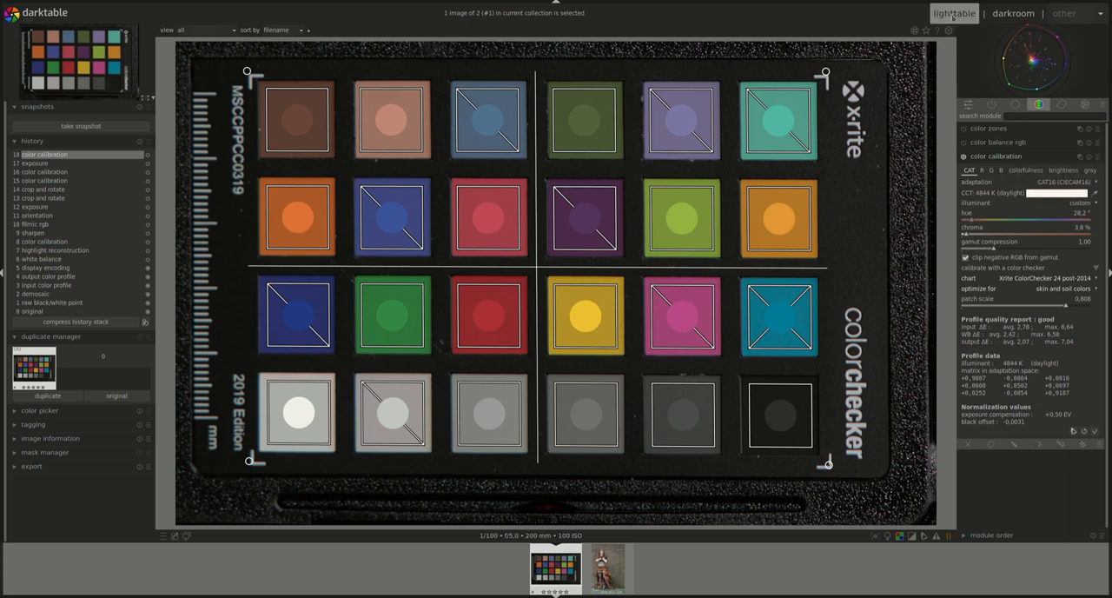
# In lighttable, start a selective copy of the chart's history and choose edits to include
pyautogui.click(954, 13)
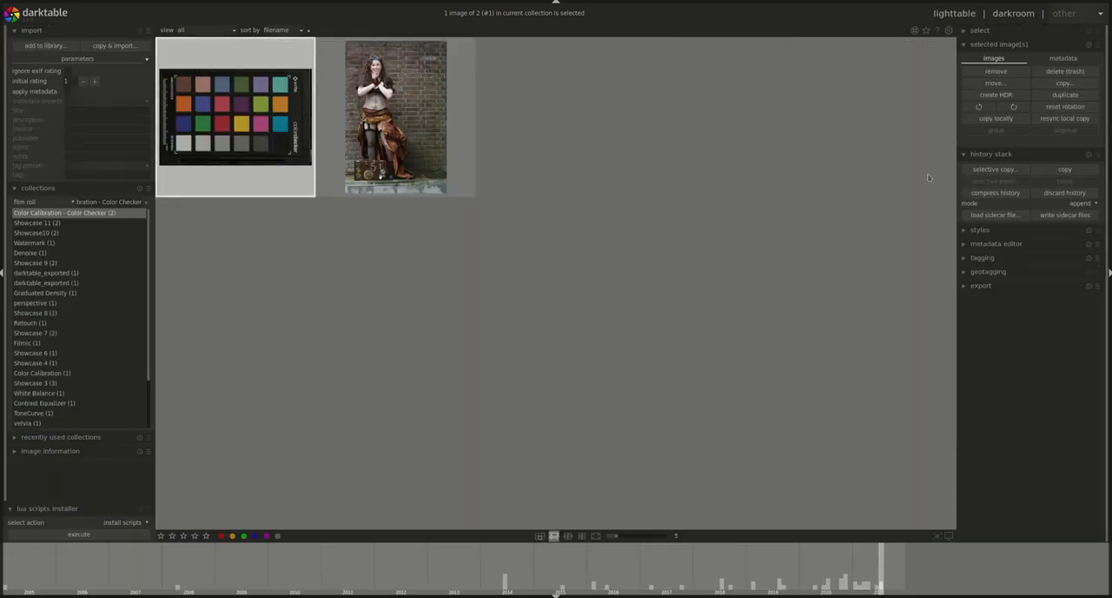
pyautogui.click(993, 168)
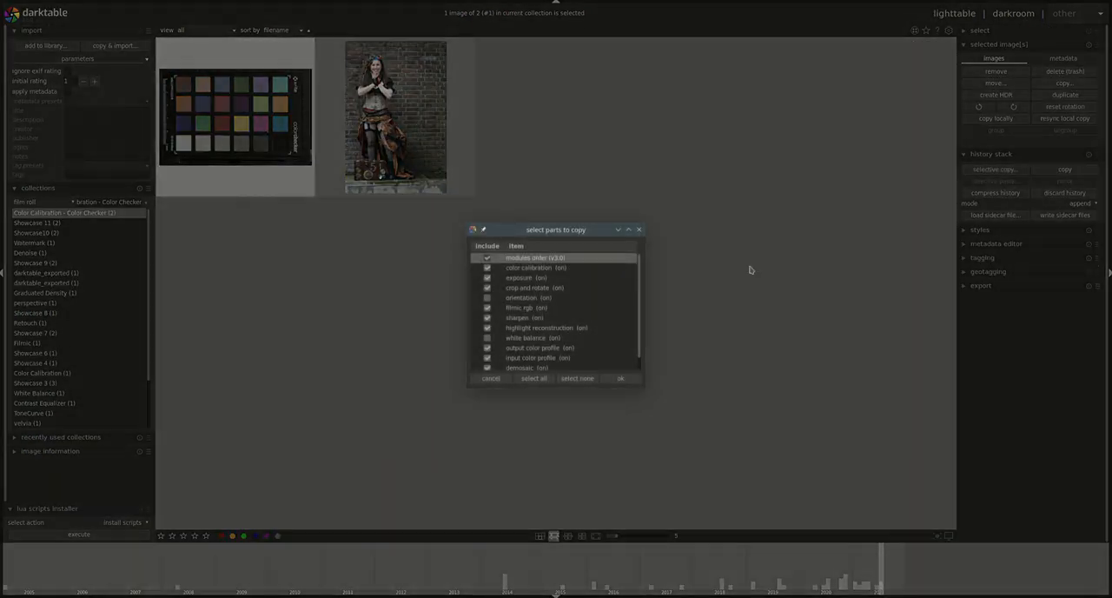
pyautogui.click(577, 378)
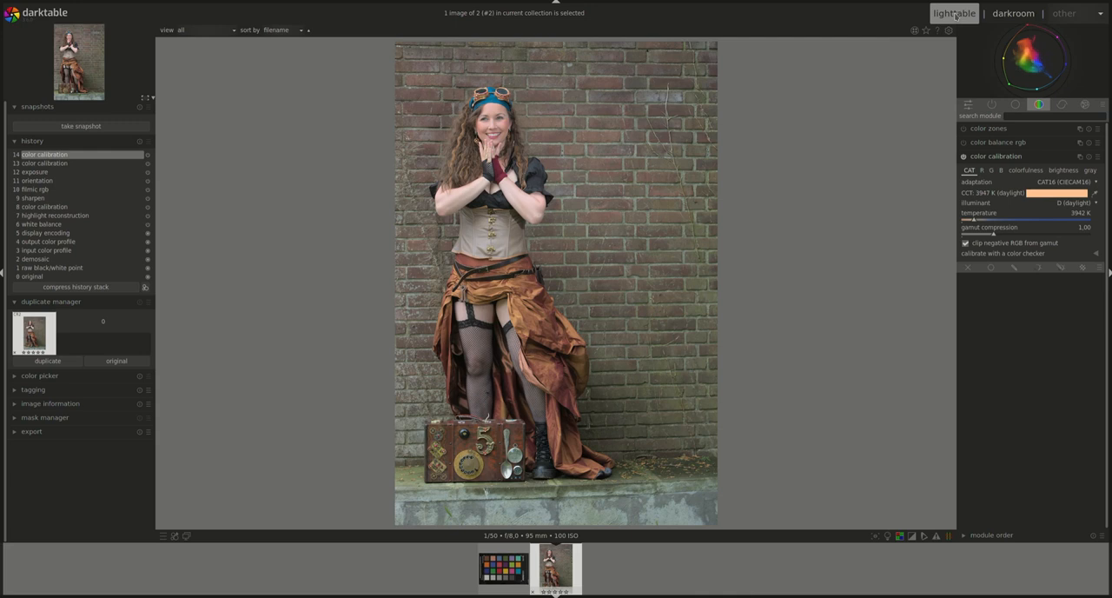
# Return to the colour chart and store its colour calibration as preset 'Cosplay Color Balance'
pyautogui.click(953, 13)
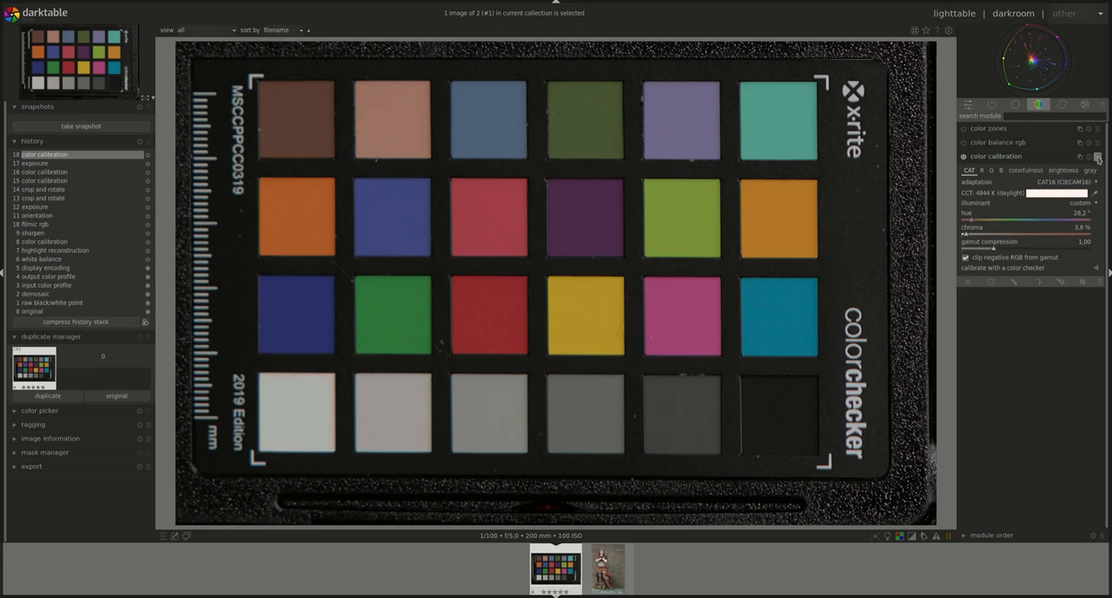
pyautogui.click(1097, 156)
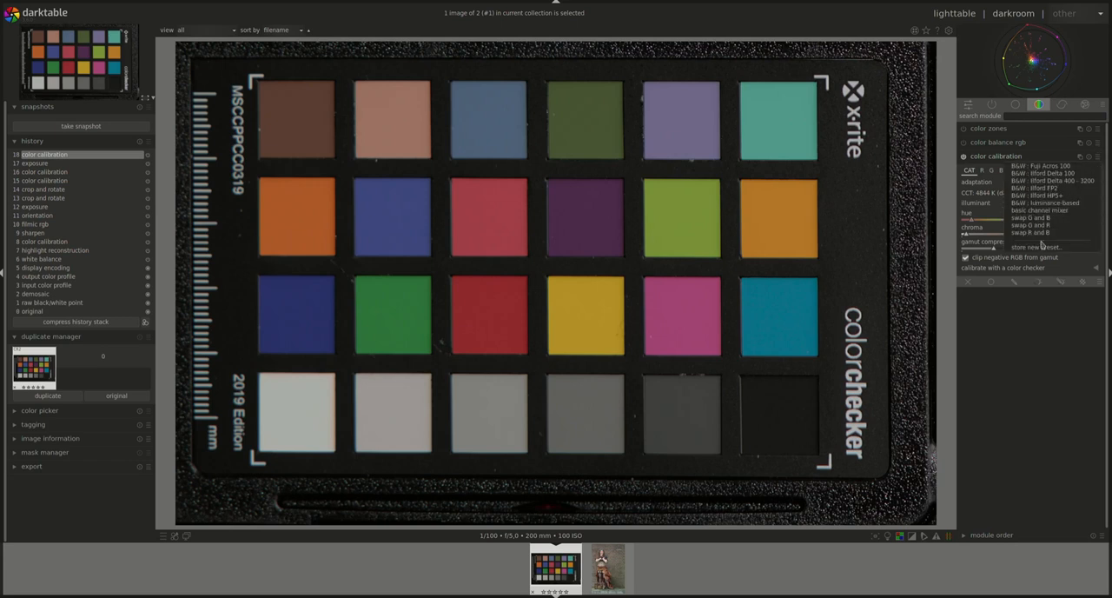
pyautogui.moveTo(1033, 247)
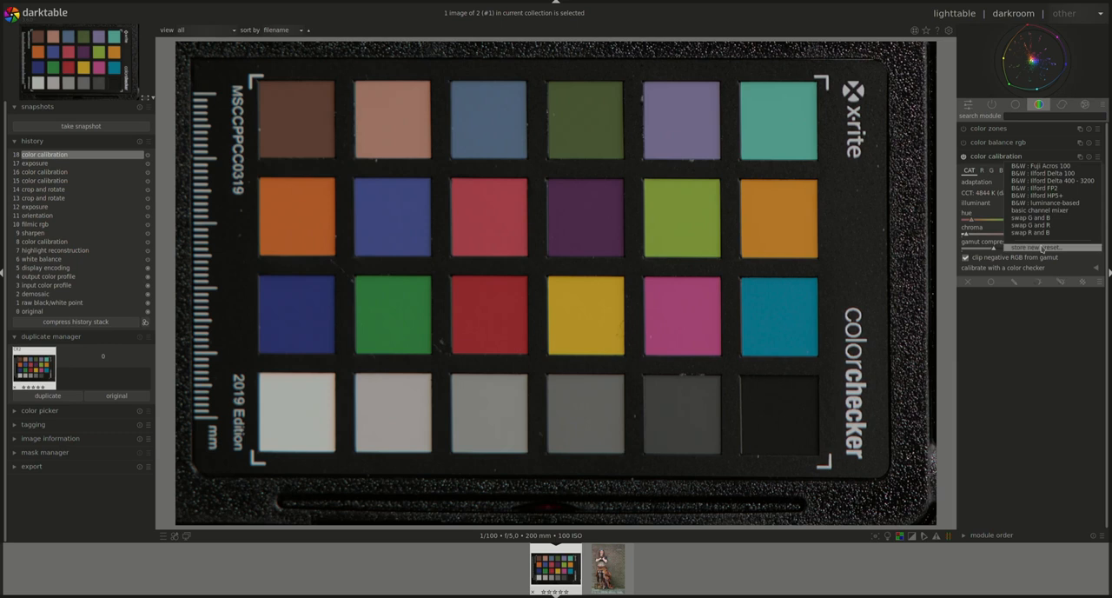
pyautogui.click(1034, 247)
pyautogui.write('Cosplay Color B')
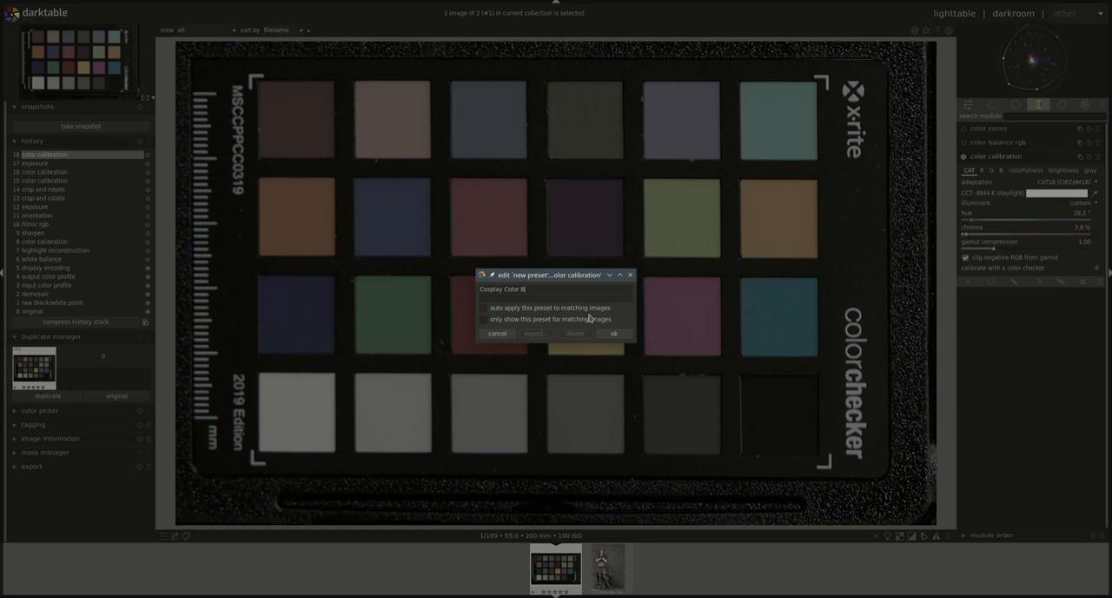
pyautogui.write('alance')
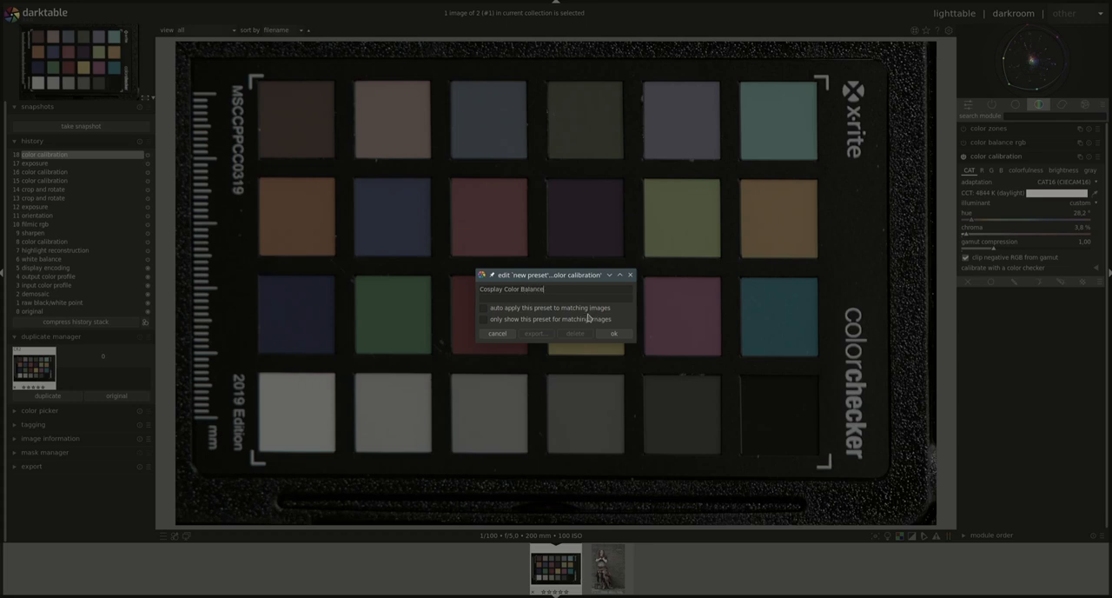
pyautogui.click(613, 334)
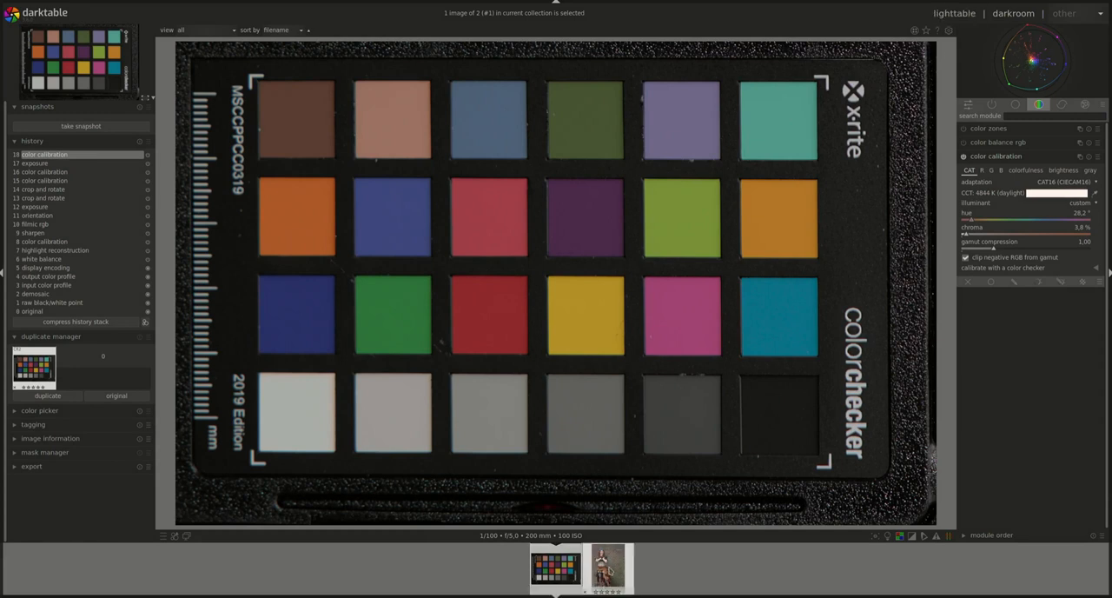
# Apply the 'Cosplay Color Balance' preset to the cosplay portrait, adding a 4844 K calibration step
pyautogui.click(608, 568)
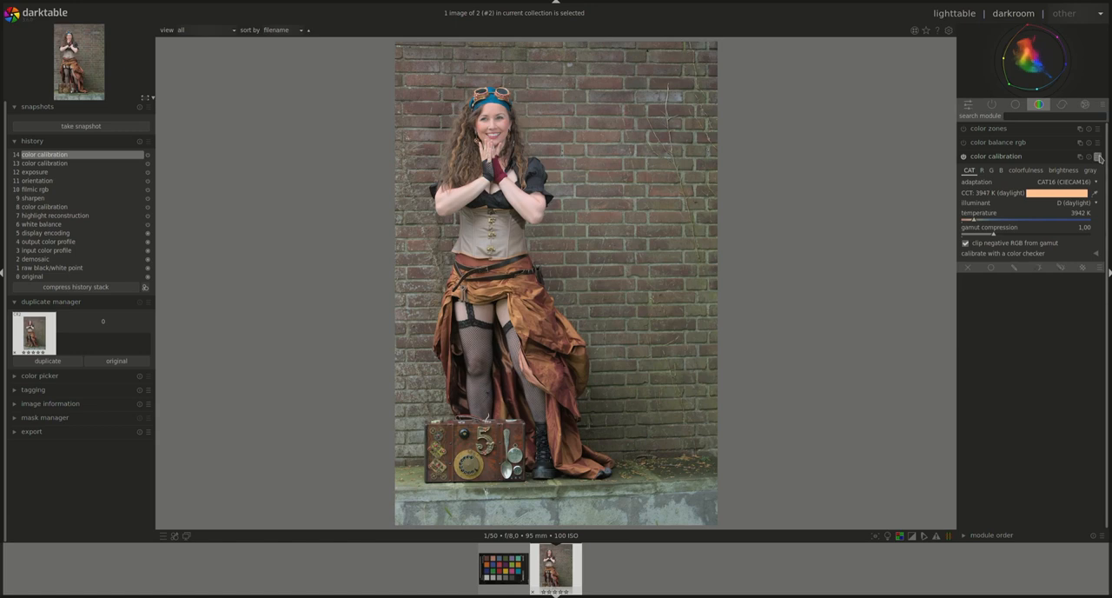
pyautogui.click(1098, 156)
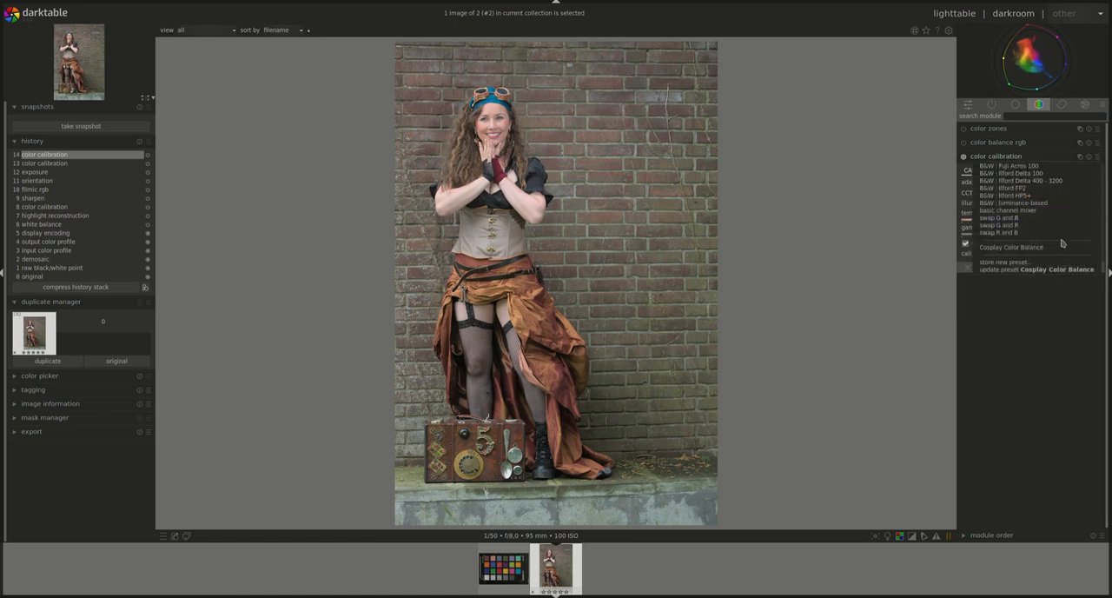
pyautogui.click(1011, 247)
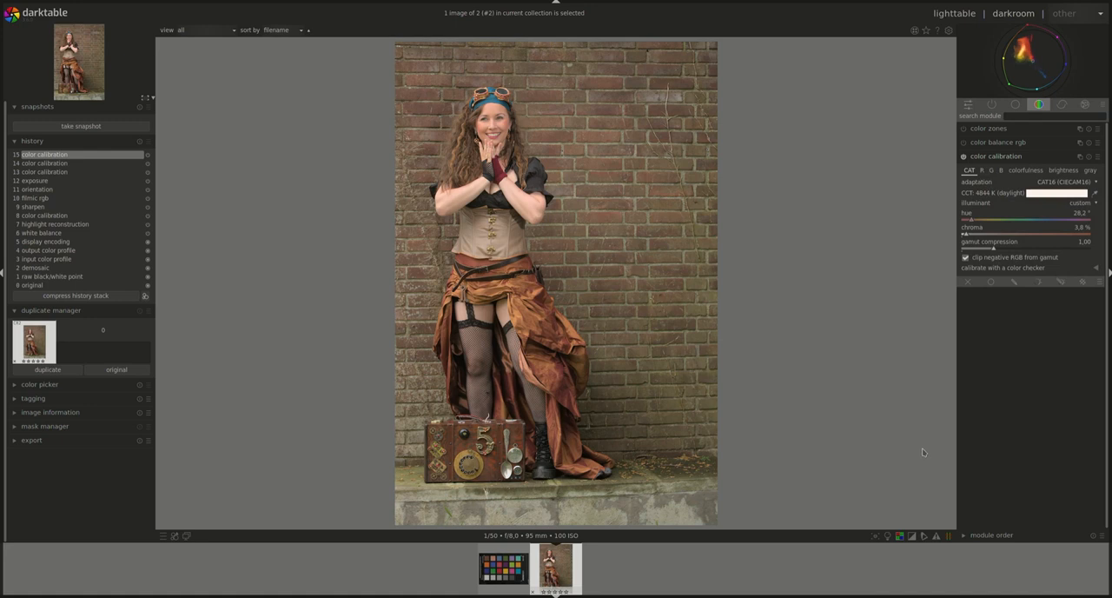
pyautogui.moveTo(921, 450)
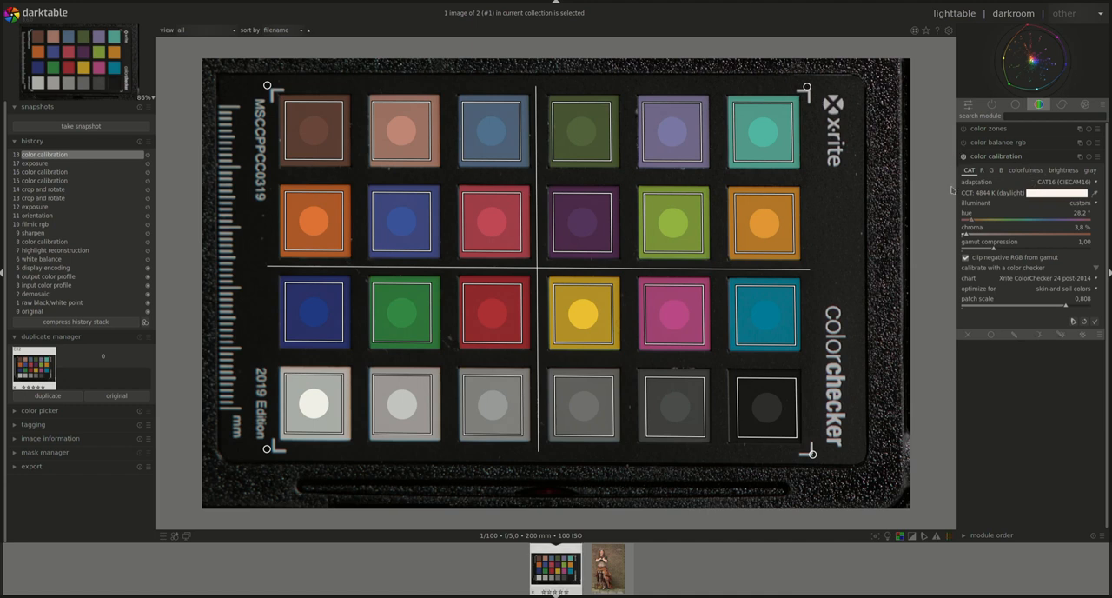
pyautogui.moveTo(1028, 408)
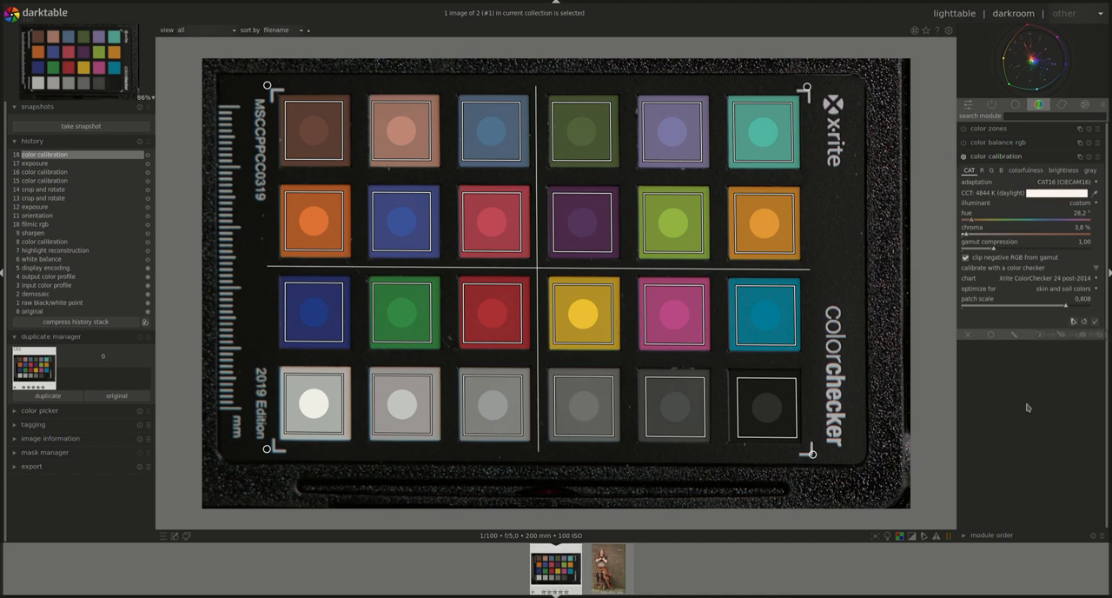
pyautogui.click(607, 569)
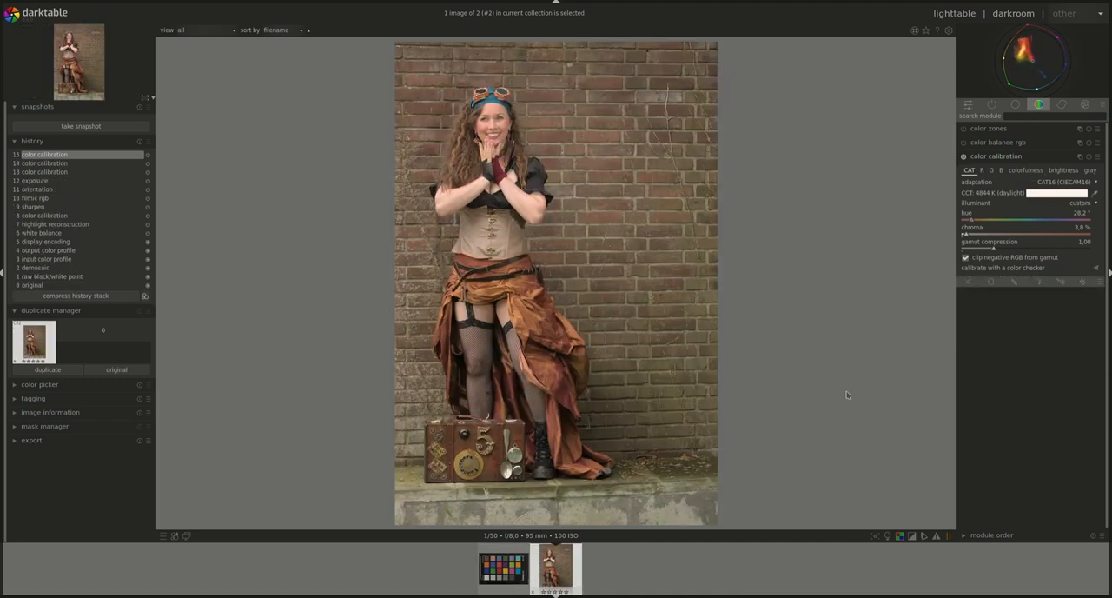